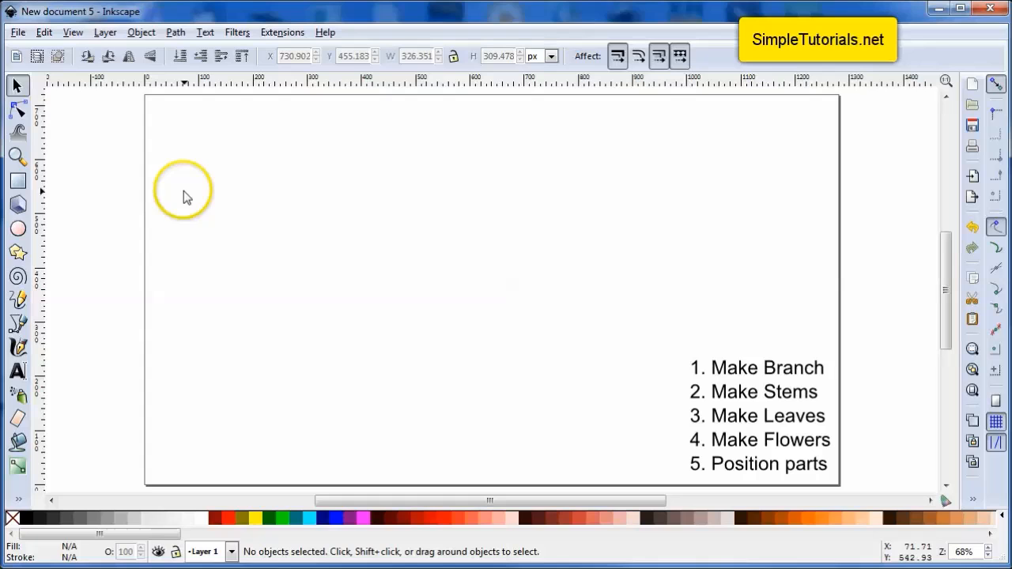
{"action": "mouse_move", "coordinate": [181, 253]}
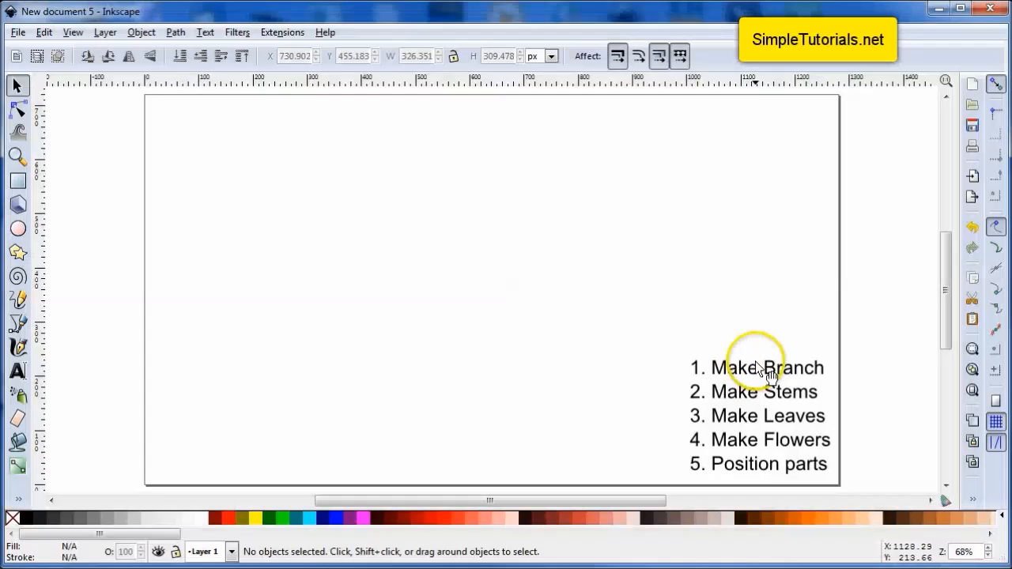
{"action": "mouse_move", "coordinate": [719, 392]}
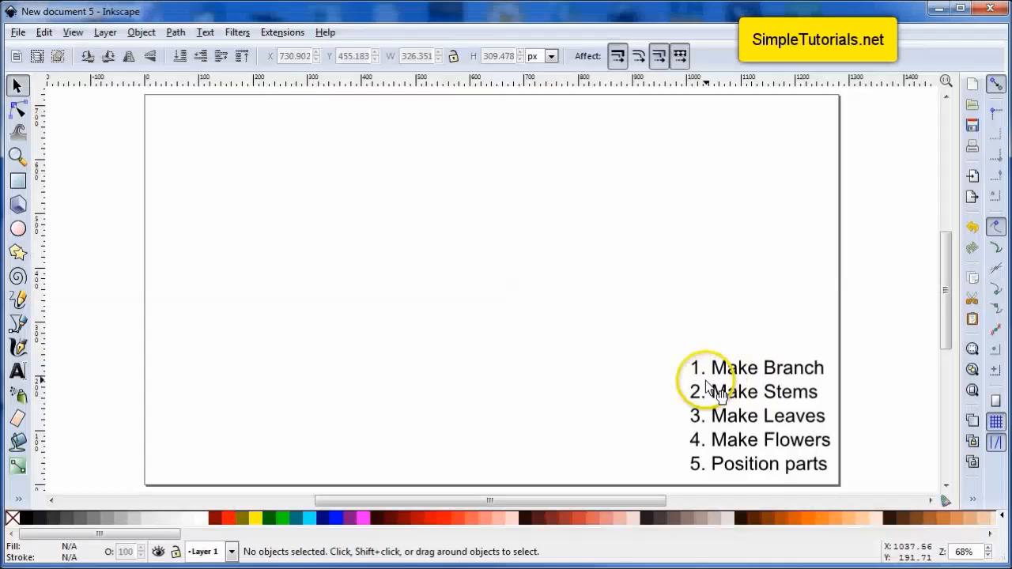
{"action": "mouse_move", "coordinate": [751, 404]}
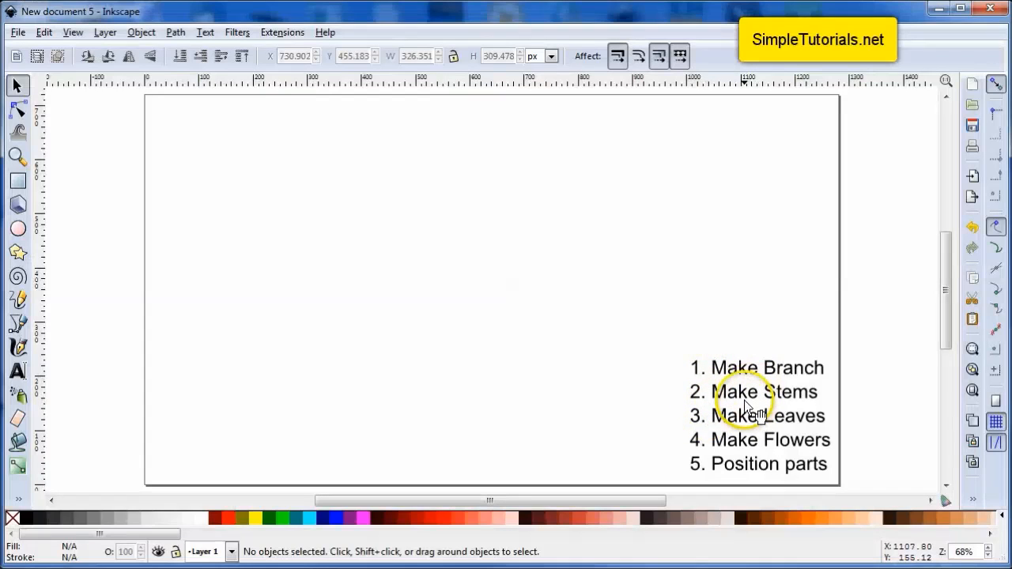
{"action": "mouse_move", "coordinate": [767, 424]}
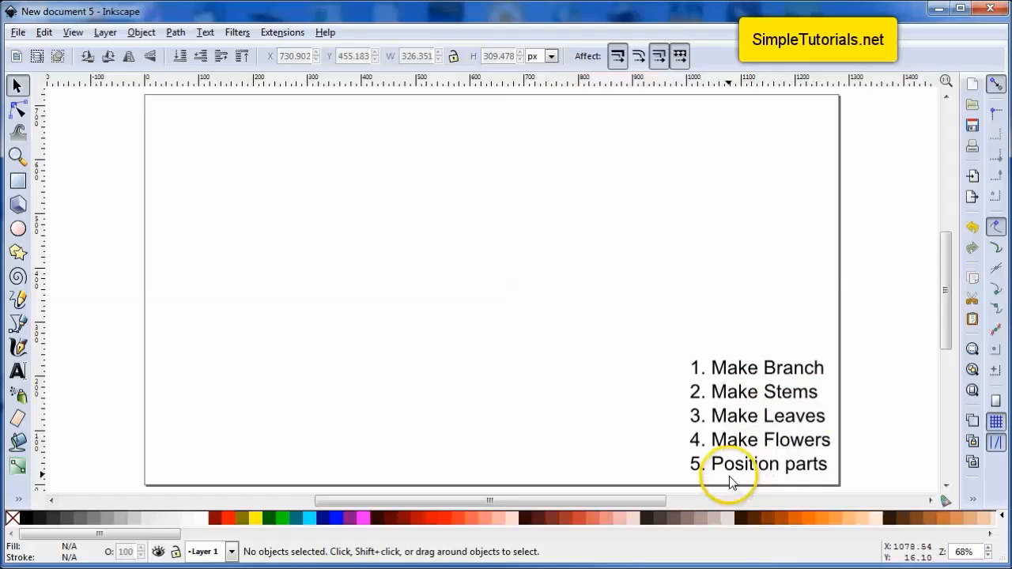
{"action": "mouse_move", "coordinate": [747, 494]}
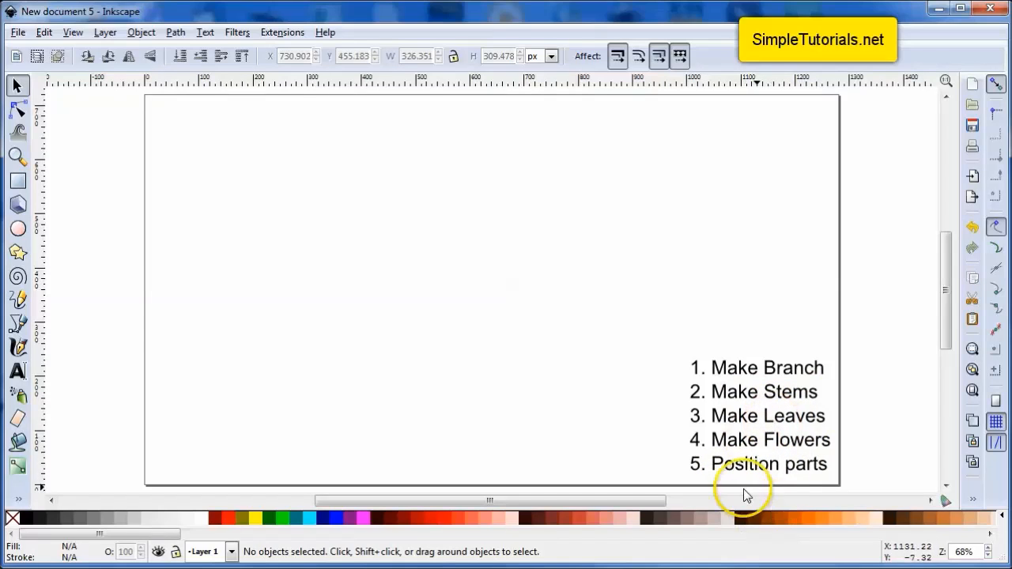
{"action": "mouse_move", "coordinate": [136, 253]}
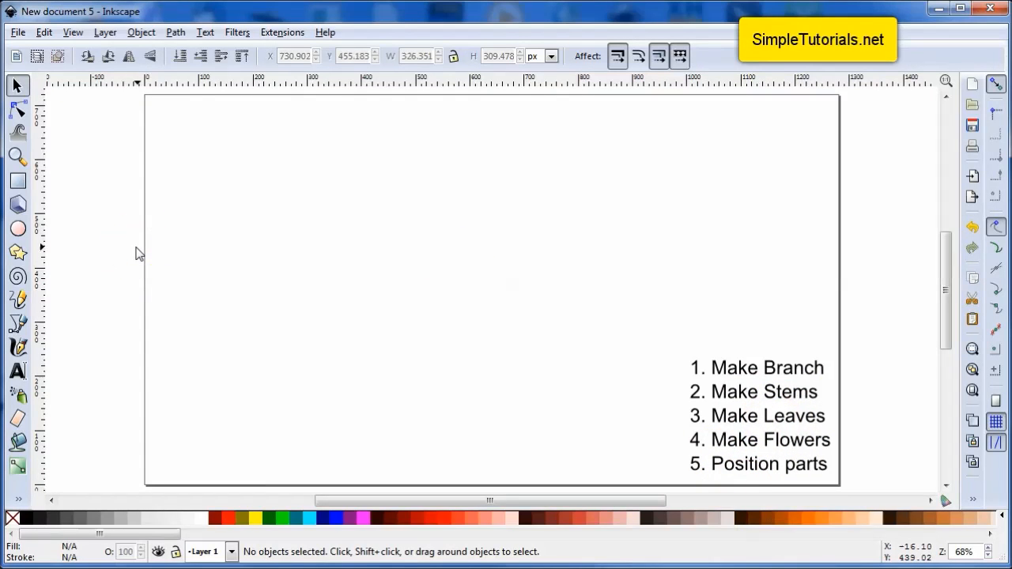
{"action": "mouse_move", "coordinate": [51, 316]}
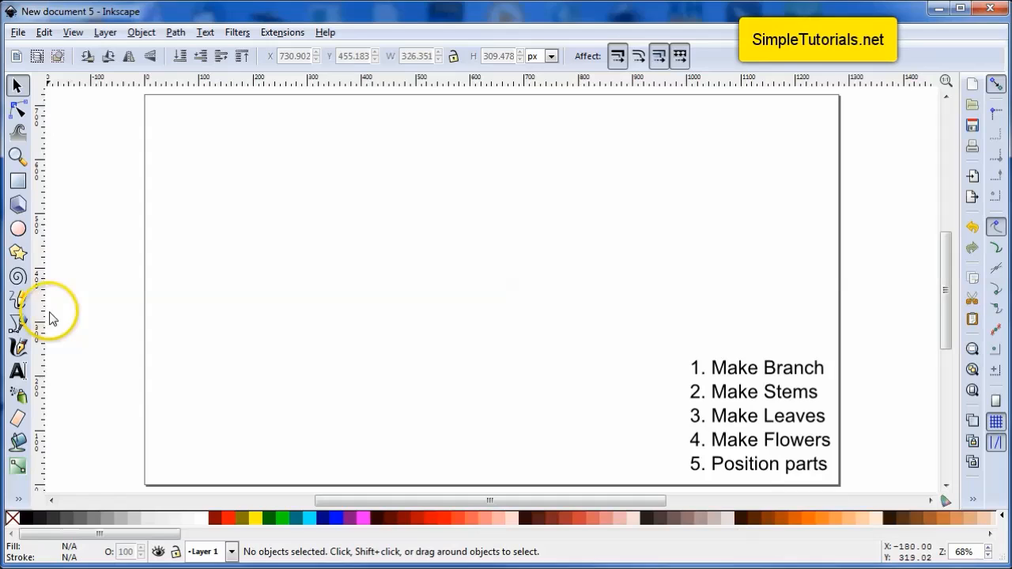
Pick the Pencil tool and set the stroke shape to Triangle in
{"action": "left_click", "coordinate": [19, 299]}
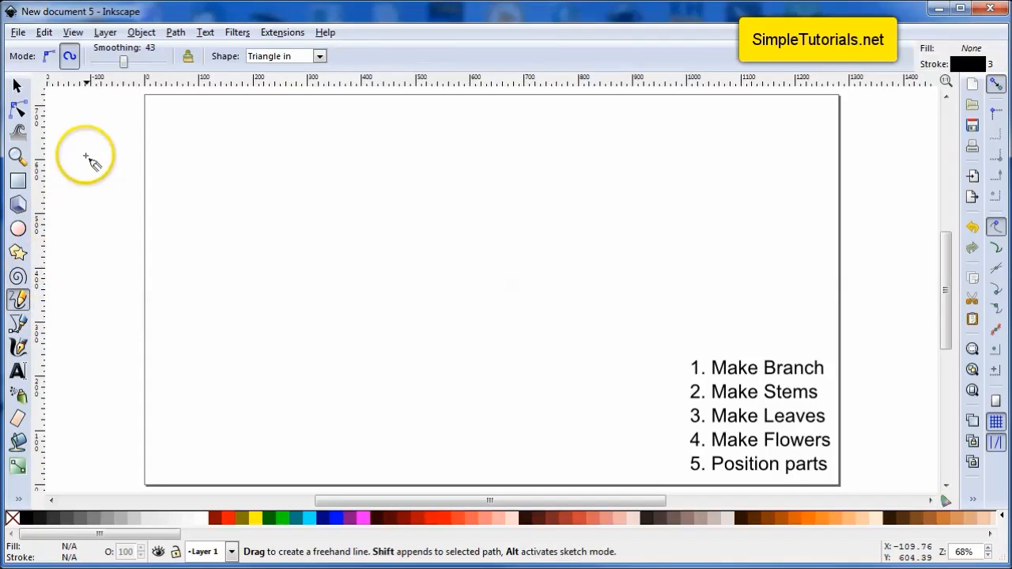
{"action": "mouse_move", "coordinate": [70, 57]}
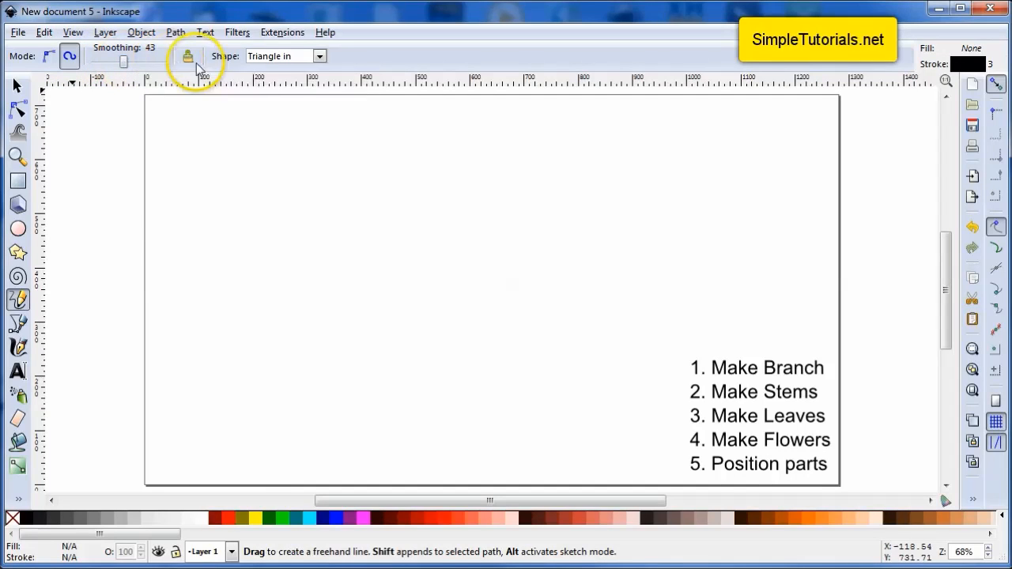
{"action": "mouse_move", "coordinate": [304, 62]}
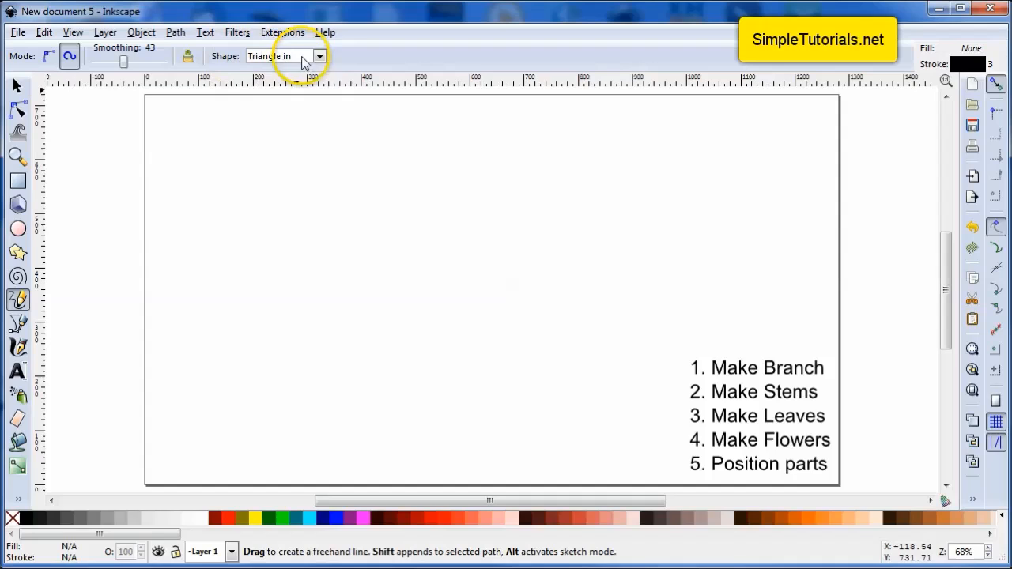
{"action": "left_click", "coordinate": [319, 55]}
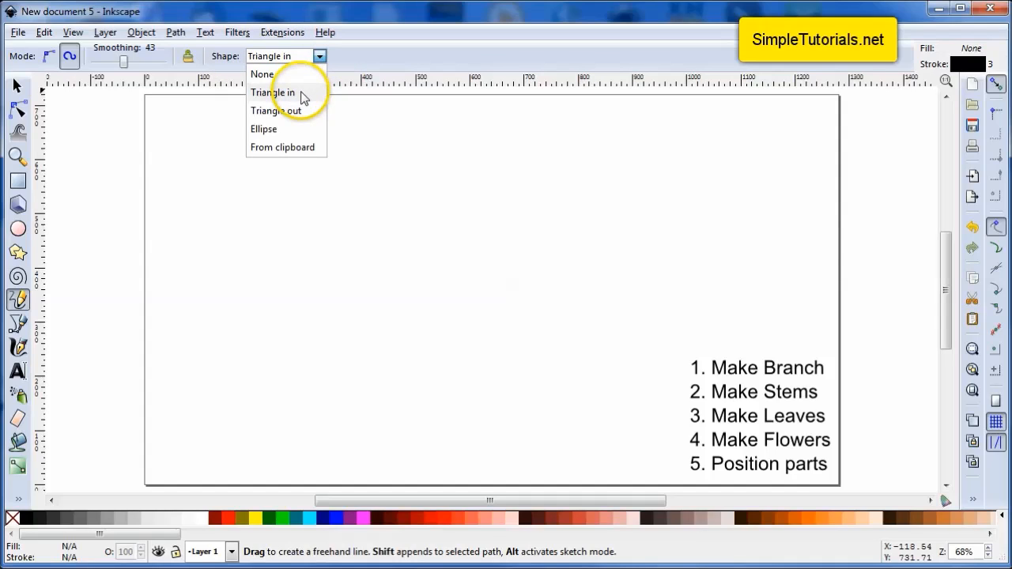
{"action": "left_click", "coordinate": [272, 91]}
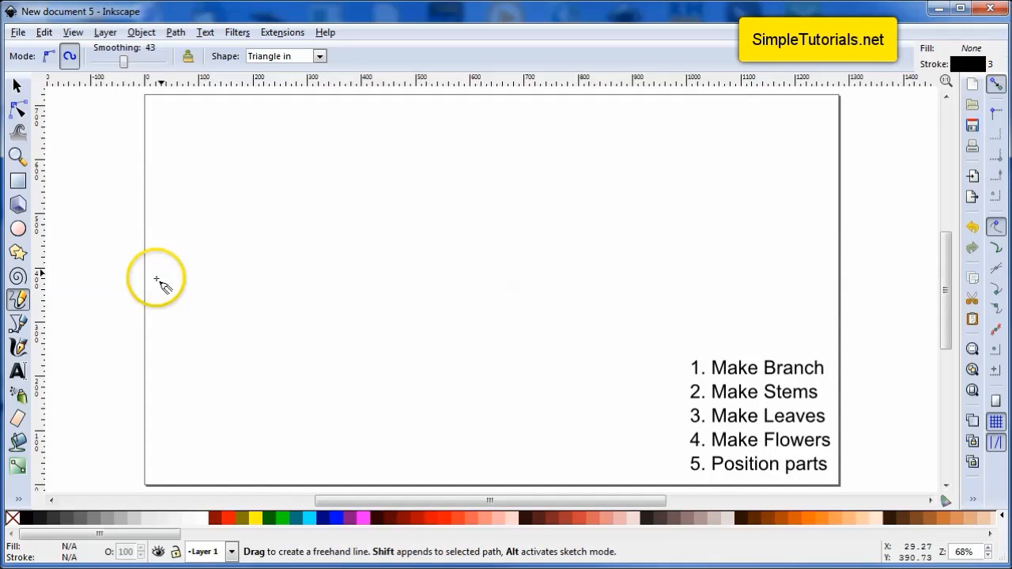
{"action": "mouse_move", "coordinate": [155, 278]}
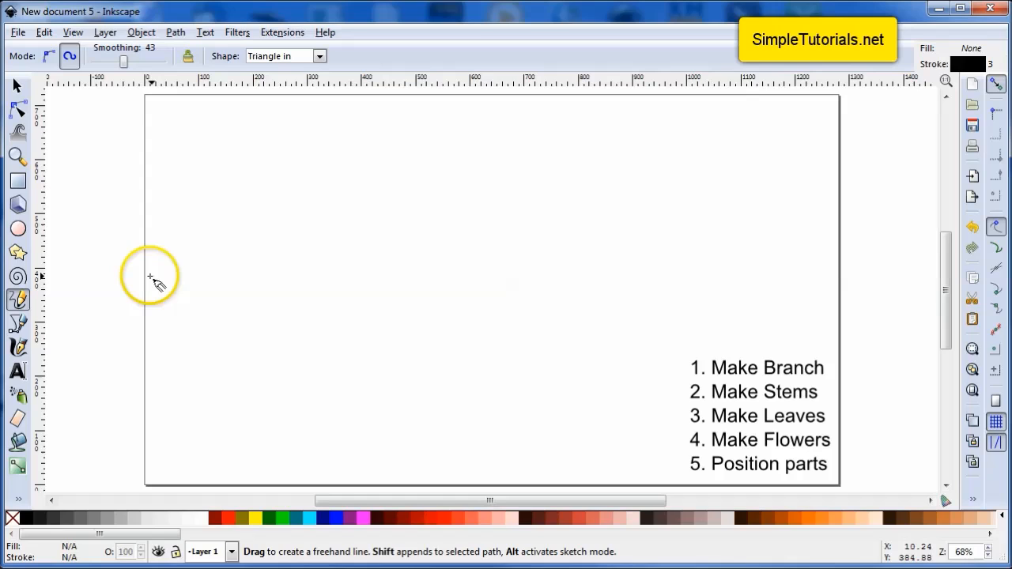
{"action": "mouse_move", "coordinate": [150, 284]}
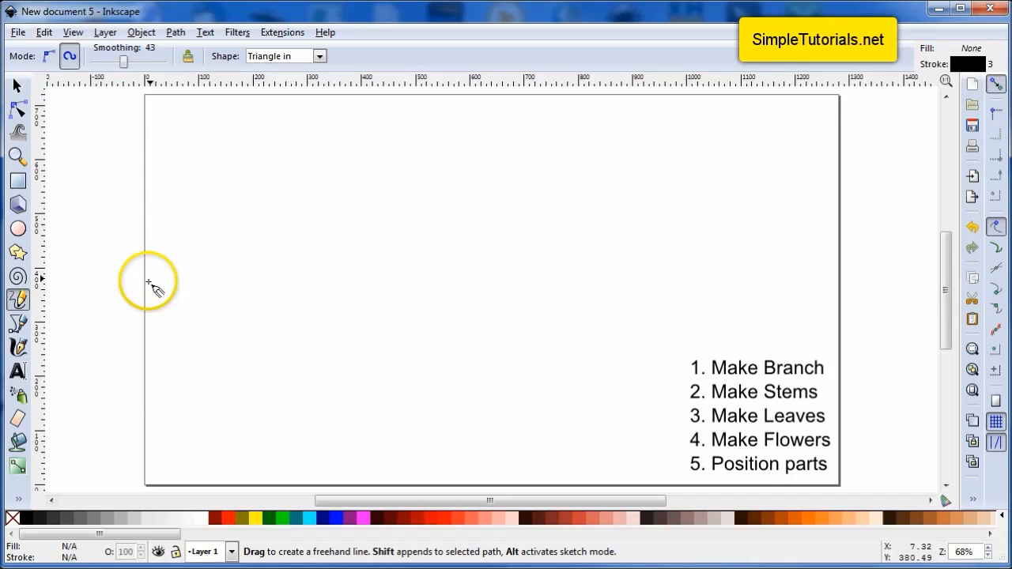
{"action": "mouse_move", "coordinate": [155, 291]}
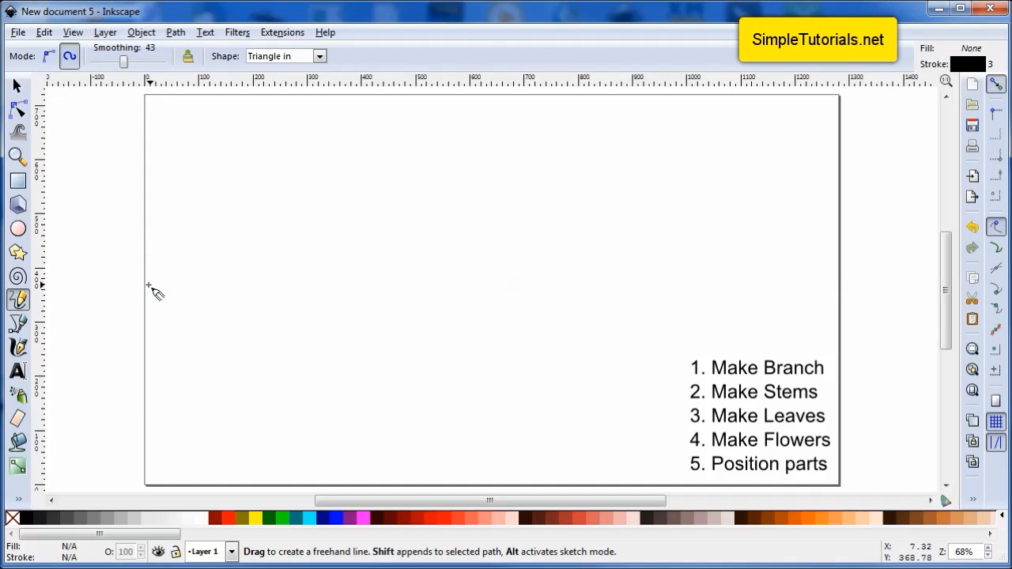
Draw a wavy tapered branch across the page ending in a curl at the right
{"action": "left_click_drag", "start_coordinate": [148, 285], "coordinate": [223, 253]}
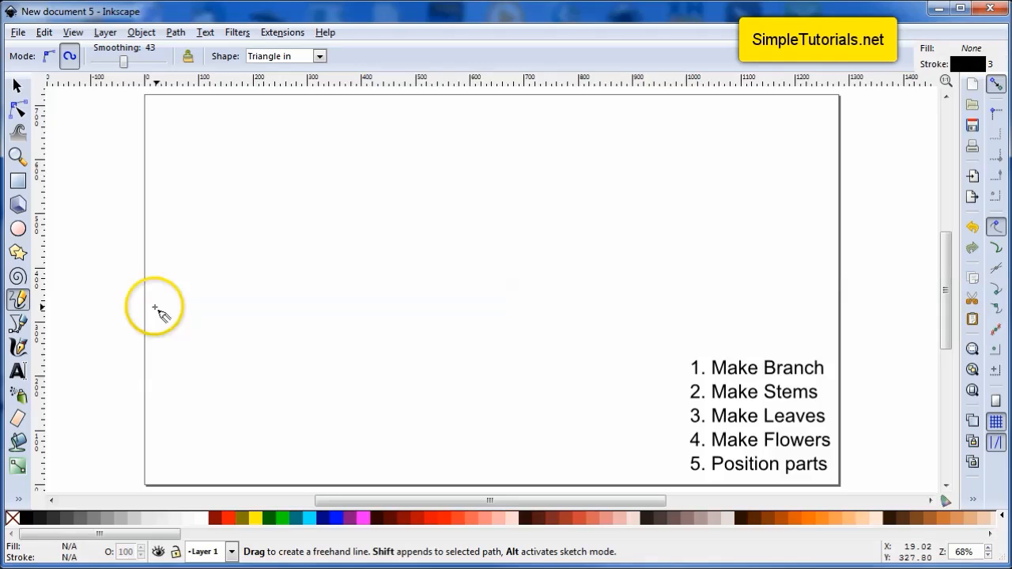
{"action": "left_click_drag", "start_coordinate": [148, 306], "coordinate": [677, 231]}
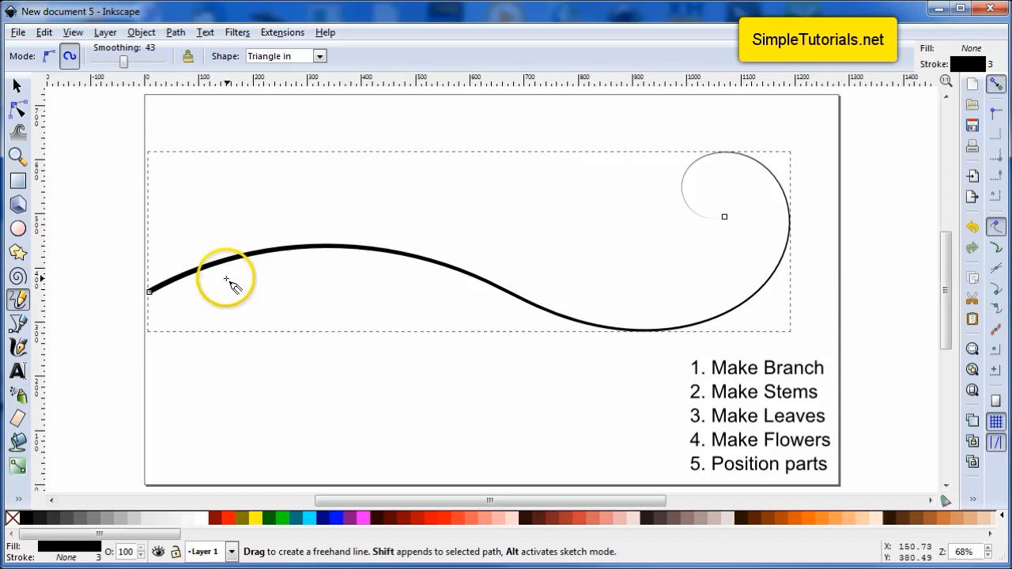
{"action": "mouse_move", "coordinate": [298, 276]}
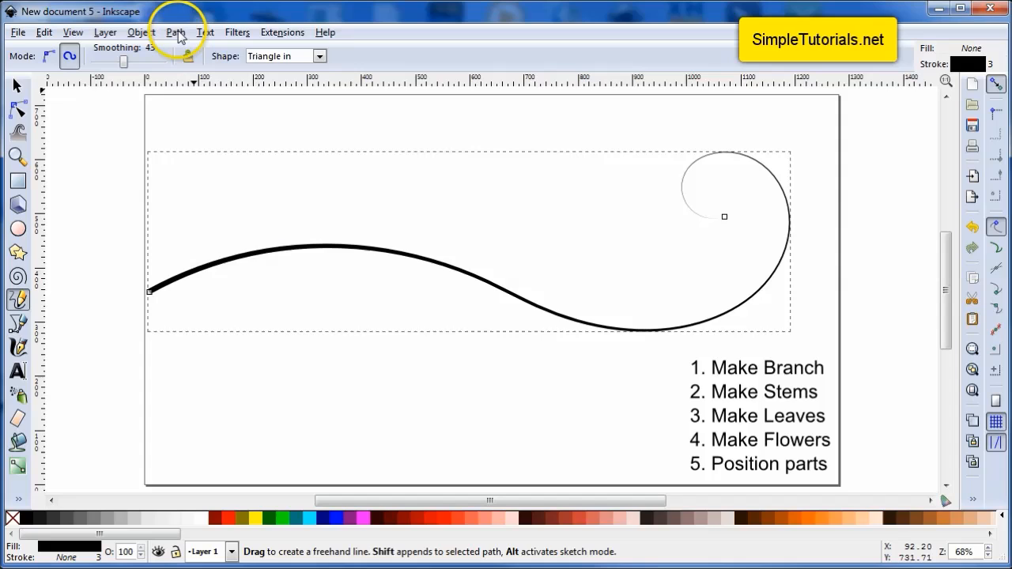
Bring up the Path Effect Editor for the branch from the Path menu
{"action": "left_click", "coordinate": [175, 32]}
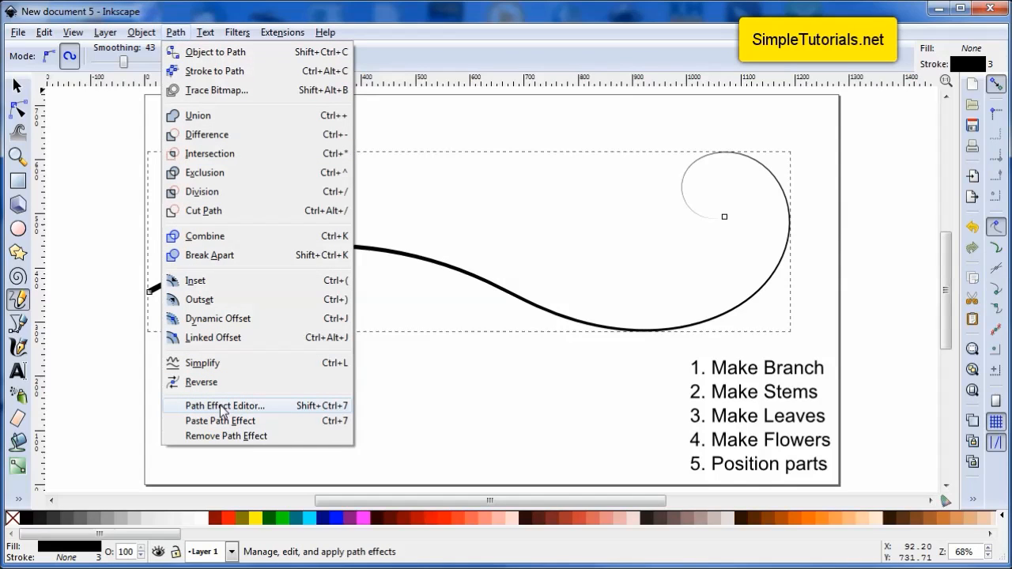
{"action": "left_click", "coordinate": [224, 405]}
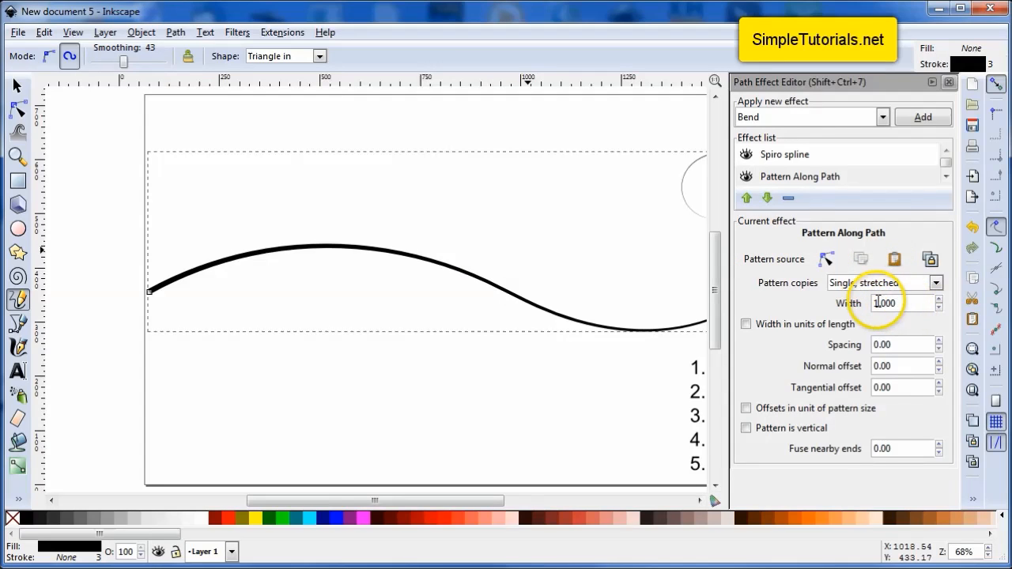
{"action": "mouse_move", "coordinate": [846, 345]}
{"action": "type", "text": "5.000"}
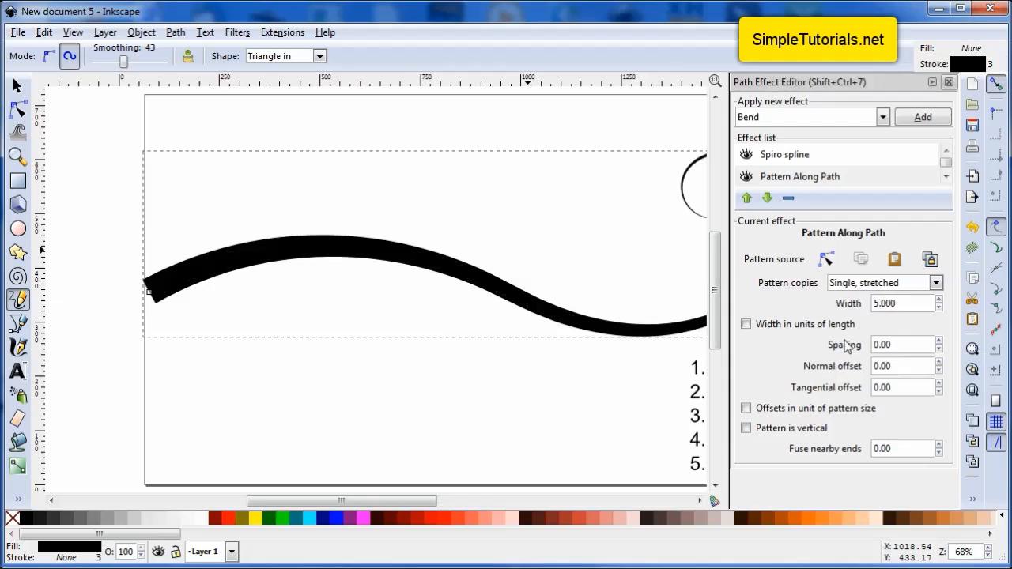
{"action": "mouse_move", "coordinate": [873, 308]}
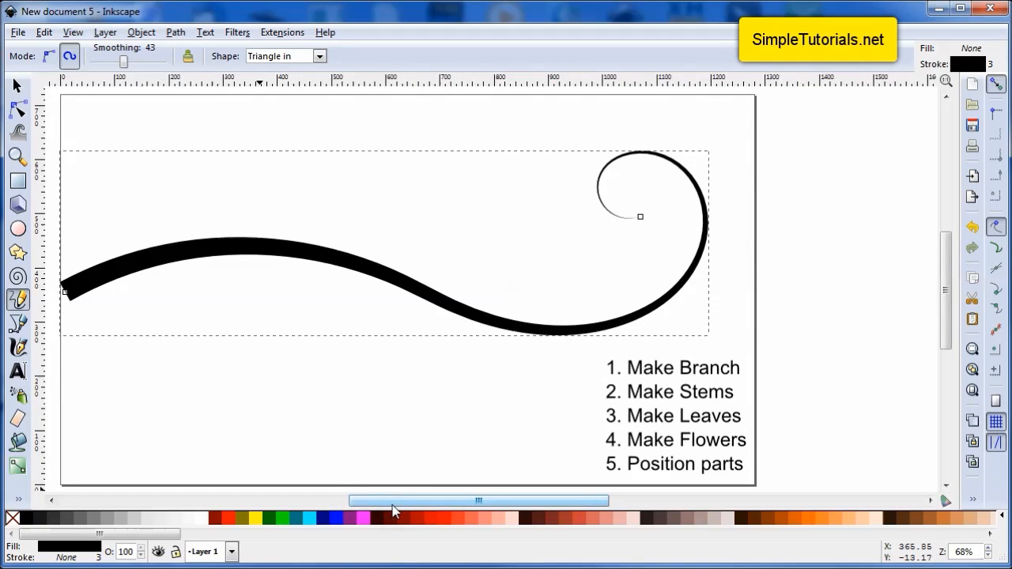
{"action": "mouse_move", "coordinate": [17, 85]}
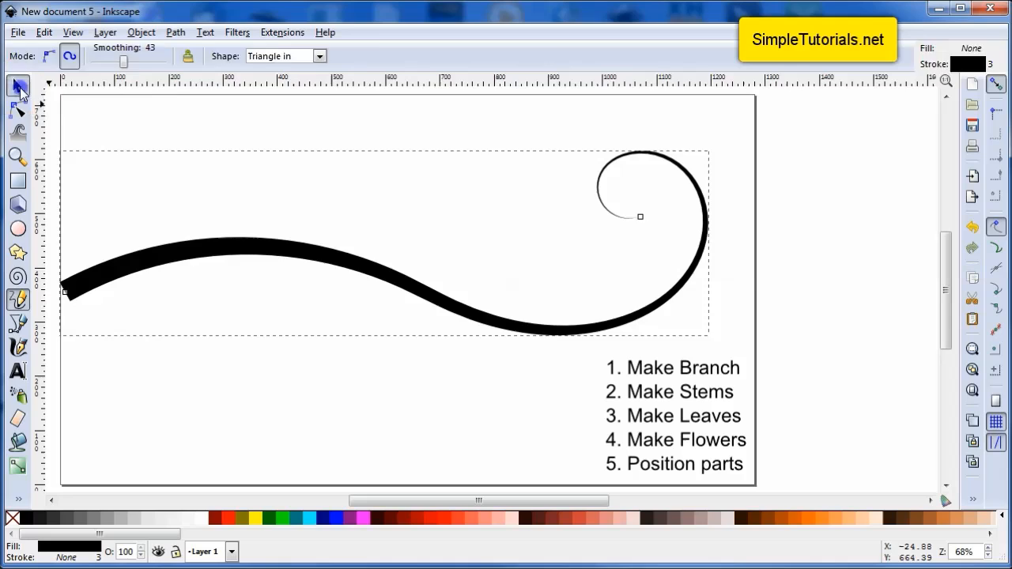
Switch to the Selector with the finished branch path picked
{"action": "left_click", "coordinate": [17, 85]}
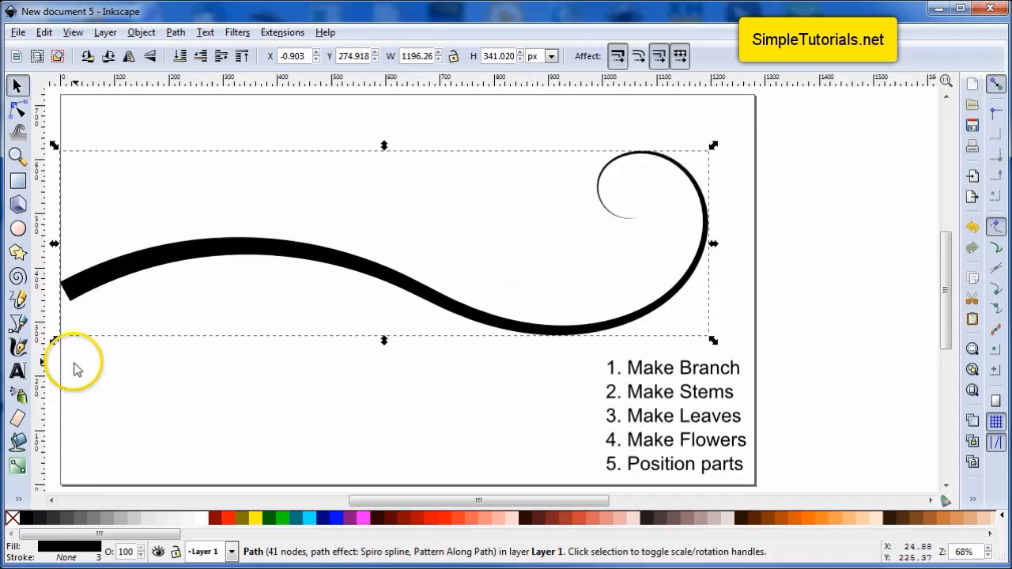
{"action": "mouse_move", "coordinate": [87, 342]}
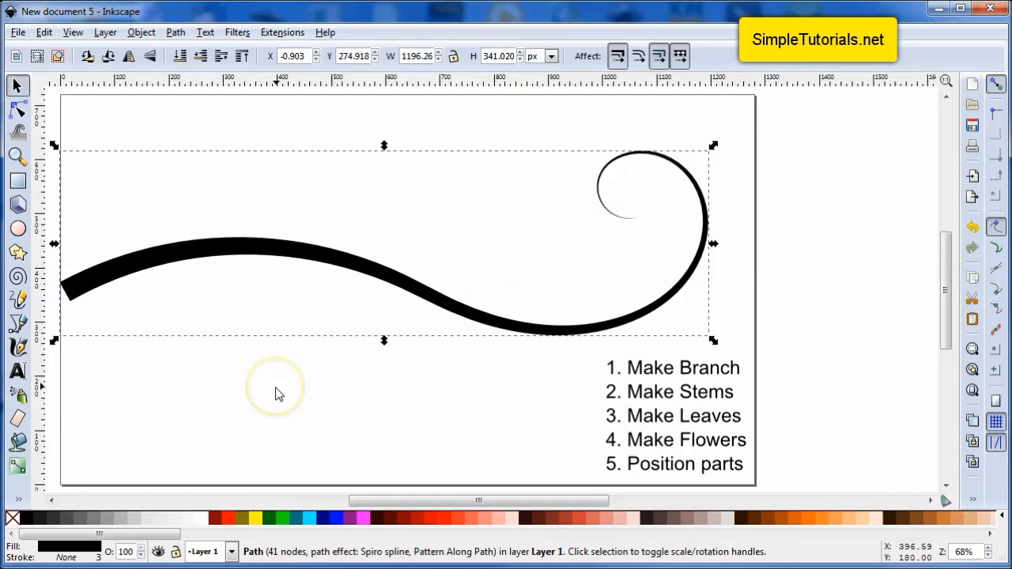
{"action": "mouse_move", "coordinate": [158, 443]}
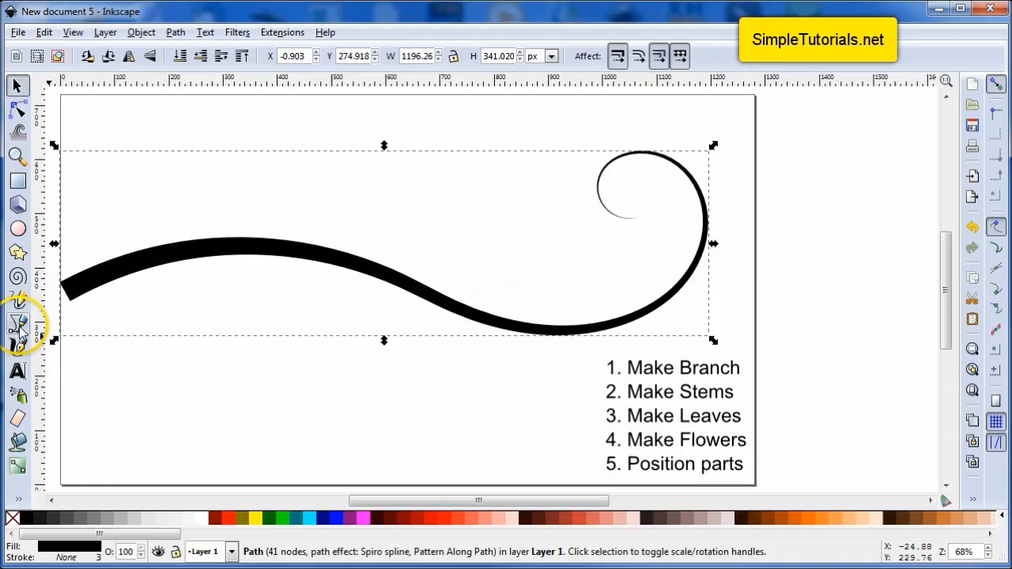
{"action": "mouse_move", "coordinate": [18, 301]}
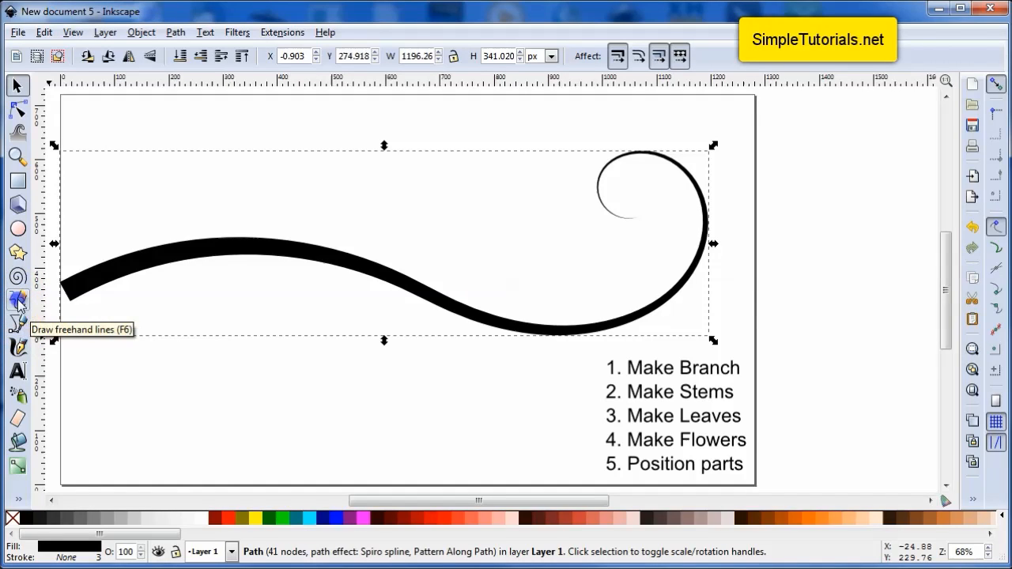
Draw four tapered curling stems sprouting above and below the branch with the Pencil
{"action": "left_click", "coordinate": [17, 299]}
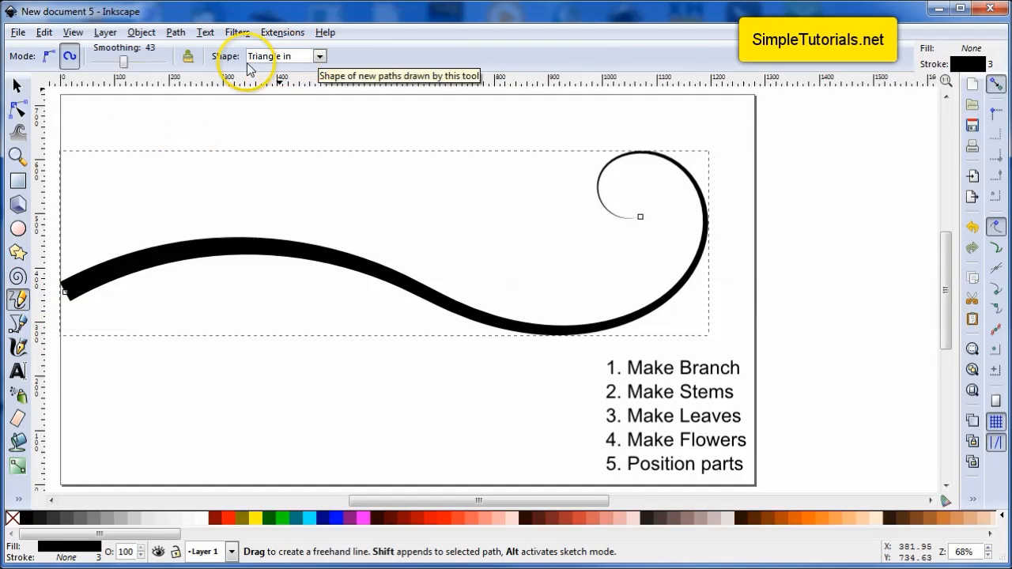
{"action": "mouse_move", "coordinate": [19, 303]}
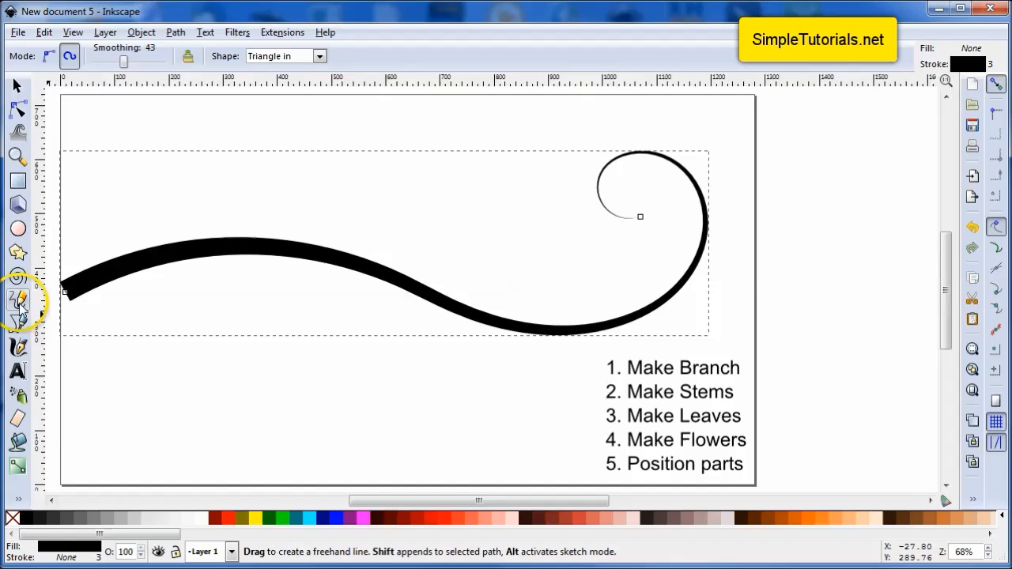
{"action": "mouse_move", "coordinate": [202, 314]}
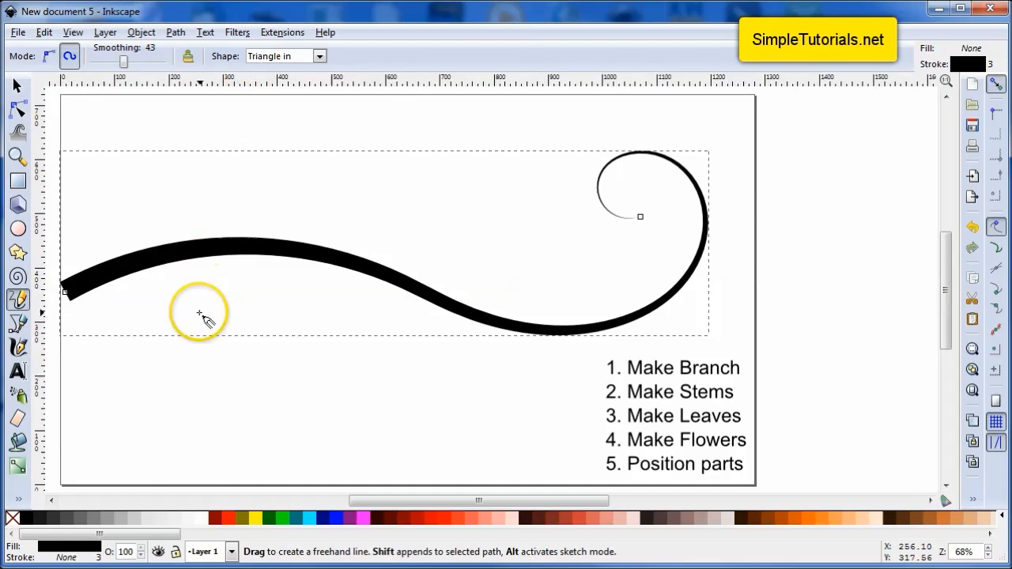
{"action": "mouse_move", "coordinate": [145, 265]}
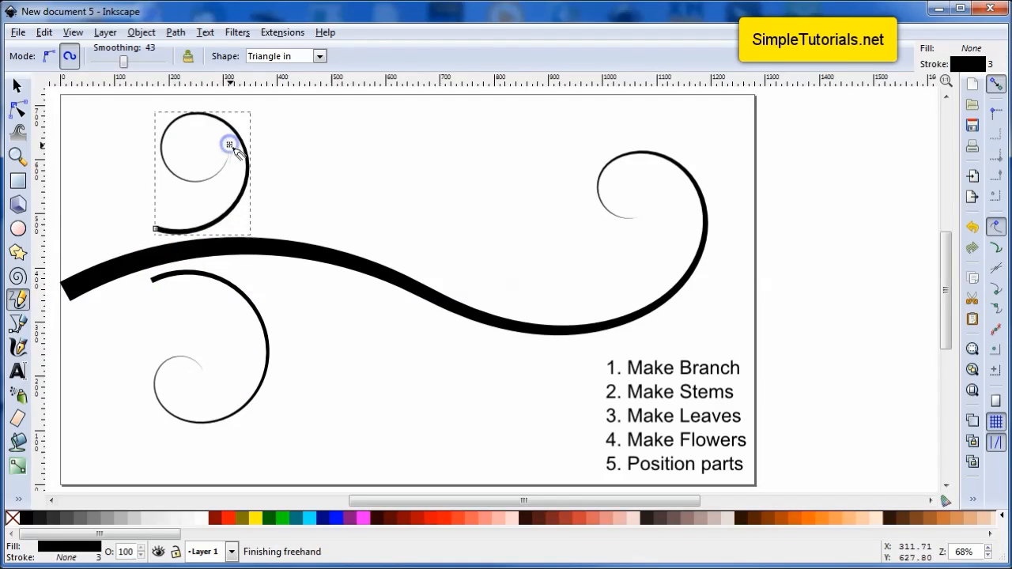
{"action": "mouse_move", "coordinate": [330, 246]}
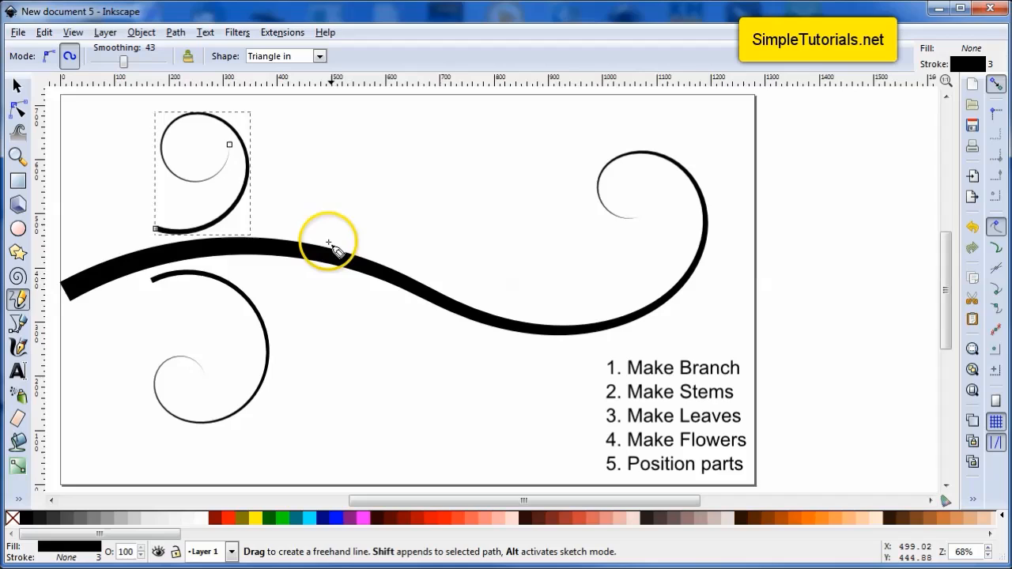
{"action": "left_click_drag", "start_coordinate": [329, 244], "coordinate": [471, 253]}
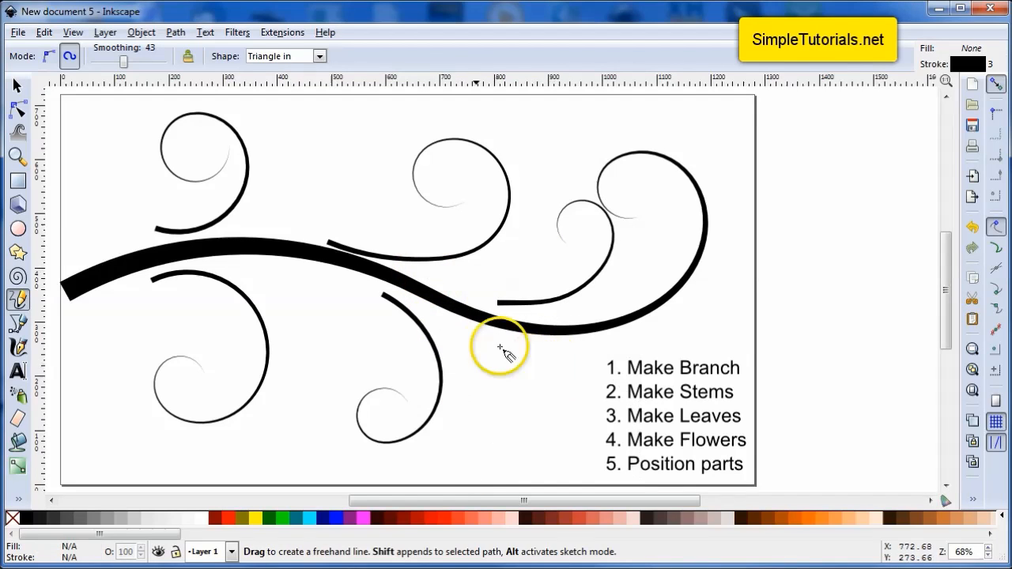
{"action": "left_click_drag", "start_coordinate": [498, 348], "coordinate": [395, 142]}
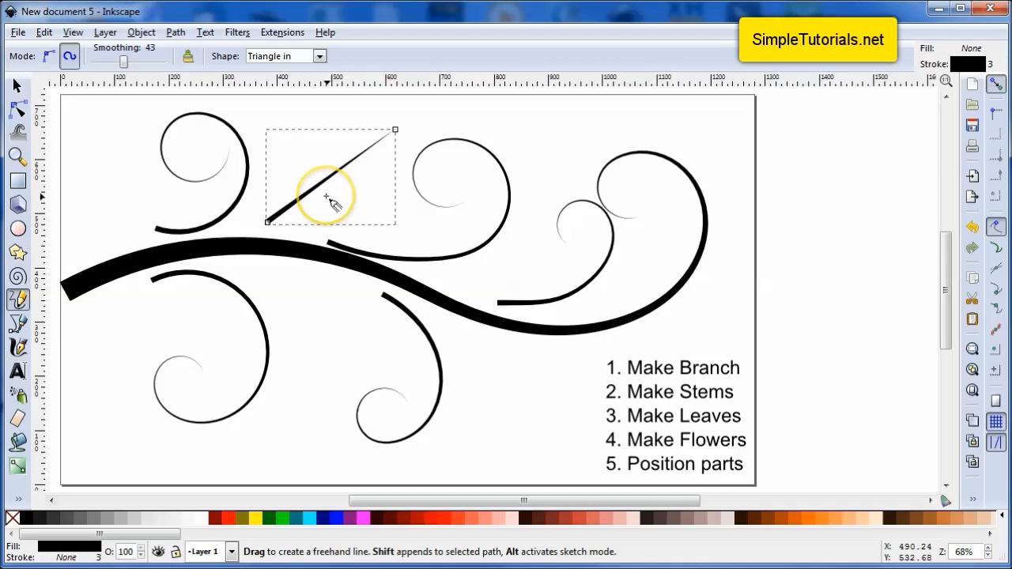
{"action": "left_click_drag", "start_coordinate": [332, 197], "coordinate": [490, 130]}
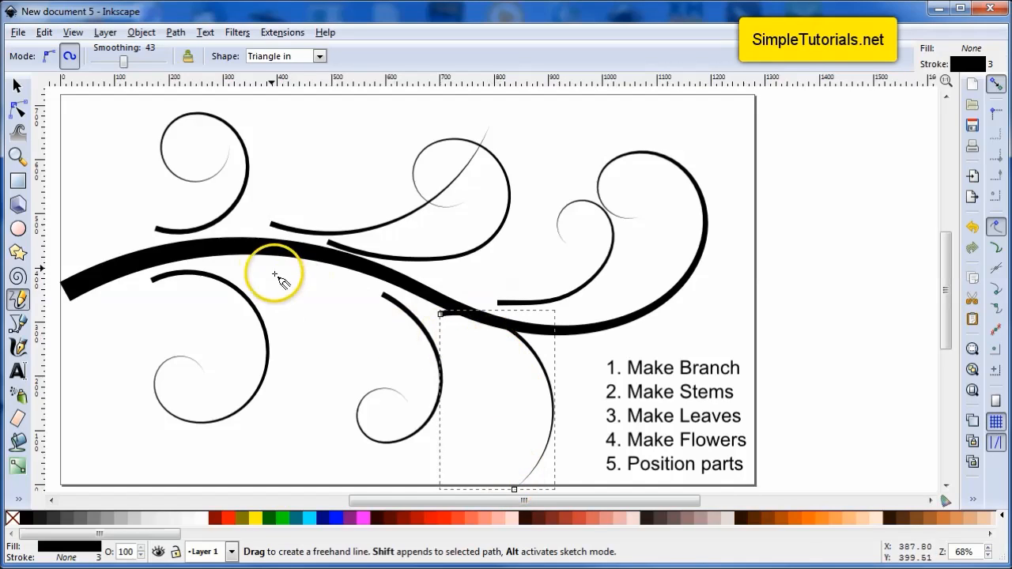
{"action": "left_click_drag", "start_coordinate": [275, 268], "coordinate": [247, 419]}
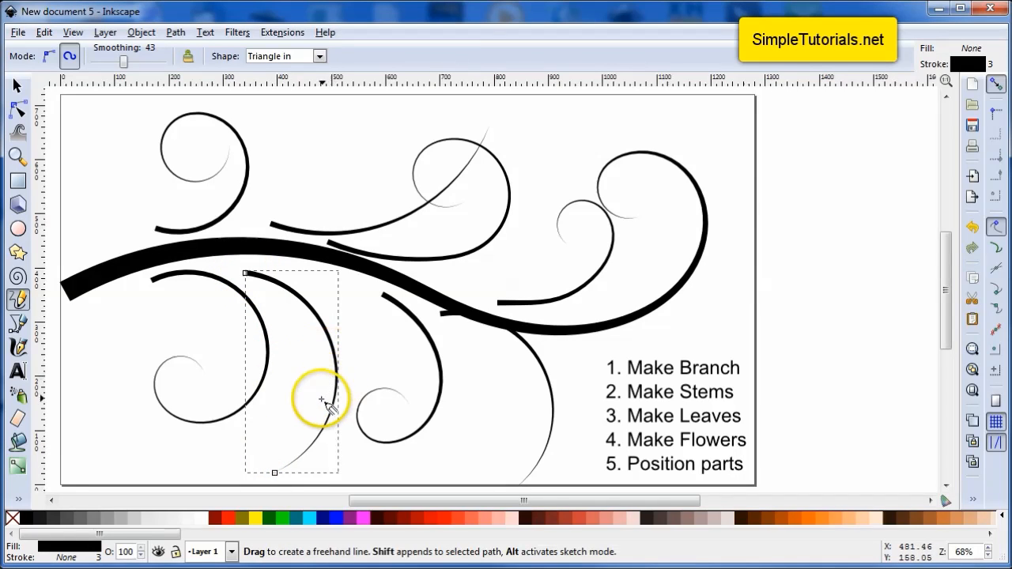
Return to the Selector and clear the selection of the new stem
{"action": "left_click", "coordinate": [12, 86]}
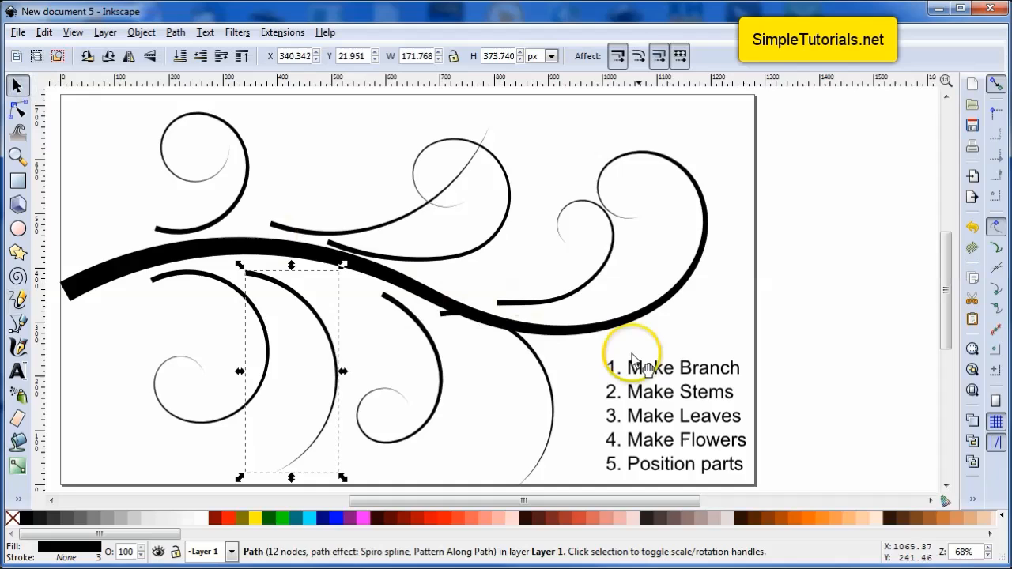
{"action": "left_click", "coordinate": [699, 411]}
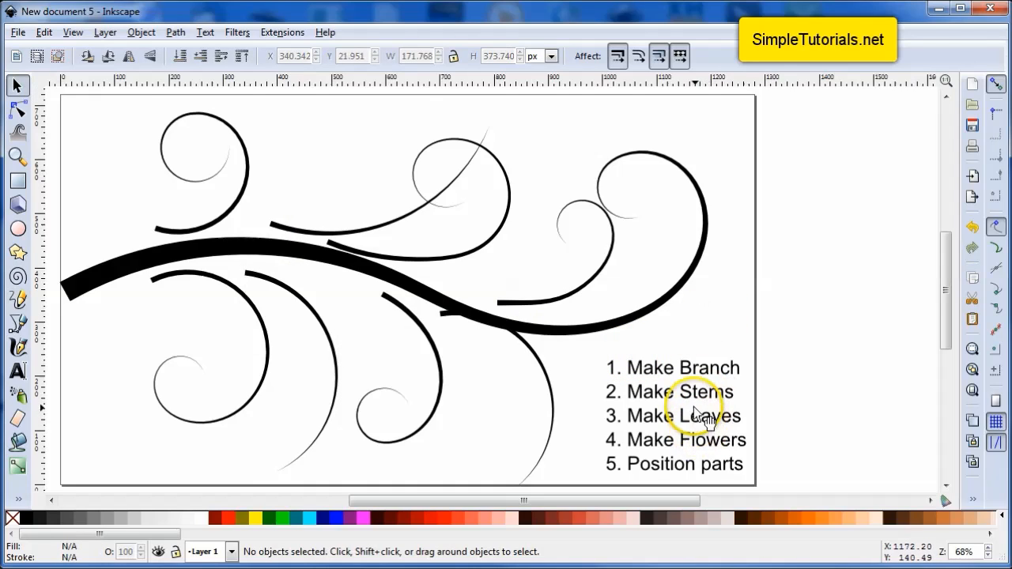
{"action": "mouse_move", "coordinate": [269, 218]}
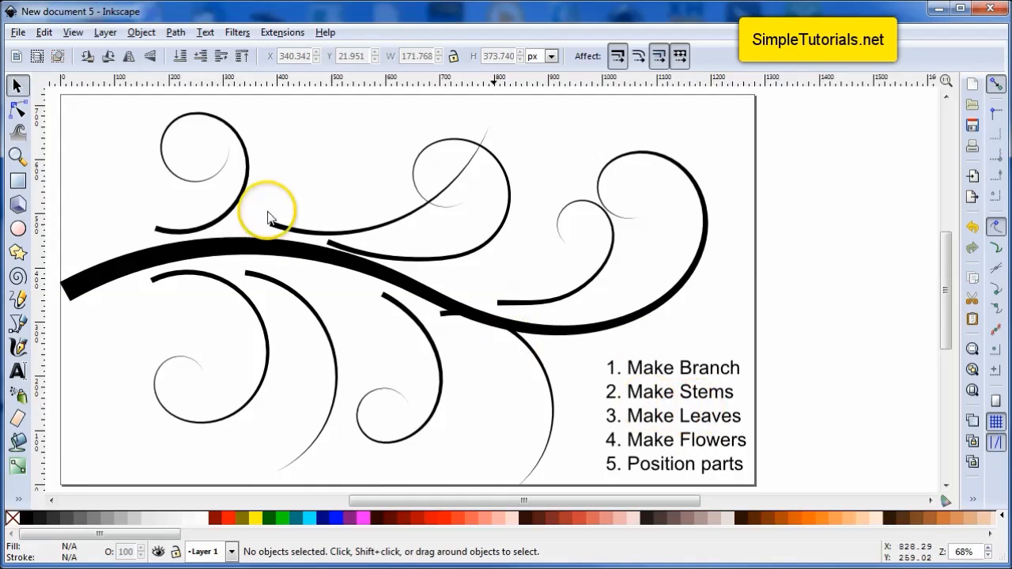
Pick the Bezier tool with Ellipse stroke shape, viewing the blank area beside the page
{"action": "left_click", "coordinate": [18, 324]}
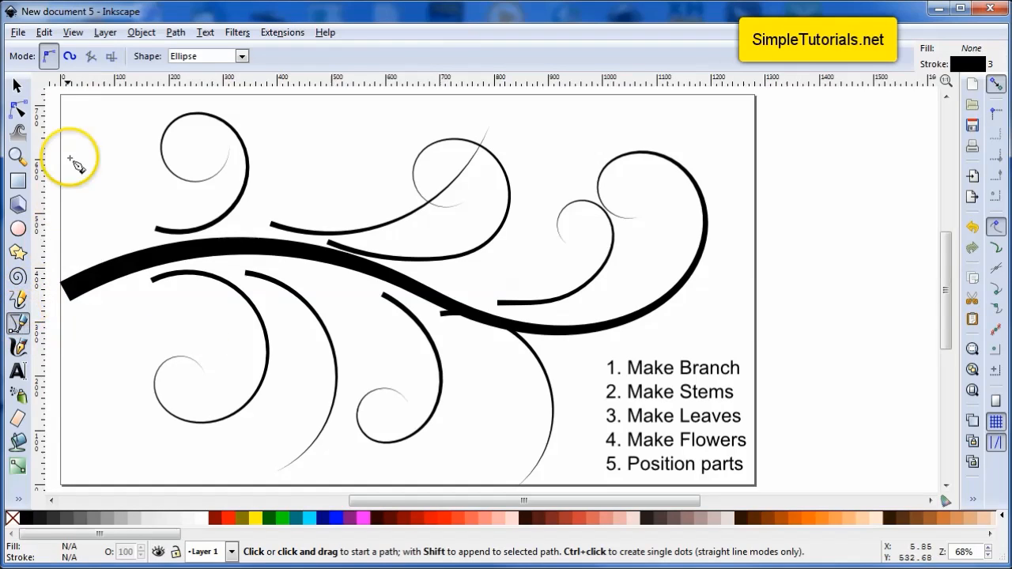
{"action": "mouse_move", "coordinate": [47, 57]}
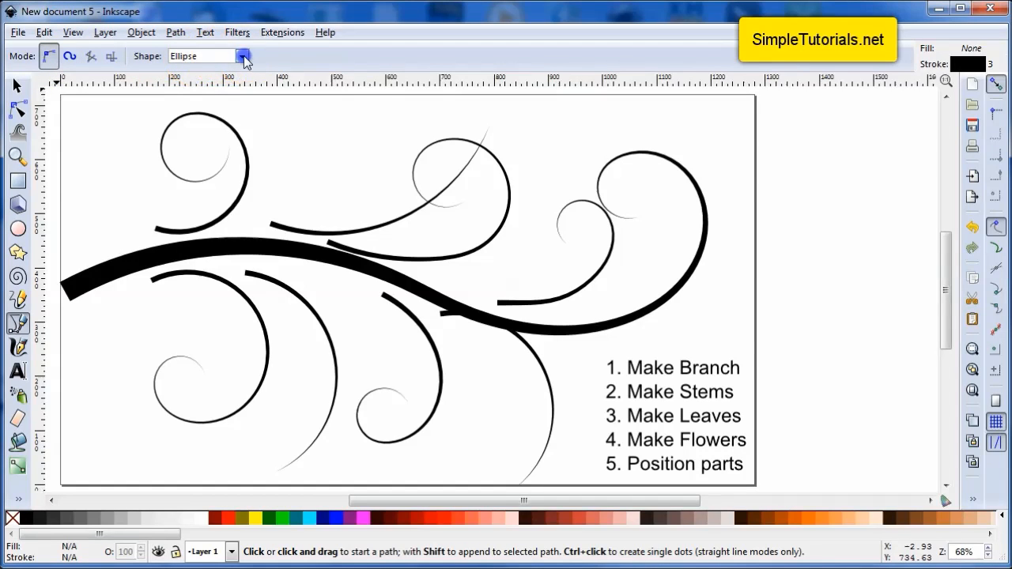
{"action": "mouse_move", "coordinate": [661, 245]}
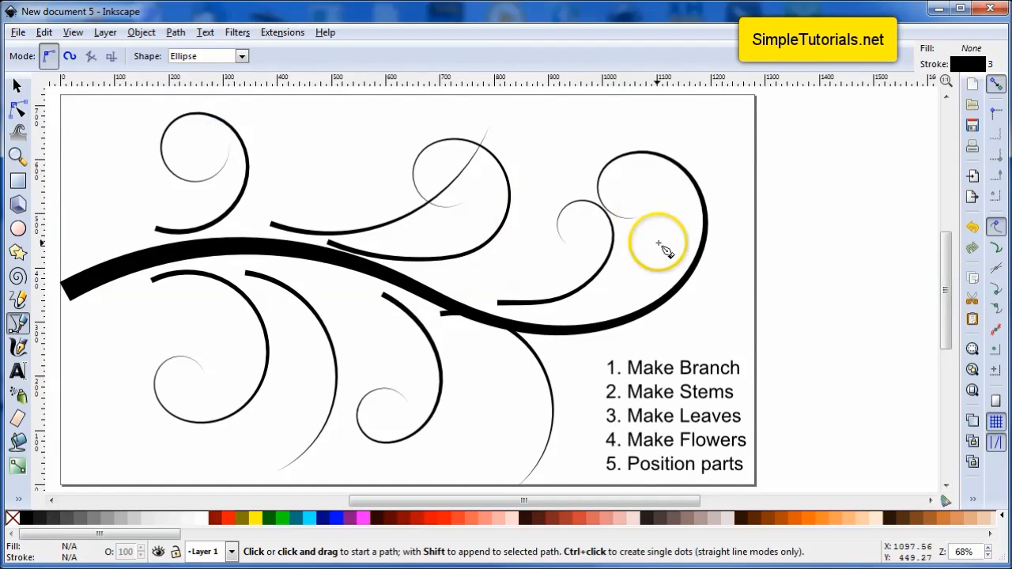
{"action": "mouse_move", "coordinate": [588, 288]}
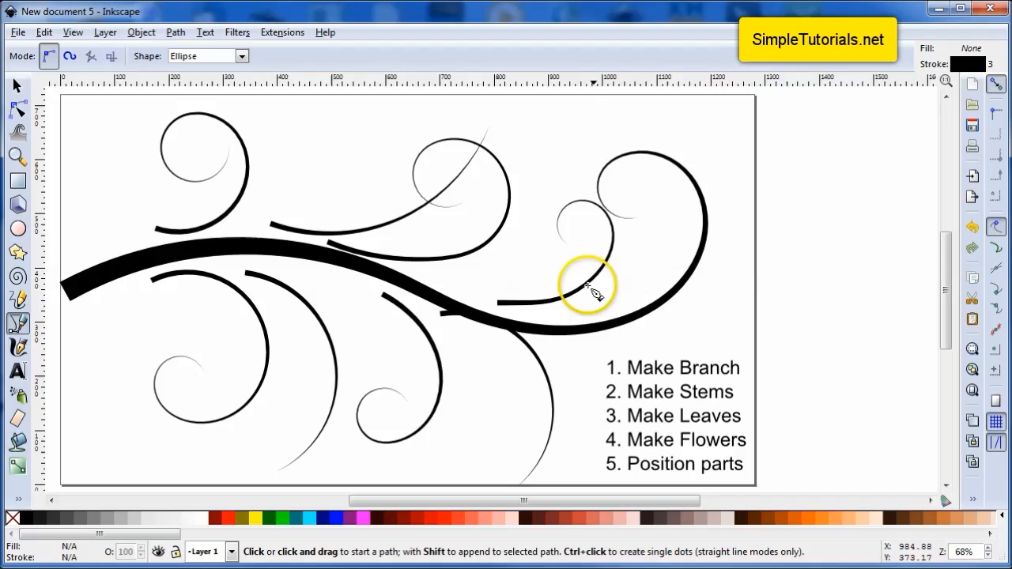
{"action": "mouse_move", "coordinate": [578, 324]}
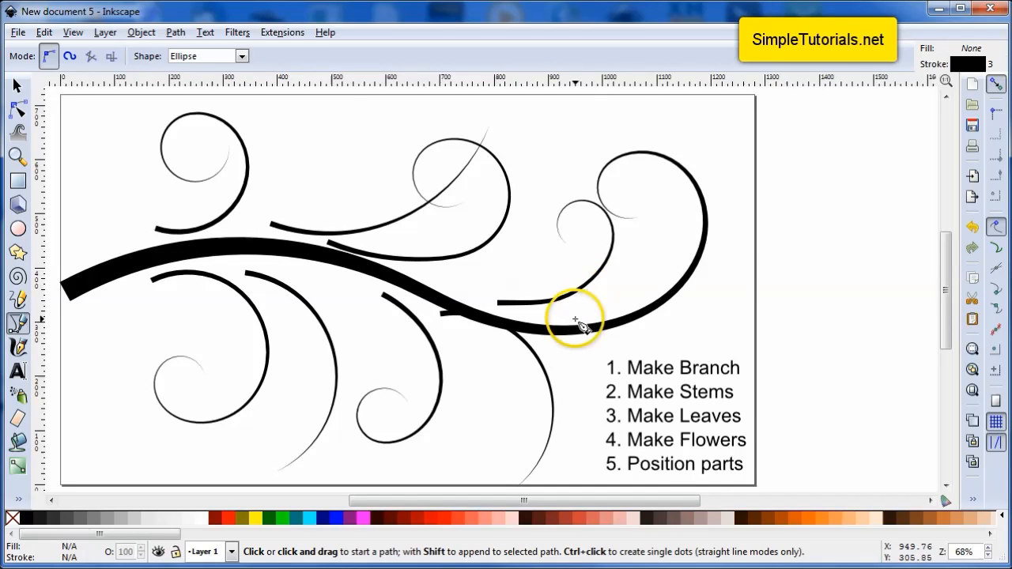
{"action": "scroll", "scroll_direction": "up", "scroll_amount": 3}
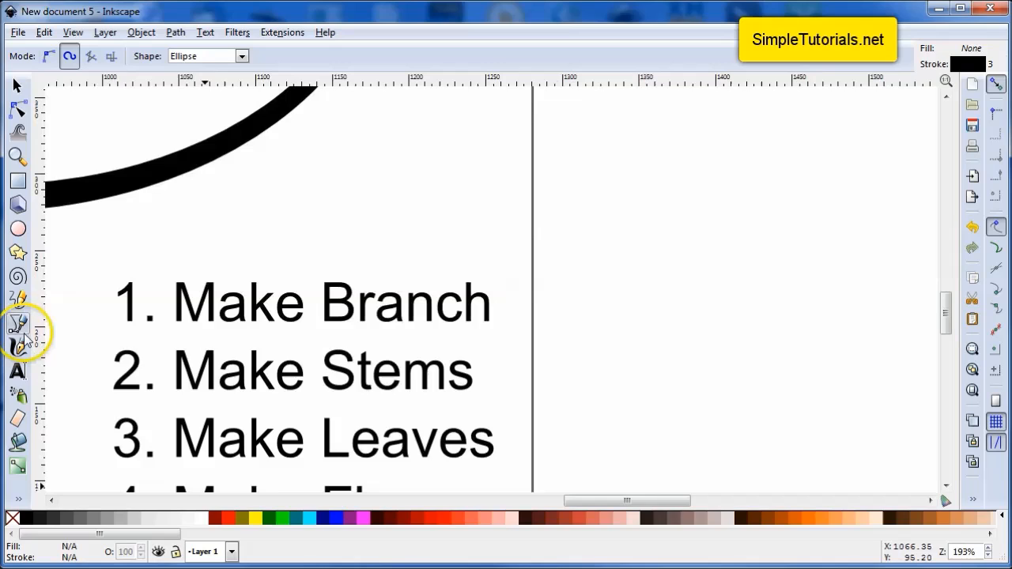
{"action": "mouse_move", "coordinate": [18, 325]}
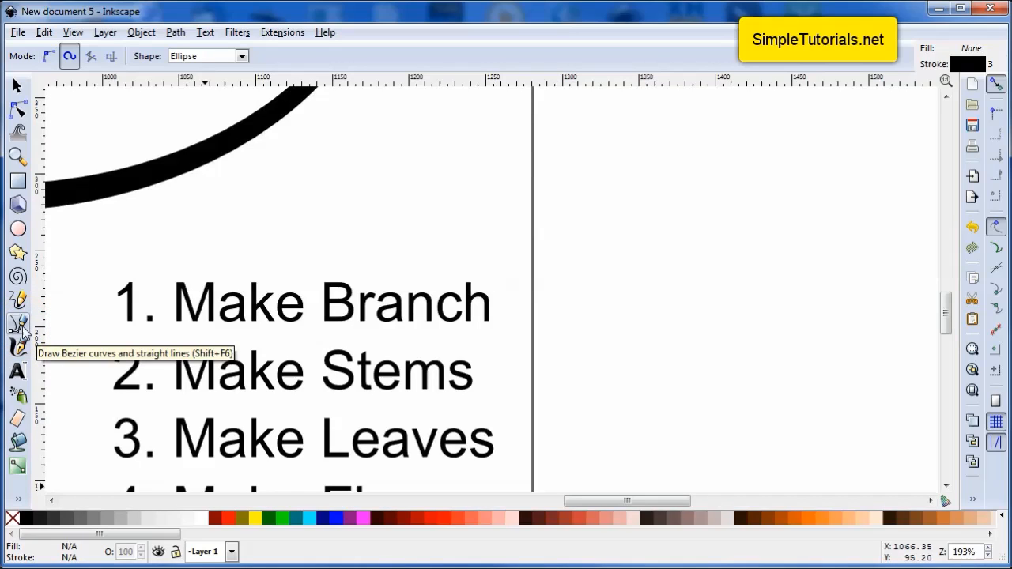
{"action": "left_click", "coordinate": [19, 323]}
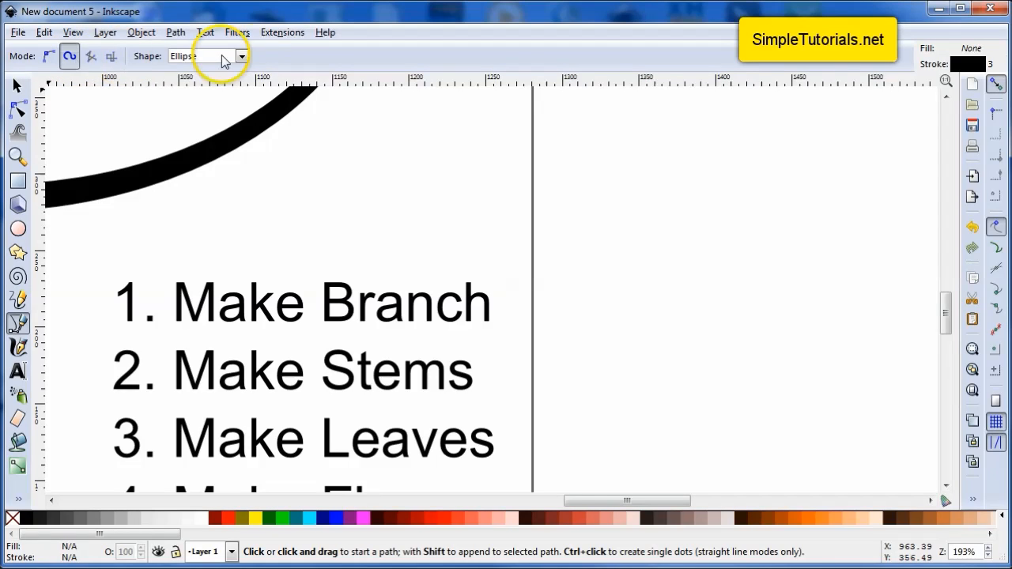
{"action": "left_click", "coordinate": [240, 57]}
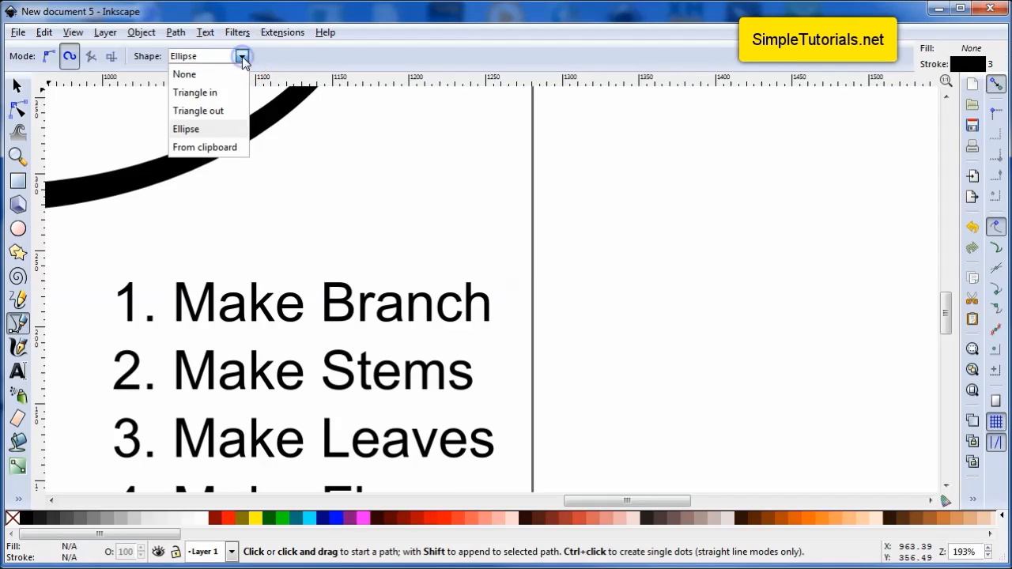
{"action": "left_click", "coordinate": [186, 130]}
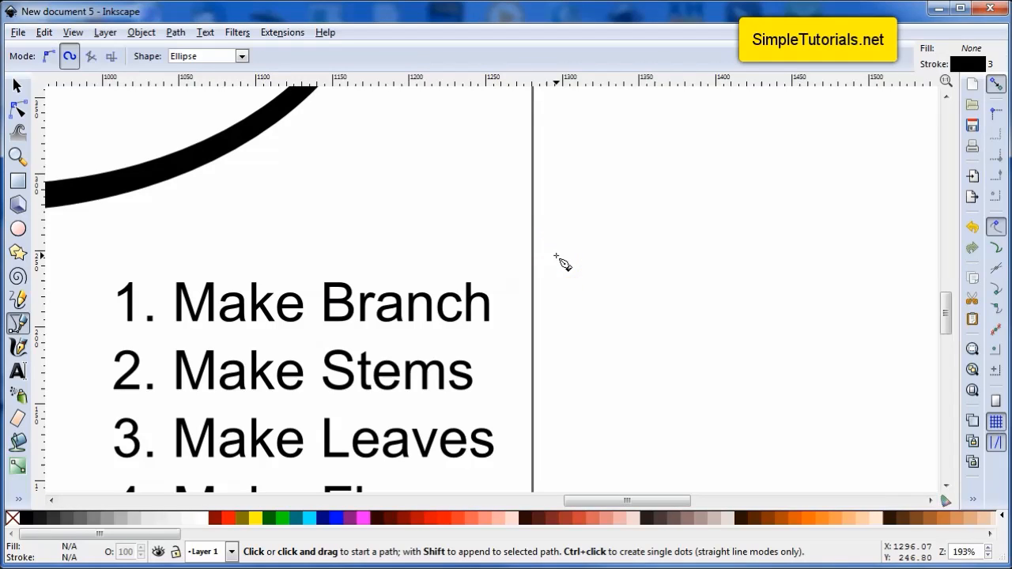
Start the leaf path in the blank space right of the page edge
{"action": "left_click", "coordinate": [557, 256]}
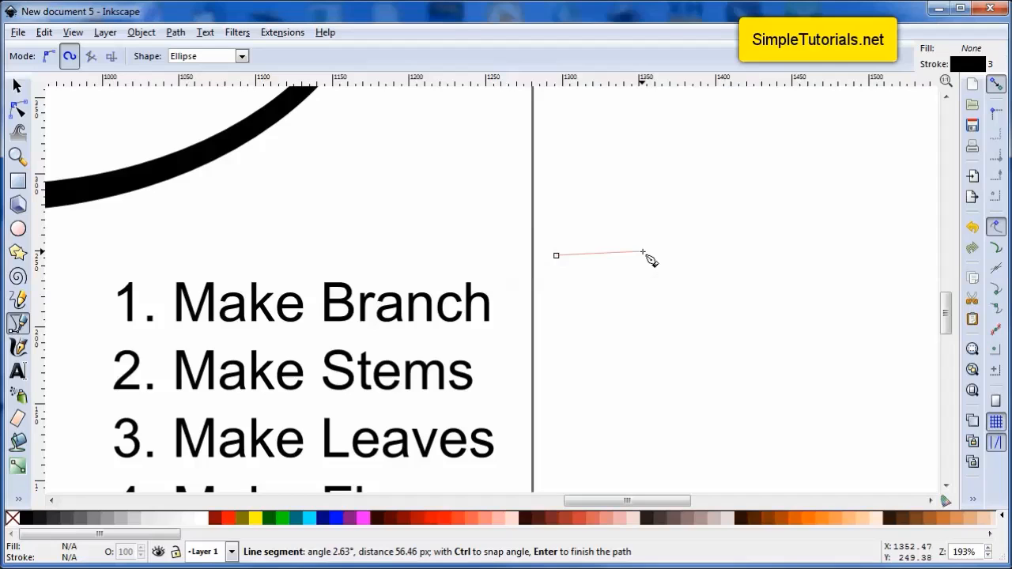
{"action": "mouse_move", "coordinate": [741, 259]}
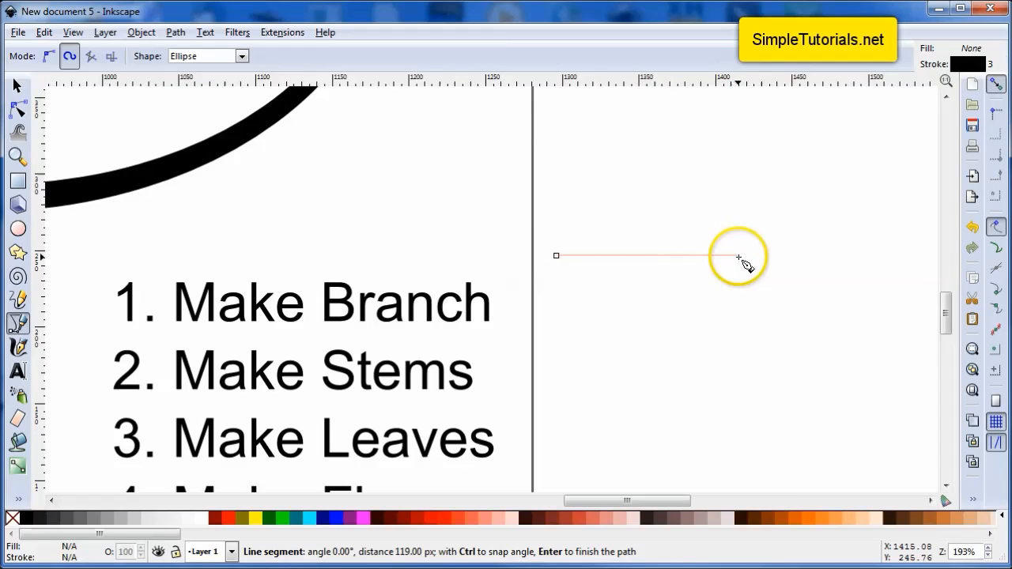
{"action": "mouse_move", "coordinate": [772, 261]}
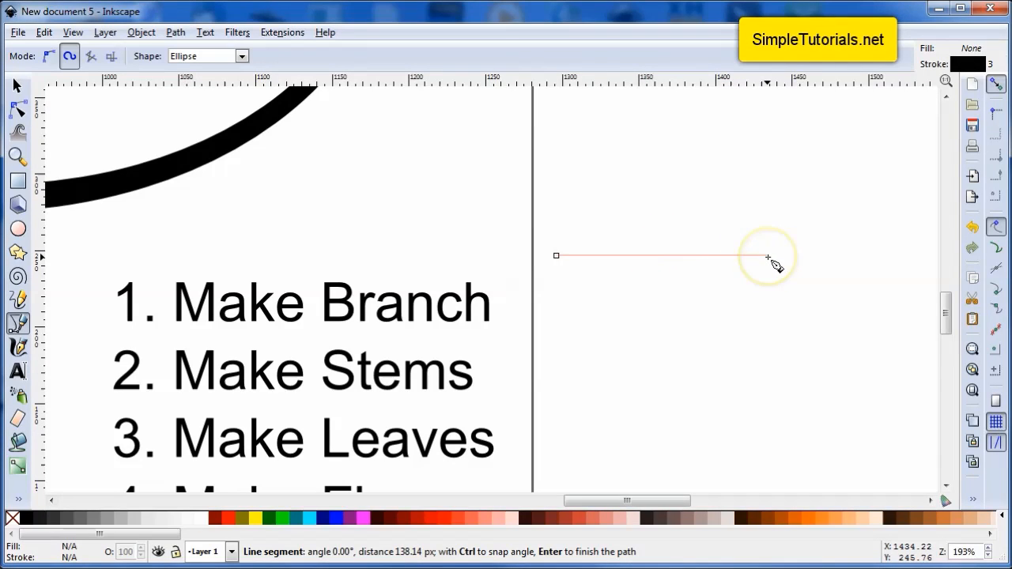
{"action": "mouse_move", "coordinate": [765, 263]}
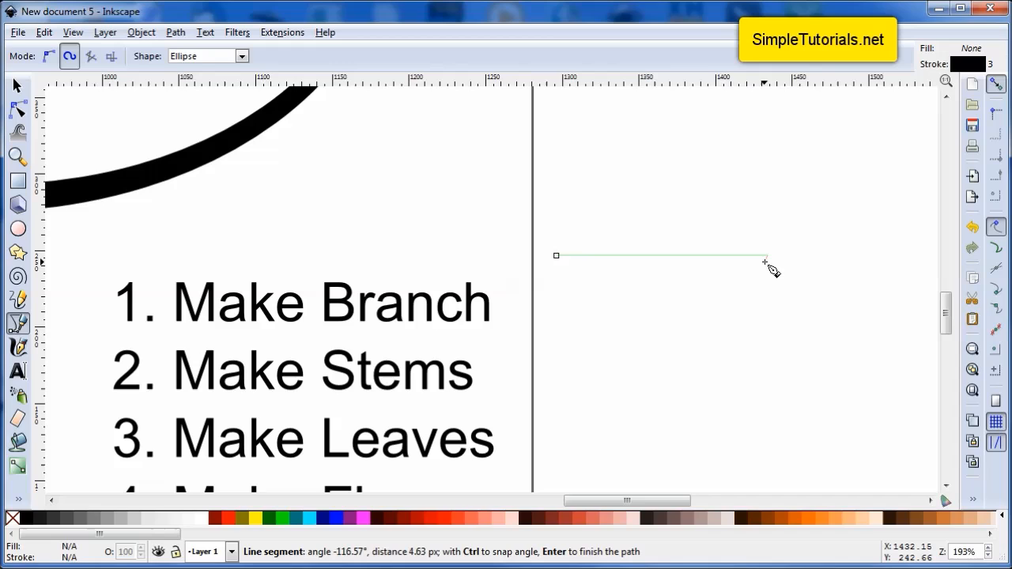
{"action": "mouse_move", "coordinate": [757, 285]}
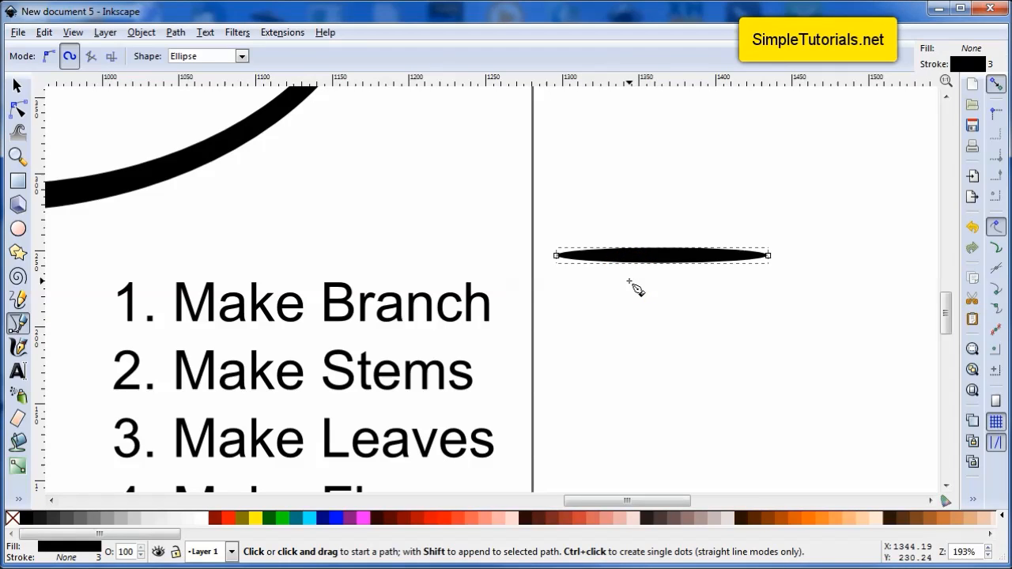
{"action": "mouse_move", "coordinate": [314, 256]}
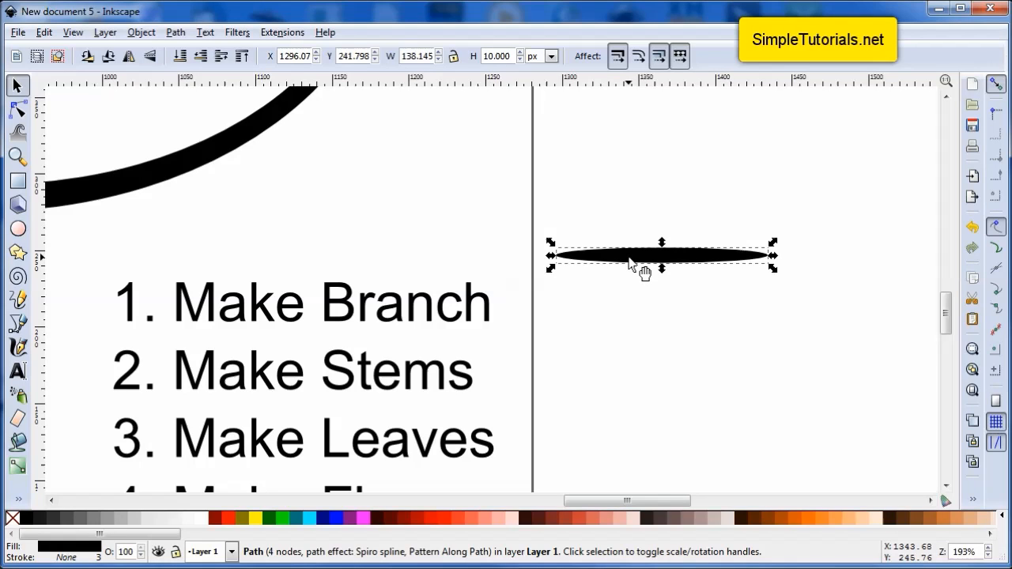
Duplicate the leaf and place the copy just below the original
{"action": "right_click", "coordinate": [629, 256]}
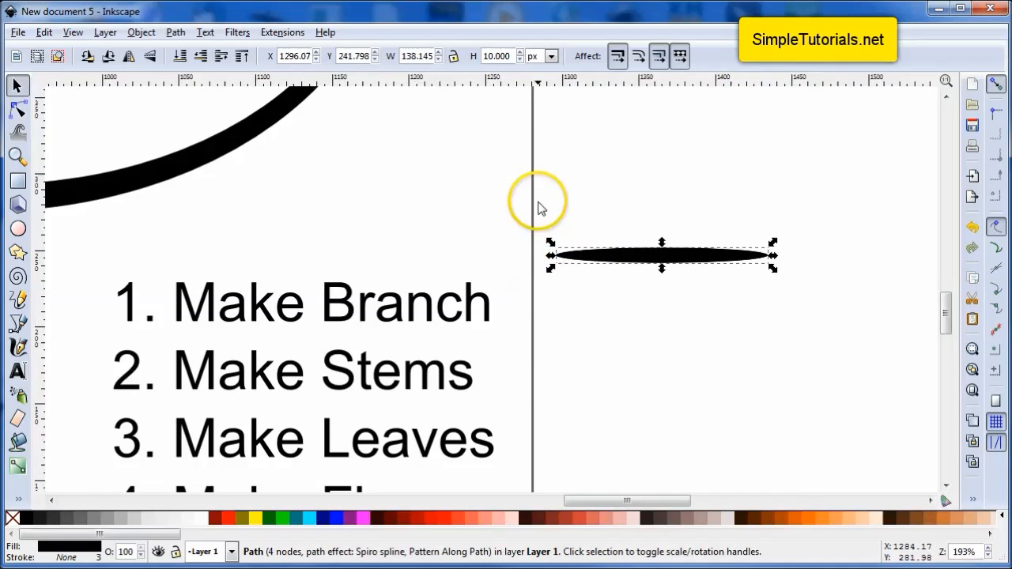
{"action": "left_click", "coordinate": [801, 309]}
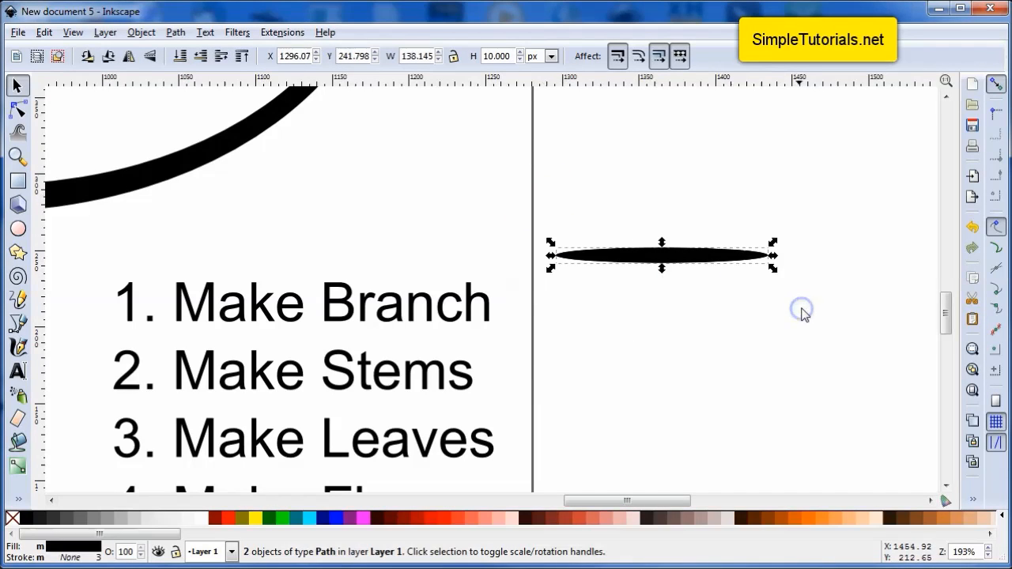
{"action": "left_click", "coordinate": [175, 31]}
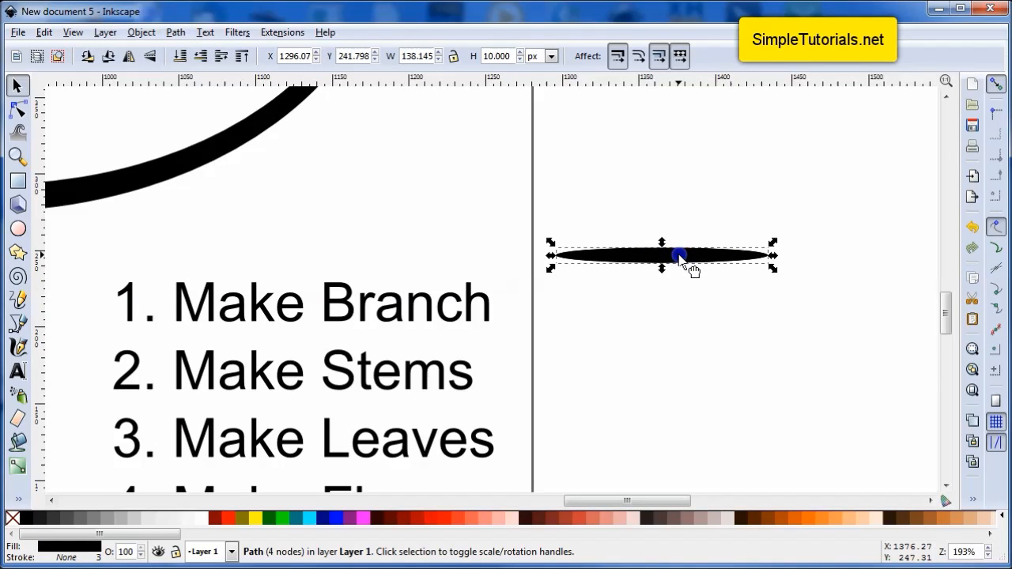
{"action": "left_click_drag", "start_coordinate": [679, 256], "coordinate": [678, 309]}
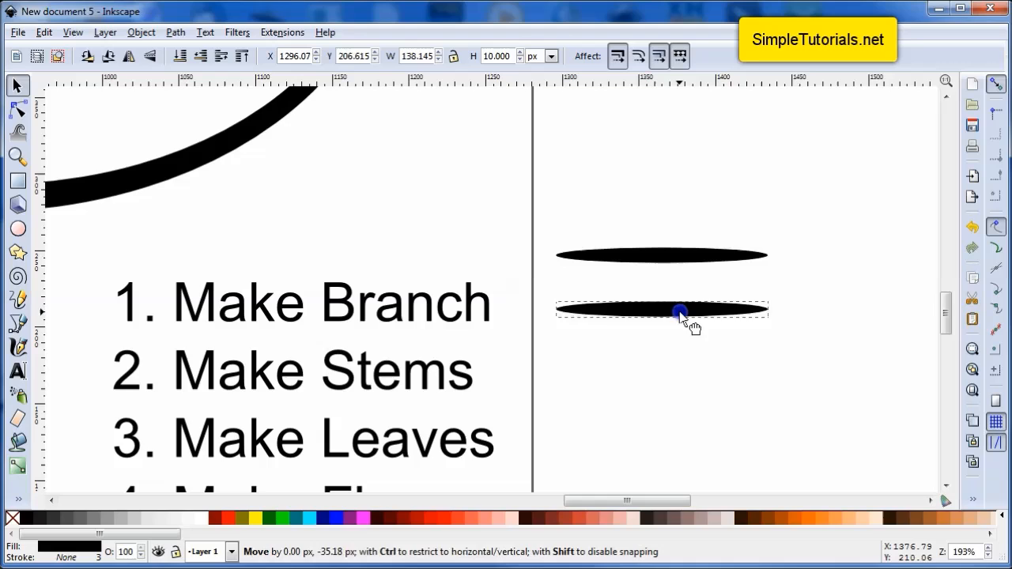
{"action": "left_click_drag", "start_coordinate": [680, 310], "coordinate": [656, 256]}
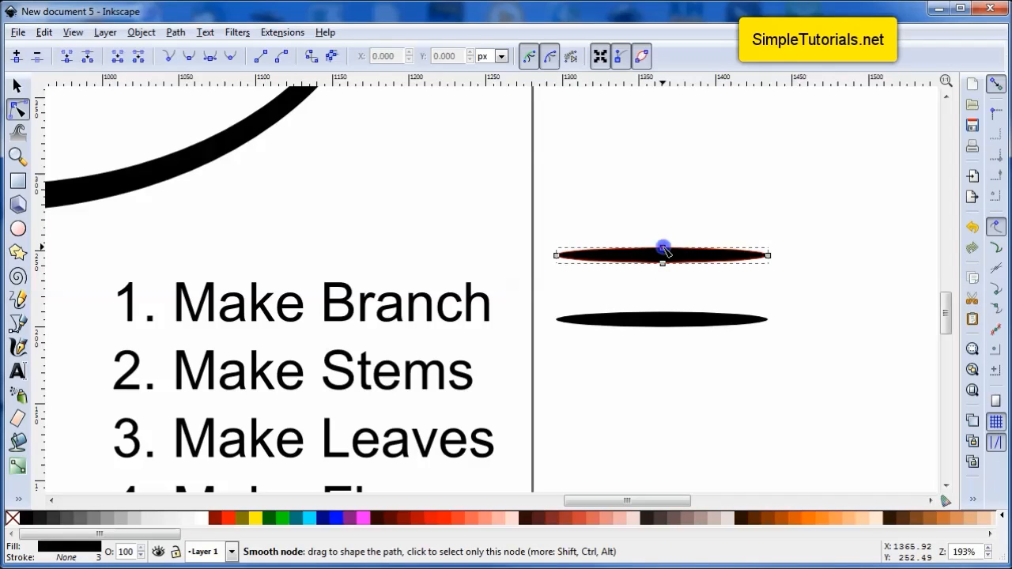
Bulge the top leaf's upper edge and pull its bottom down into a lens
{"action": "left_click_drag", "start_coordinate": [662, 246], "coordinate": [661, 234]}
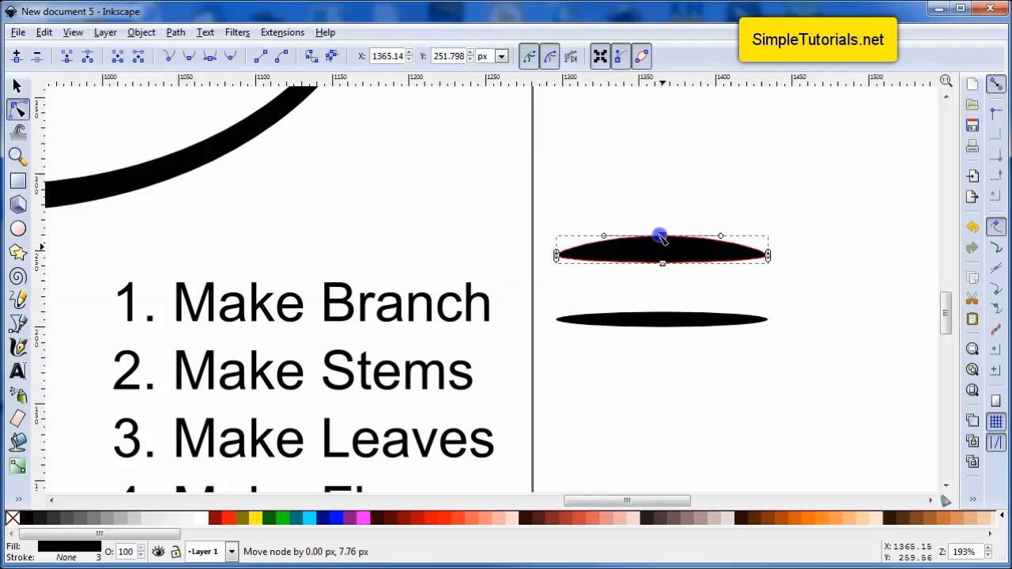
{"action": "left_click_drag", "start_coordinate": [661, 235], "coordinate": [661, 212]}
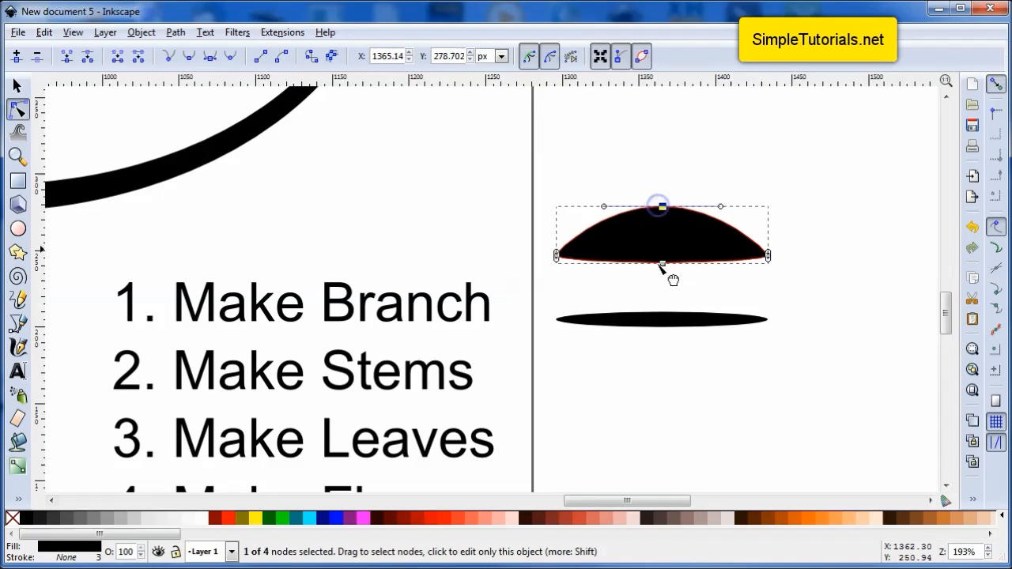
{"action": "left_click_drag", "start_coordinate": [663, 263], "coordinate": [667, 304]}
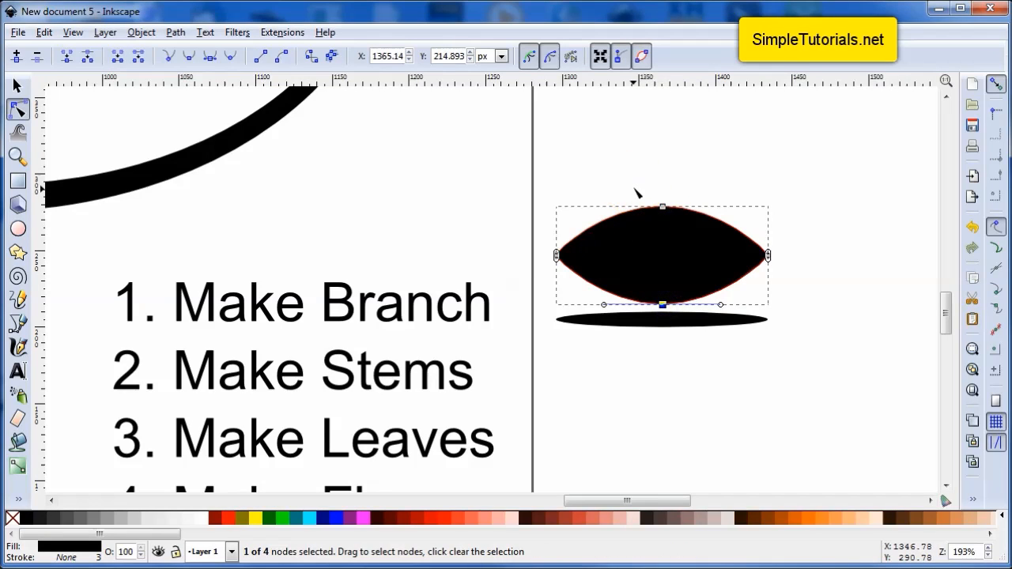
Adjust the top and bottom nodes to curve the shape into a pointed teardrop leaf
{"action": "left_click_drag", "start_coordinate": [635, 193], "coordinate": [685, 285]}
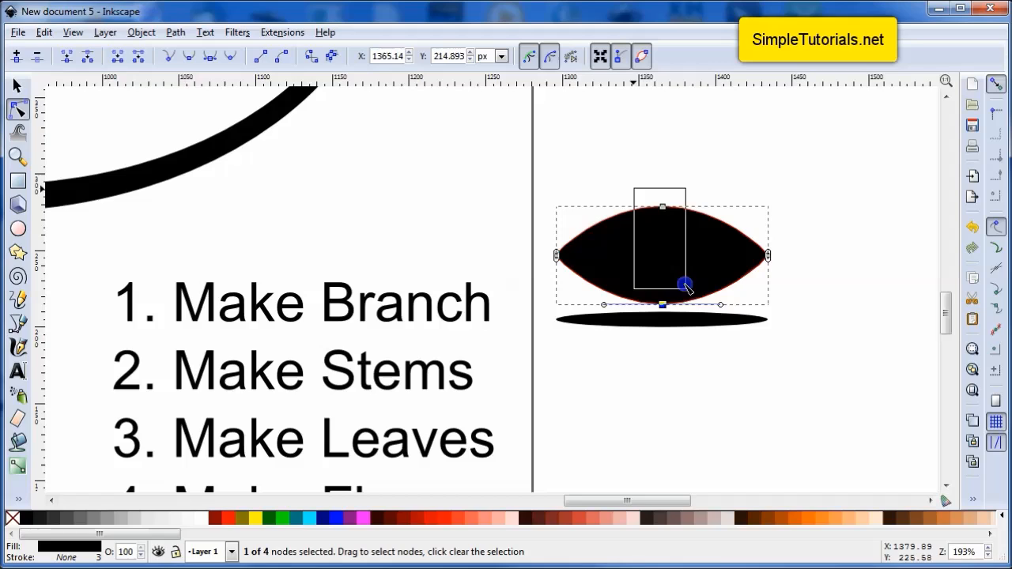
{"action": "left_click", "coordinate": [663, 206]}
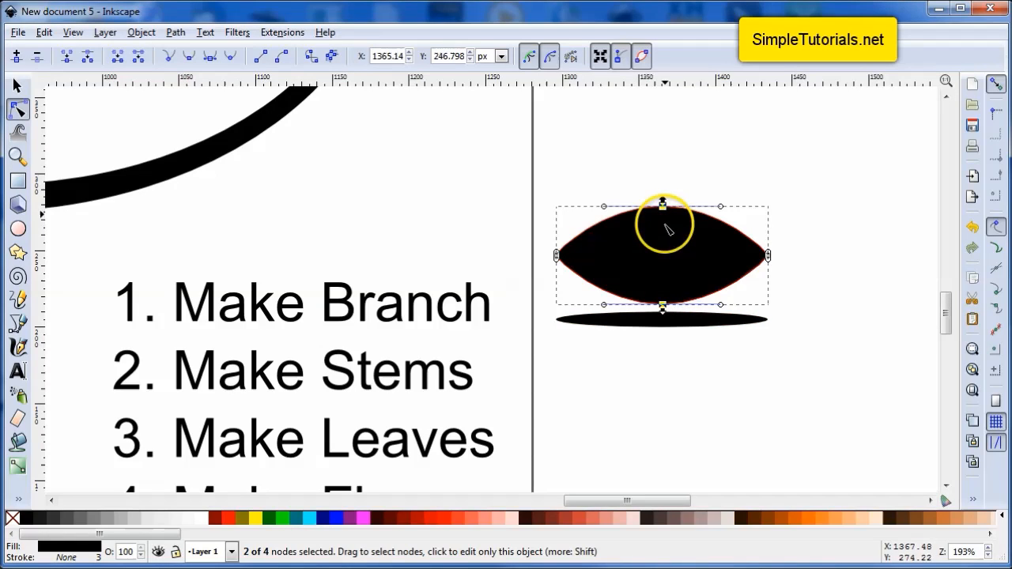
{"action": "left_click", "coordinate": [662, 205]}
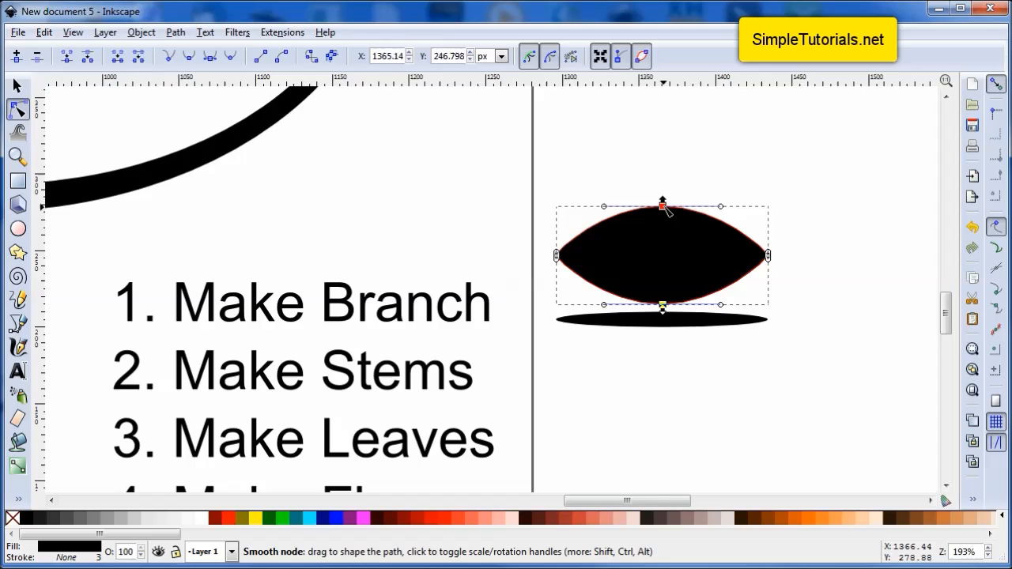
{"action": "left_click_drag", "start_coordinate": [662, 206], "coordinate": [654, 205]}
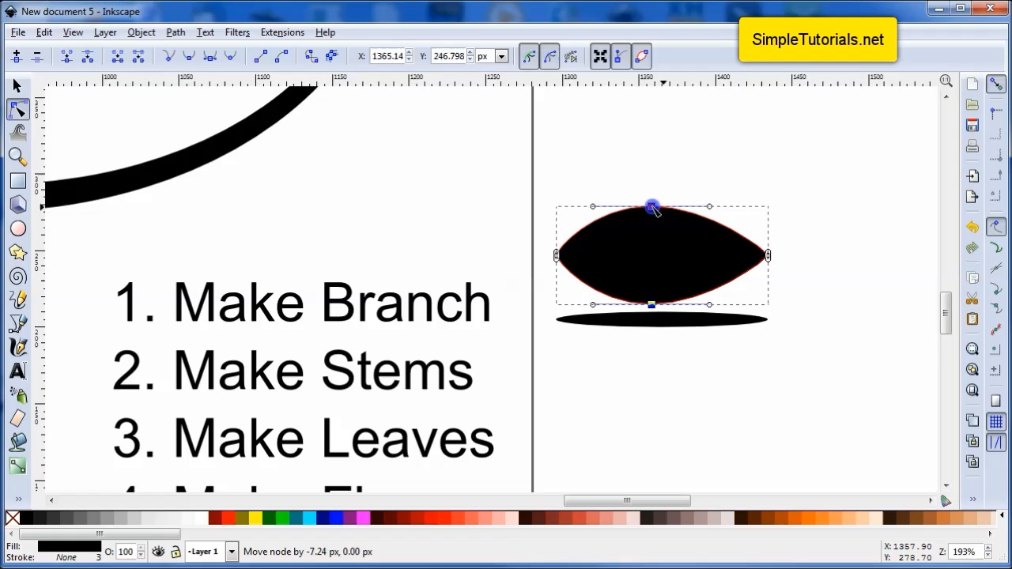
{"action": "left_click_drag", "start_coordinate": [654, 207], "coordinate": [642, 209]}
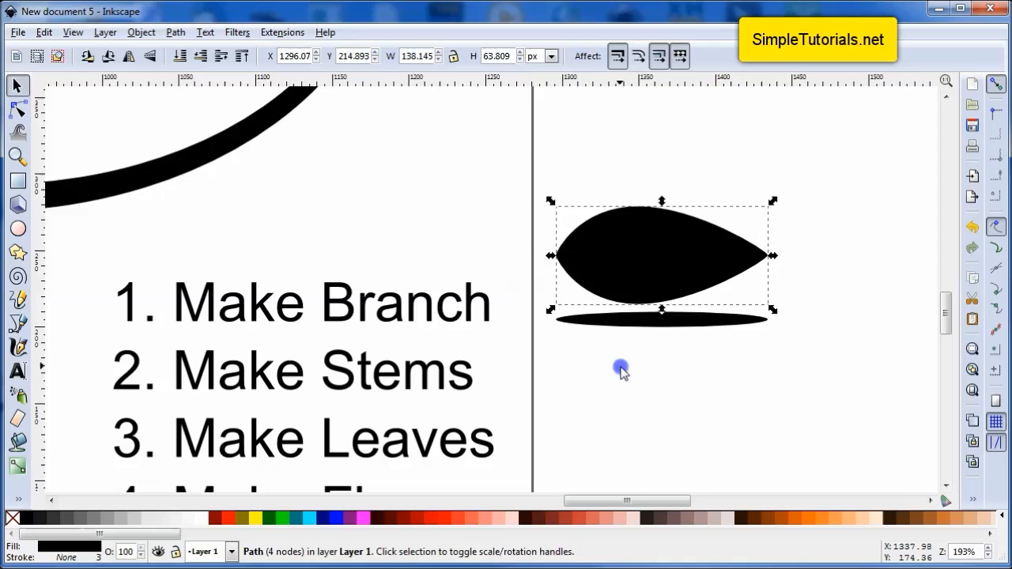
Flatten the thin ellipse into a vein along the leaf's centre and select both together
{"action": "left_click", "coordinate": [661, 320]}
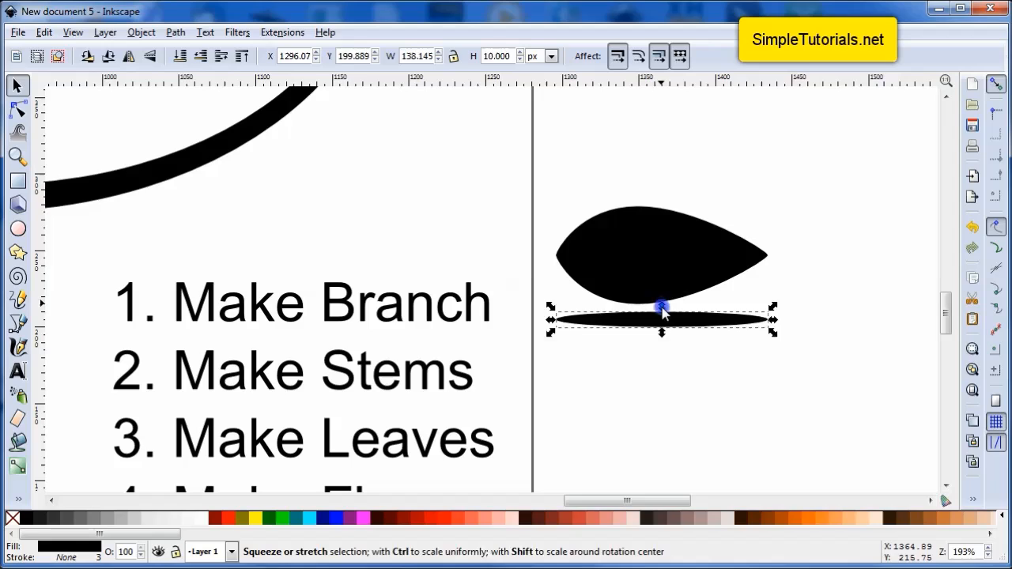
{"action": "left_click_drag", "start_coordinate": [661, 307], "coordinate": [661, 316]}
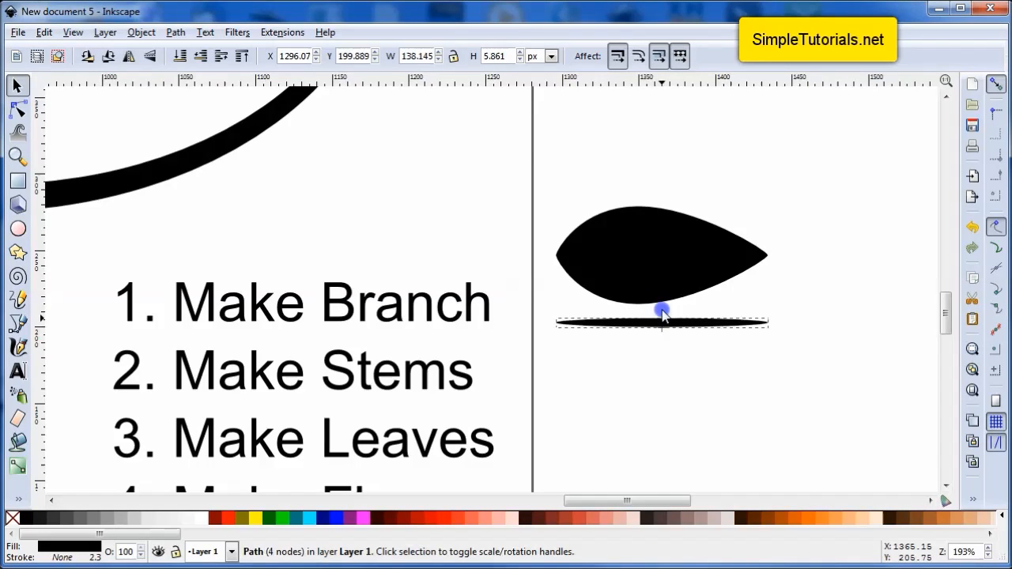
{"action": "left_click", "coordinate": [662, 319]}
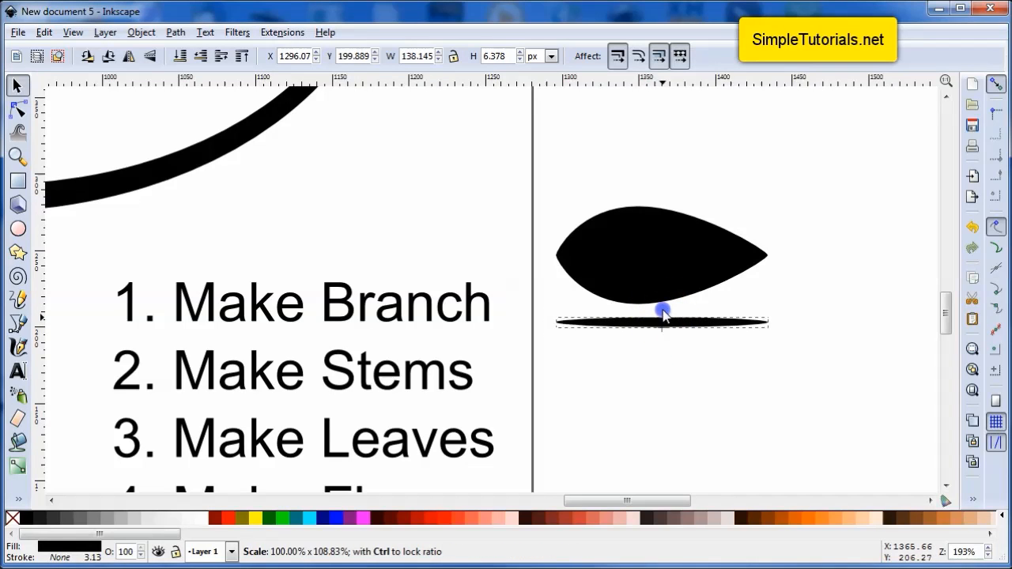
{"action": "left_click_drag", "start_coordinate": [662, 310], "coordinate": [561, 262]}
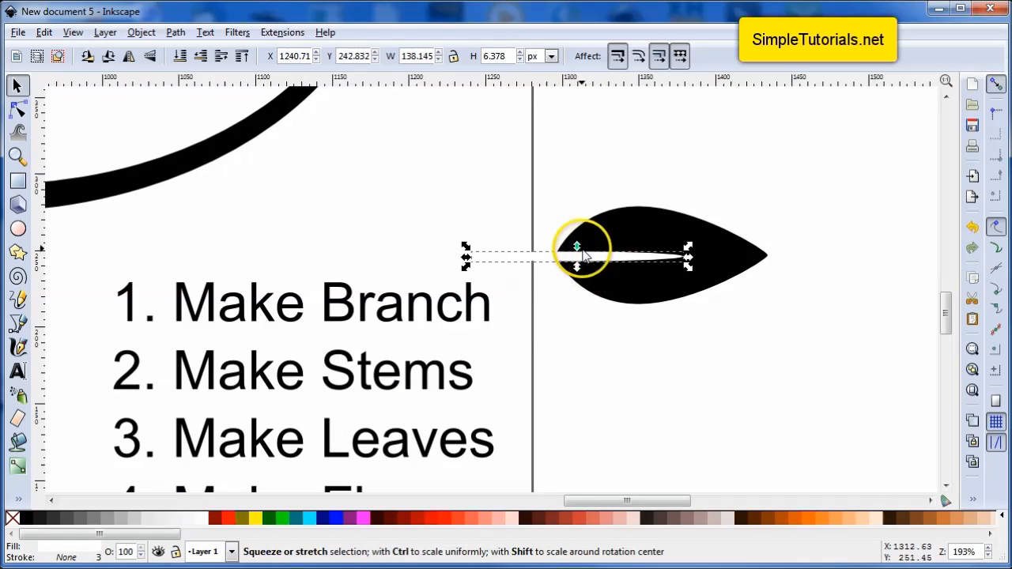
{"action": "left_click_drag", "start_coordinate": [577, 245], "coordinate": [578, 255]}
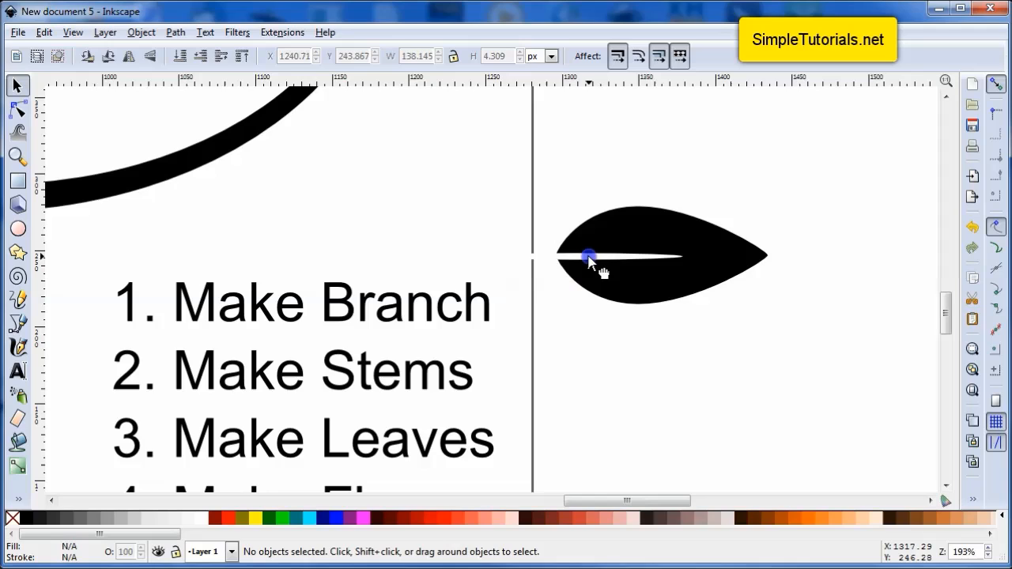
{"action": "left_click_drag", "start_coordinate": [588, 256], "coordinate": [577, 253]}
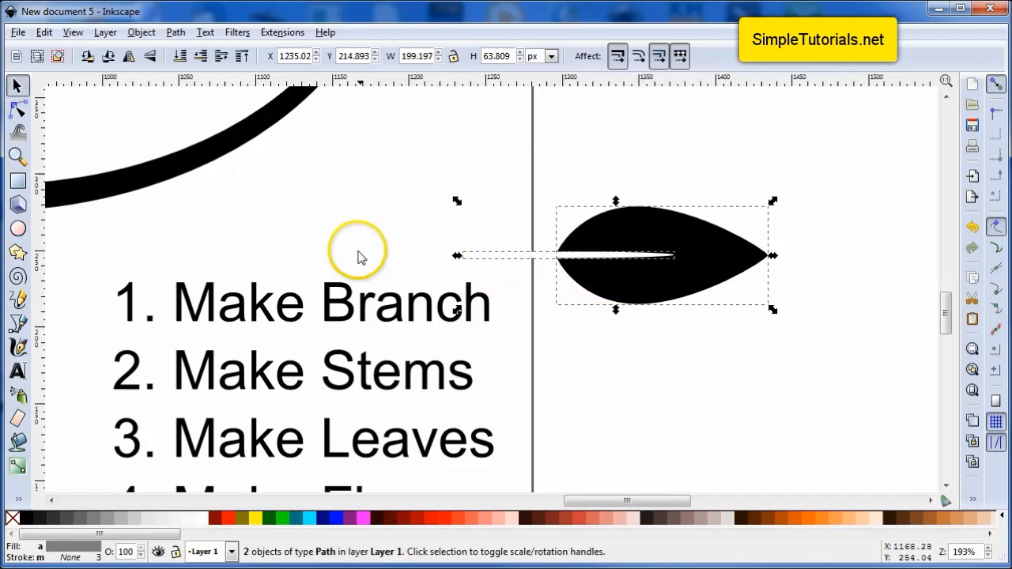
Apply Path > Difference so the vein becomes a slit cut out of the leaf
{"action": "left_click", "coordinate": [176, 32]}
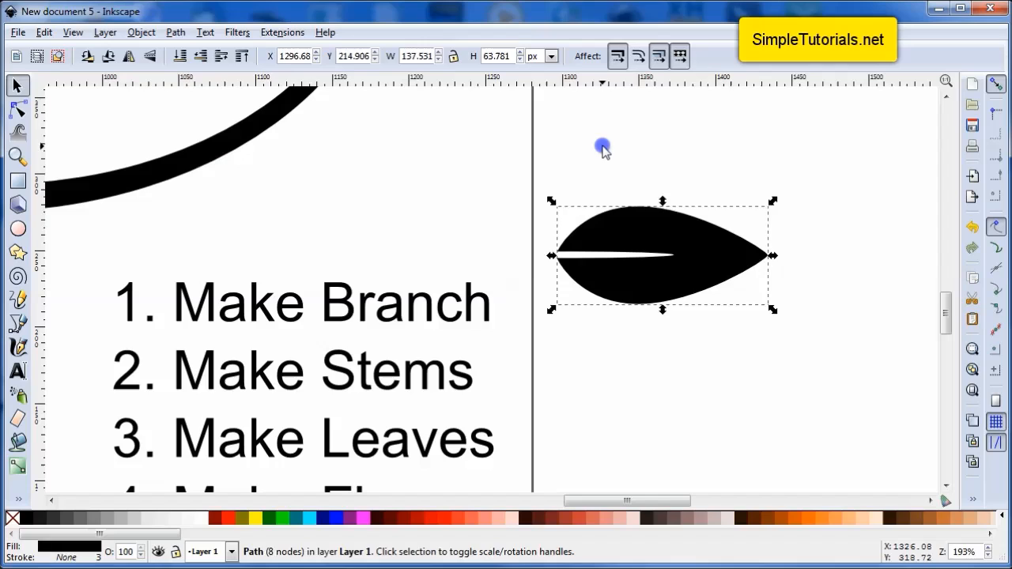
{"action": "mouse_move", "coordinate": [591, 313]}
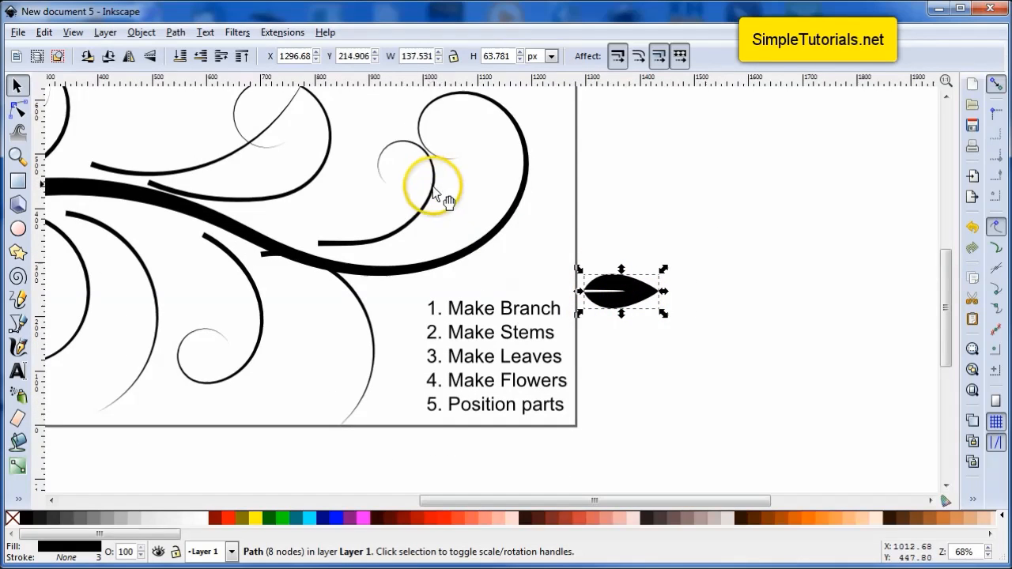
Scale the slit leaf down to about three-quarters size and nudge it into place beside the branch
{"action": "left_click_drag", "start_coordinate": [623, 291], "coordinate": [490, 166]}
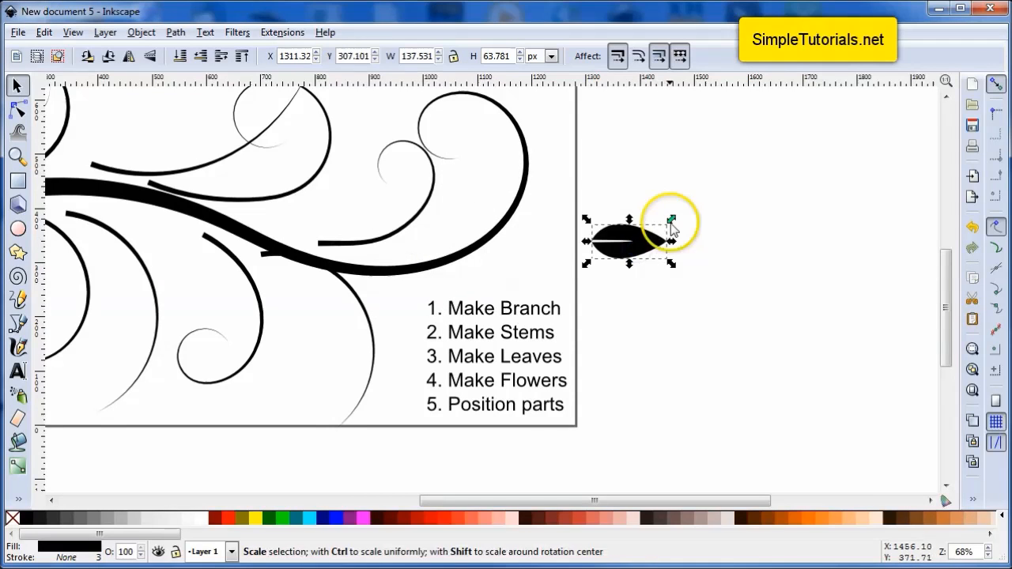
{"action": "left_click_drag", "start_coordinate": [671, 220], "coordinate": [663, 224]}
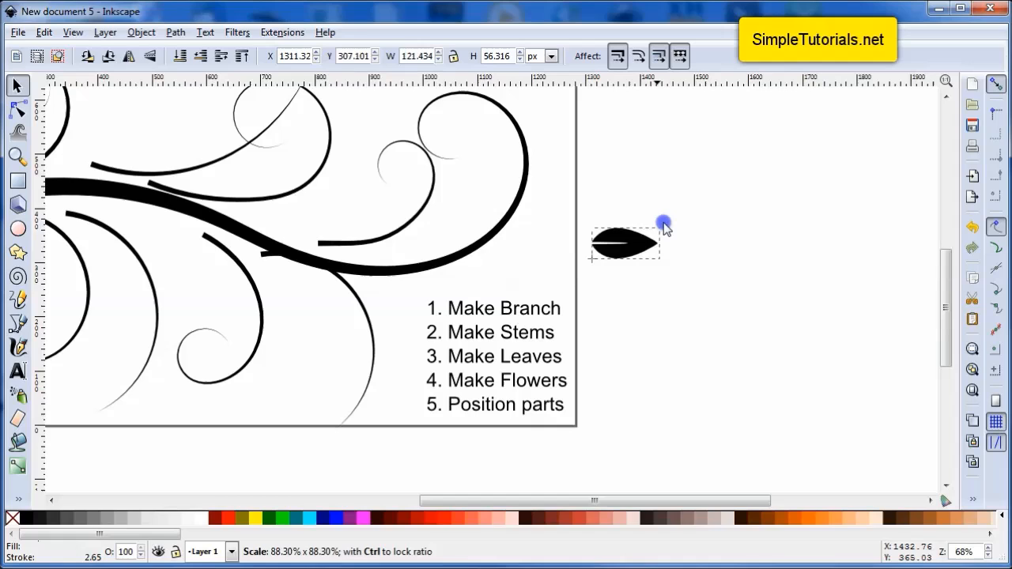
{"action": "left_click_drag", "start_coordinate": [664, 222], "coordinate": [655, 224]}
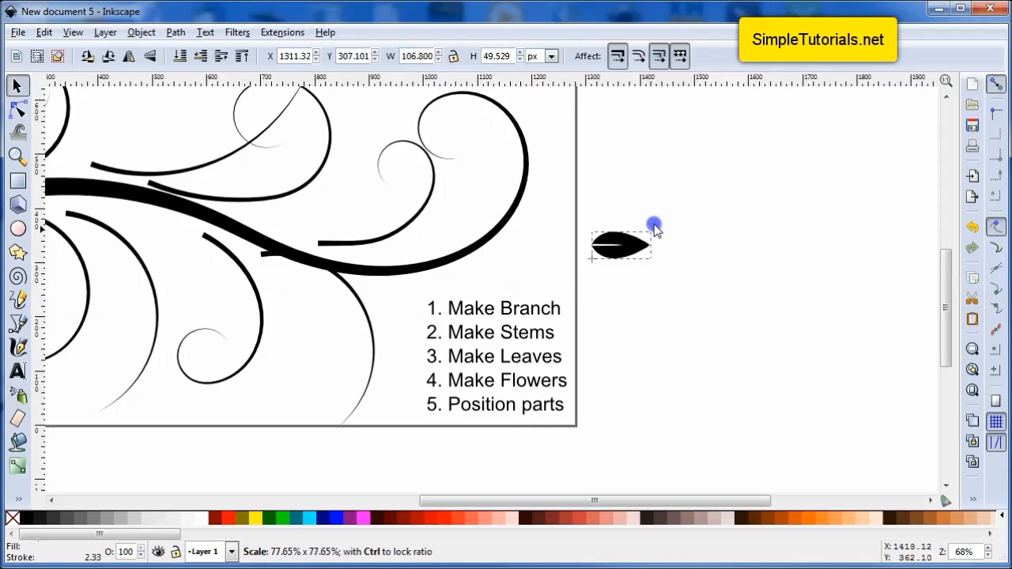
{"action": "left_click", "coordinate": [620, 245]}
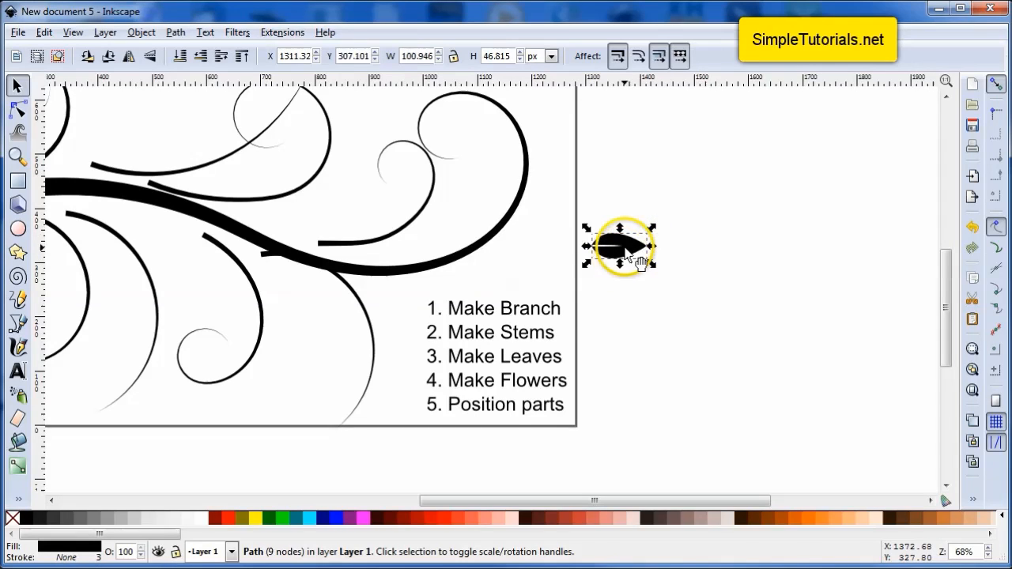
{"action": "left_click_drag", "start_coordinate": [624, 250], "coordinate": [620, 265]}
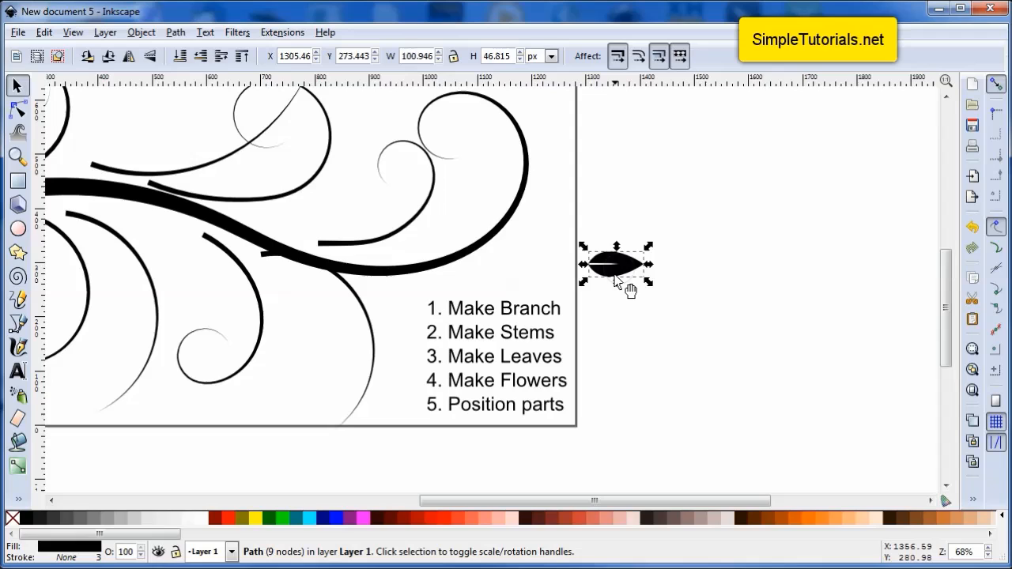
{"action": "mouse_move", "coordinate": [593, 316]}
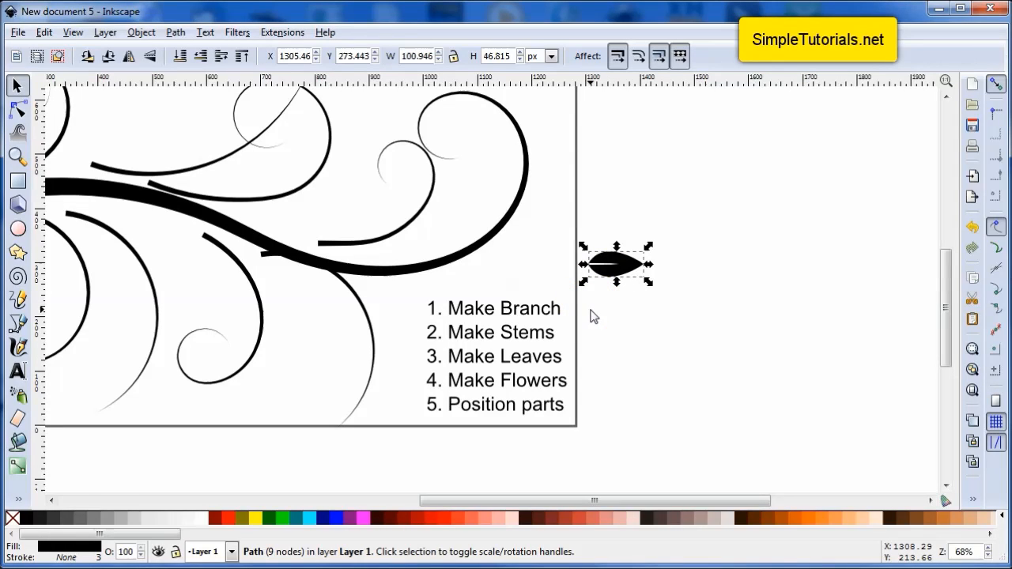
{"action": "mouse_move", "coordinate": [79, 402]}
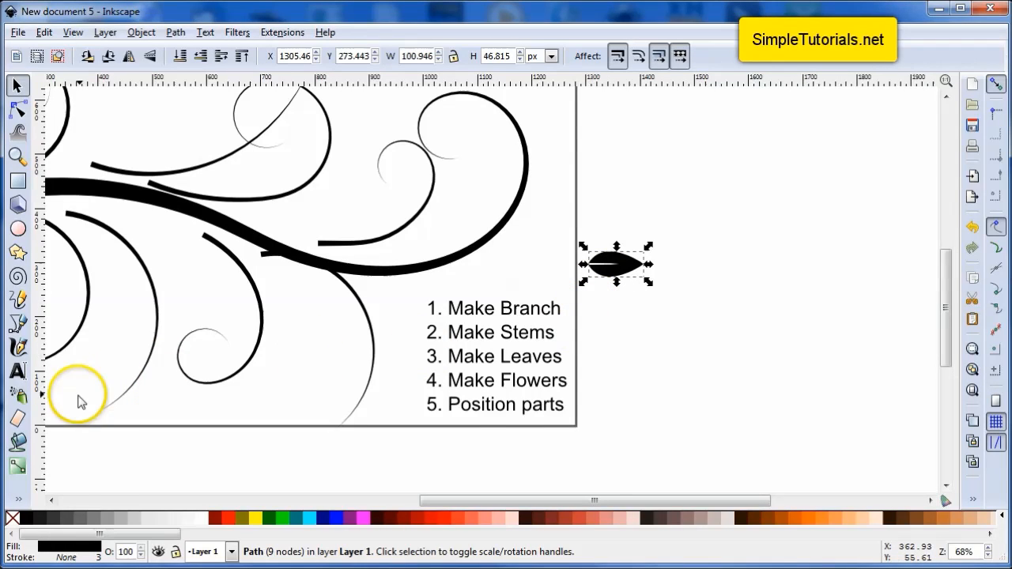
{"action": "left_click", "coordinate": [17, 299]}
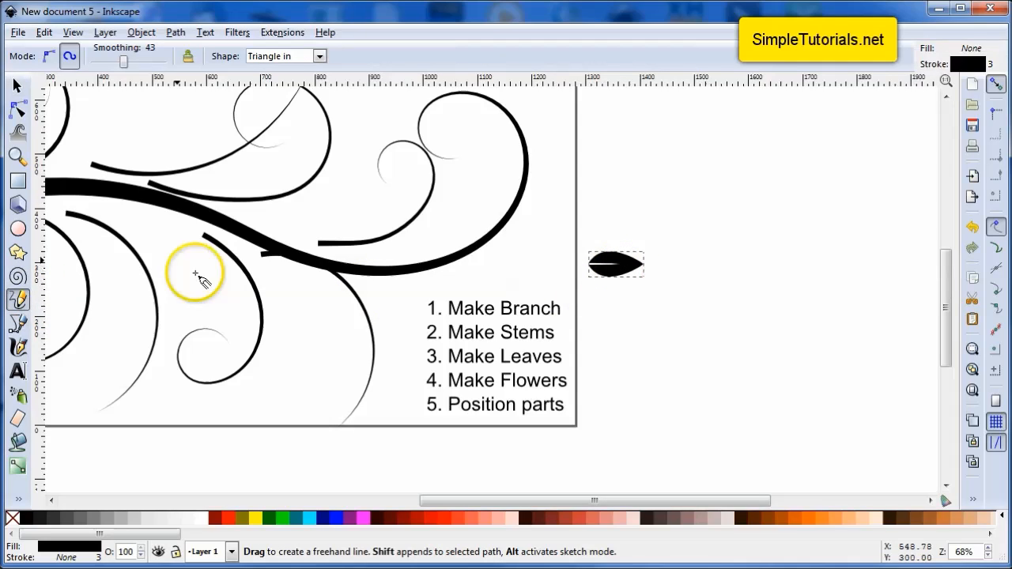
Set the Pencil shape to From clipboard and draw a first leaf stroke above the leaf
{"action": "left_click", "coordinate": [319, 55]}
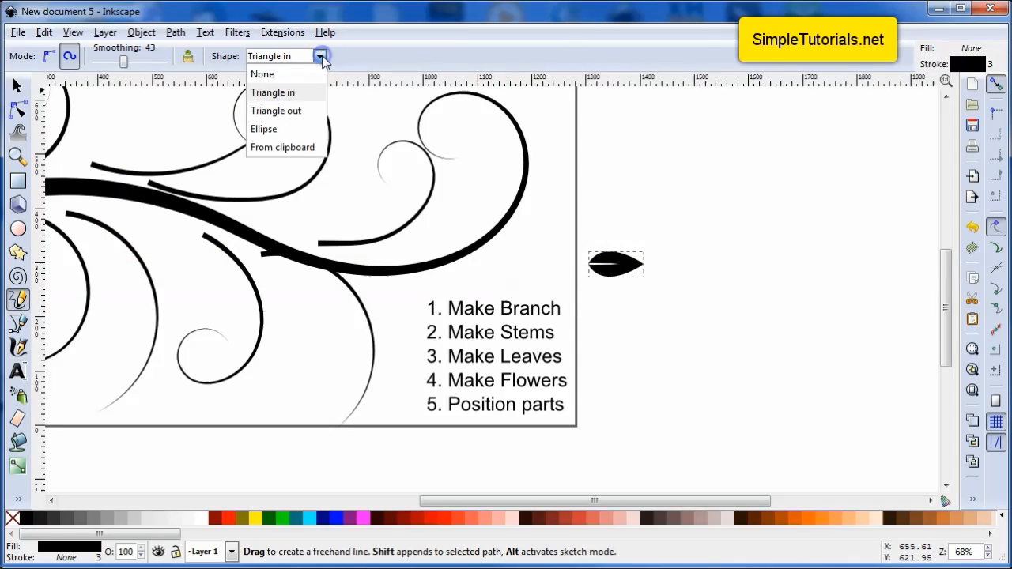
{"action": "left_click", "coordinate": [282, 147]}
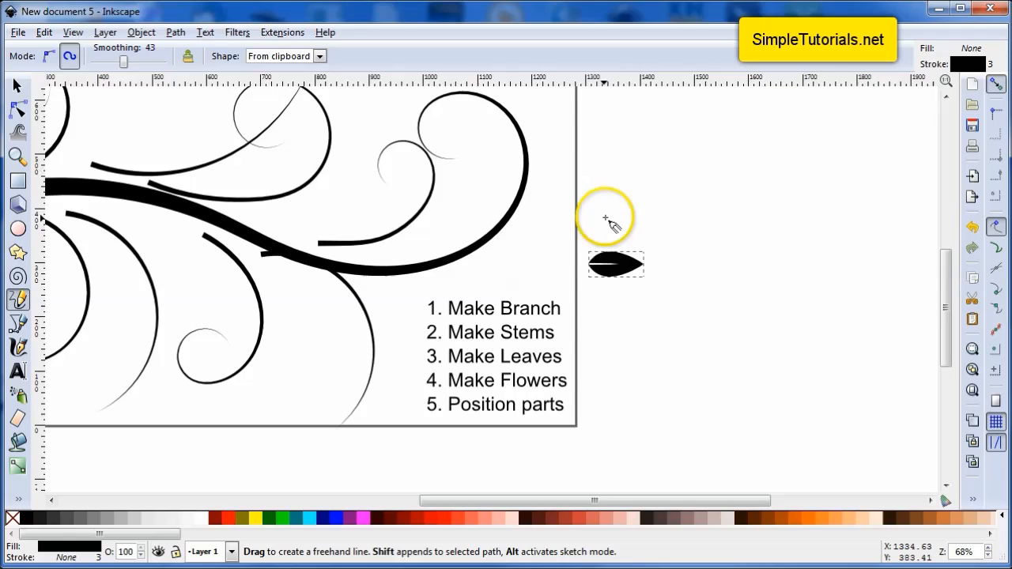
{"action": "mouse_move", "coordinate": [598, 237]}
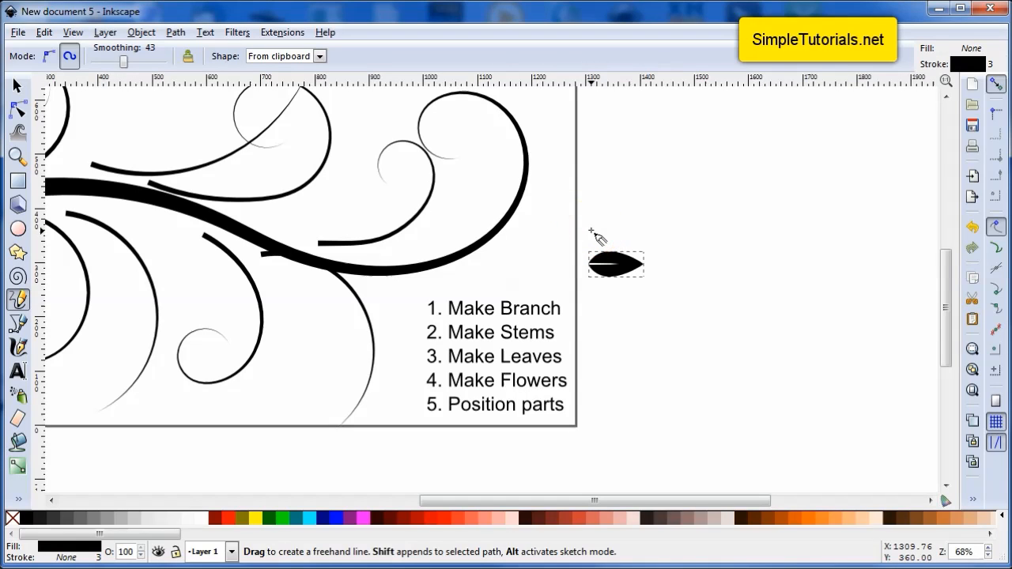
{"action": "left_click_drag", "start_coordinate": [592, 229], "coordinate": [651, 209]}
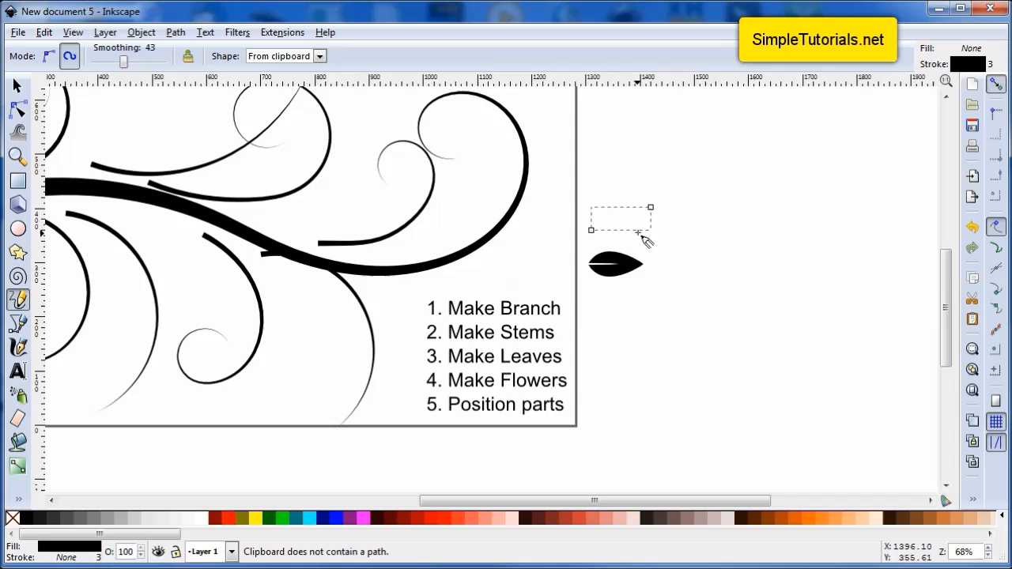
{"action": "left_click", "coordinate": [17, 86]}
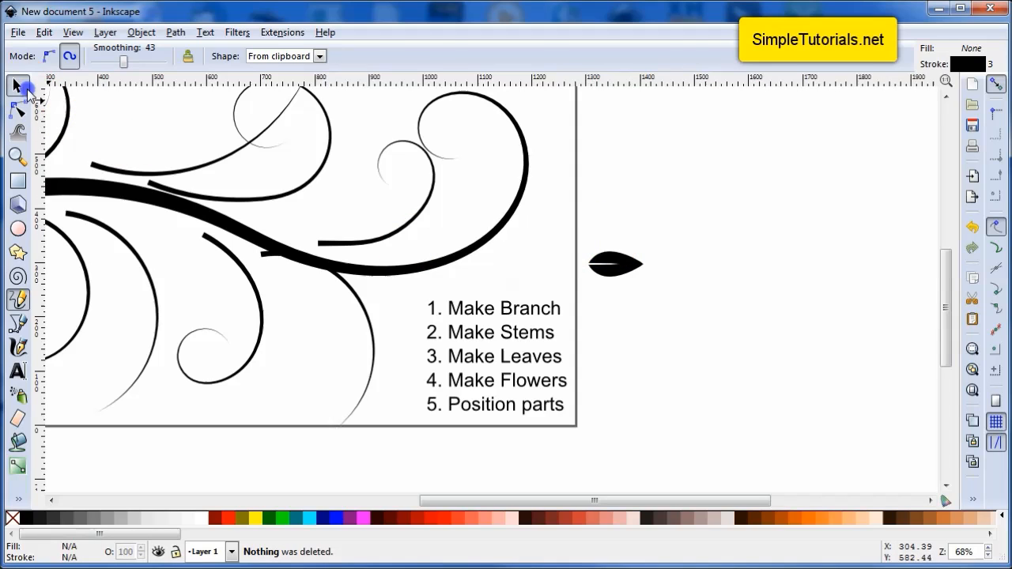
{"action": "right_click", "coordinate": [616, 263]}
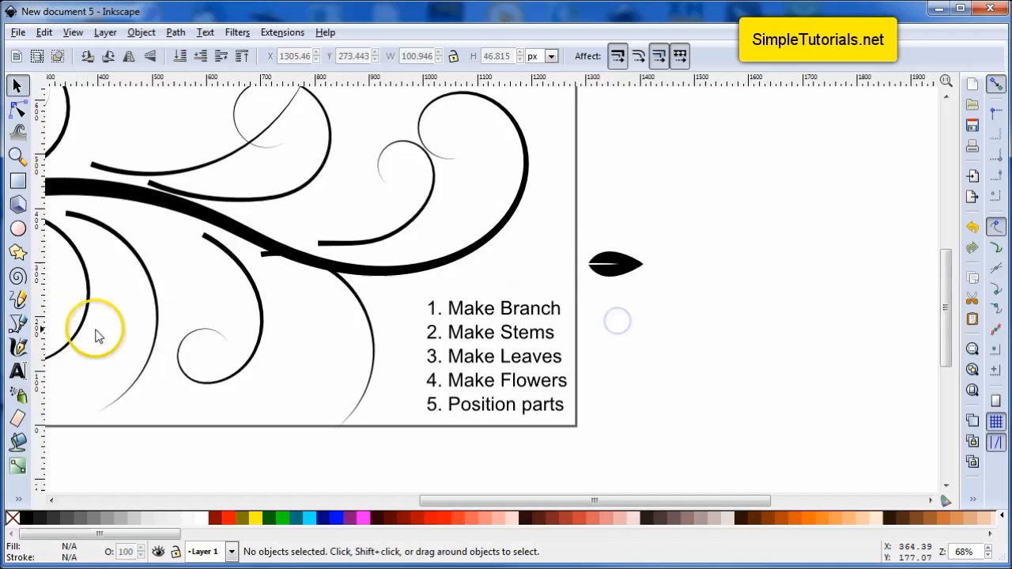
Draw two more freehand leaf strokes of varying size, then select the small leaf
{"action": "left_click", "coordinate": [17, 299]}
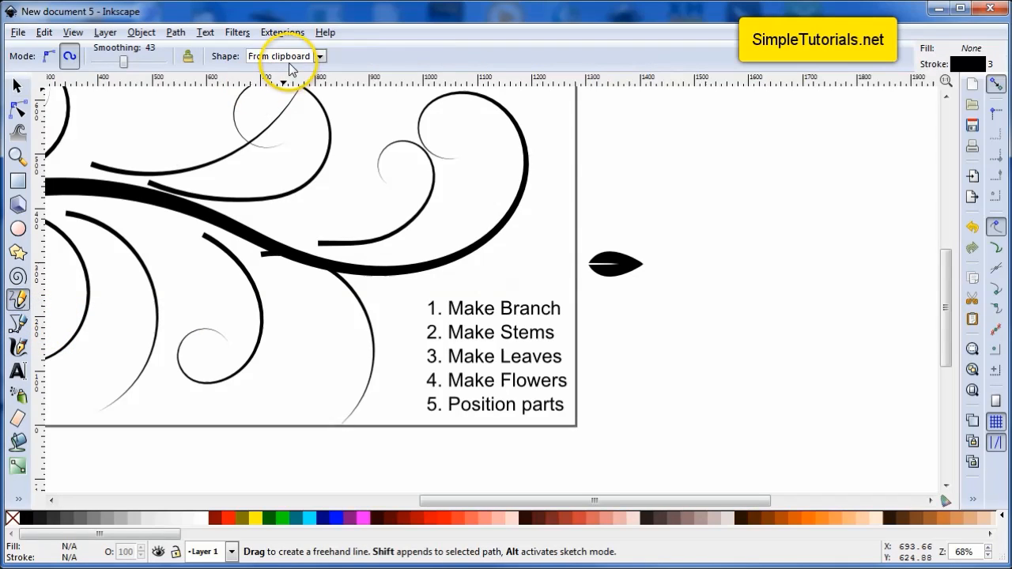
{"action": "mouse_move", "coordinate": [588, 221]}
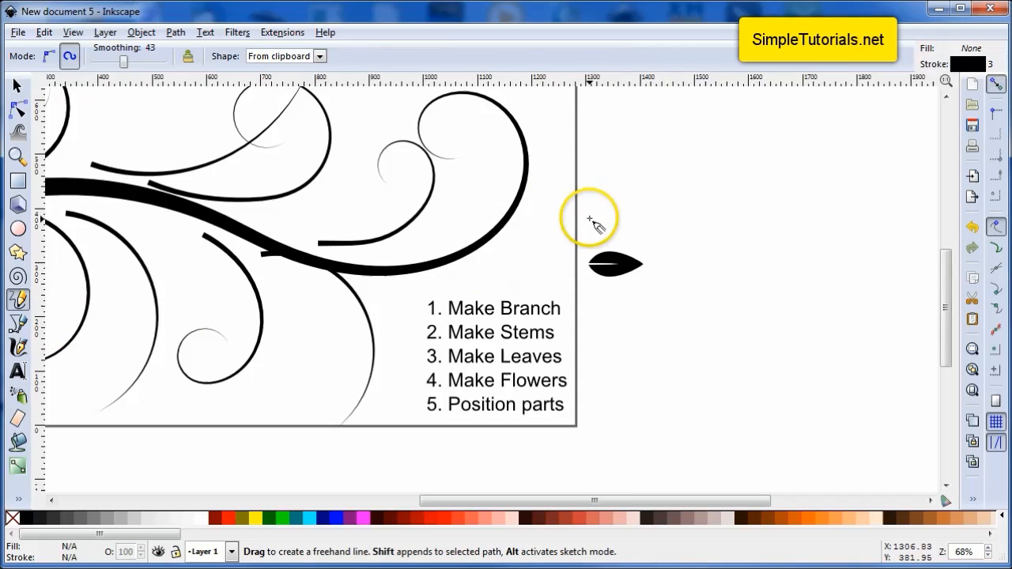
{"action": "left_click_drag", "start_coordinate": [588, 218], "coordinate": [699, 214]}
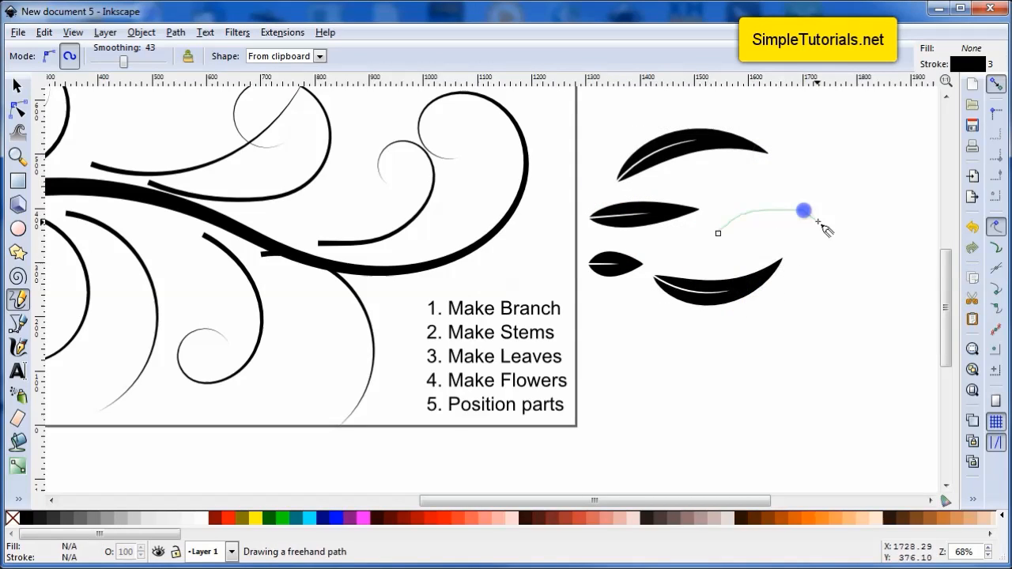
{"action": "left_click", "coordinate": [804, 187]}
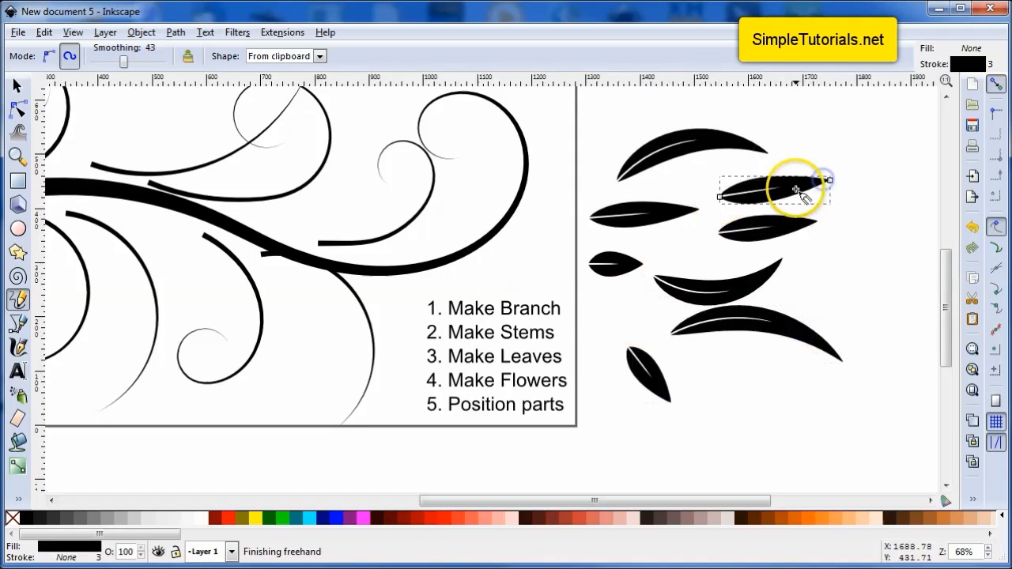
{"action": "left_click_drag", "start_coordinate": [794, 190], "coordinate": [772, 300]}
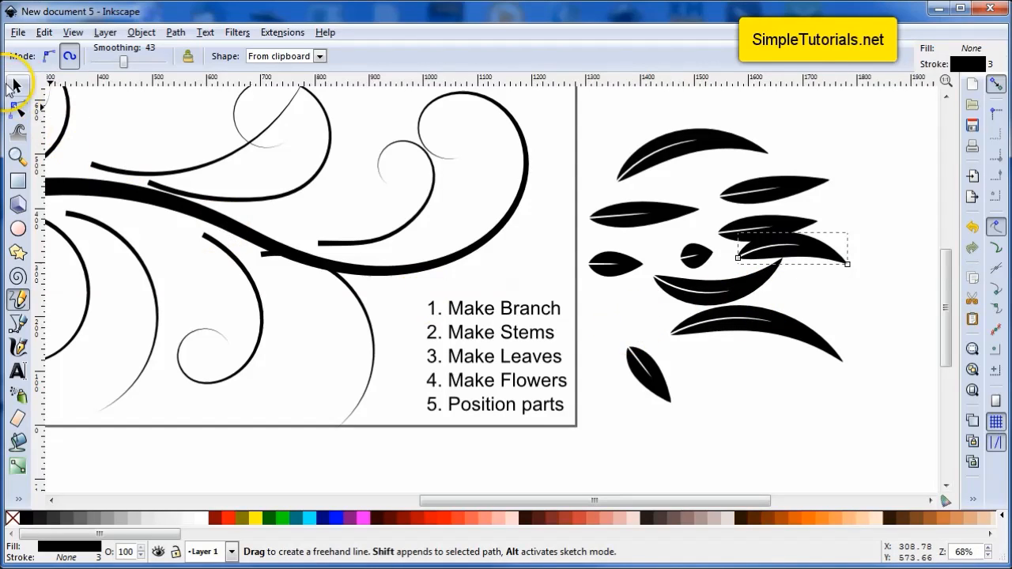
{"action": "left_click", "coordinate": [18, 85]}
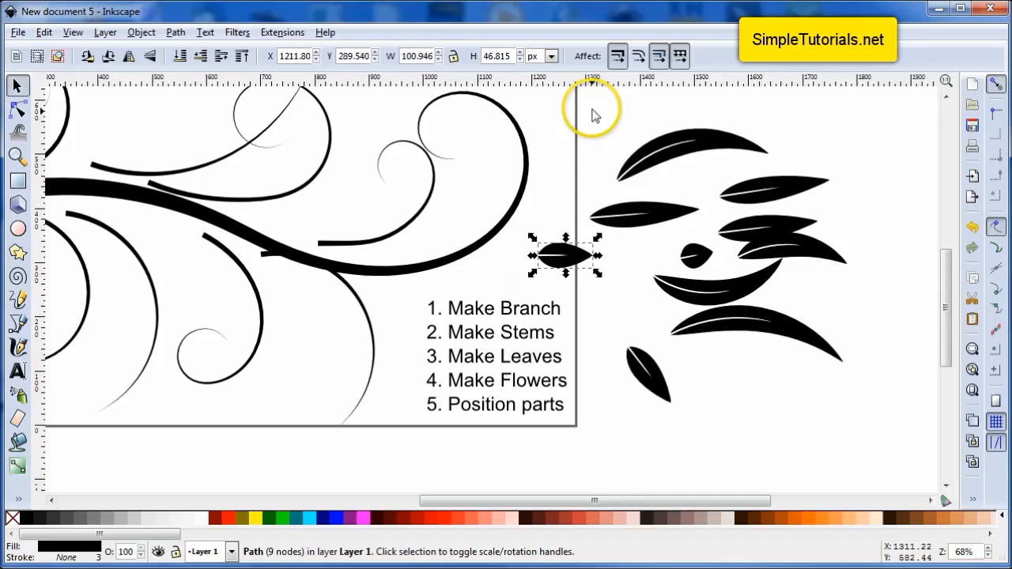
Move the small leaf below the others and spray a cluster of its clones around it
{"action": "left_click_drag", "start_coordinate": [563, 256], "coordinate": [627, 332]}
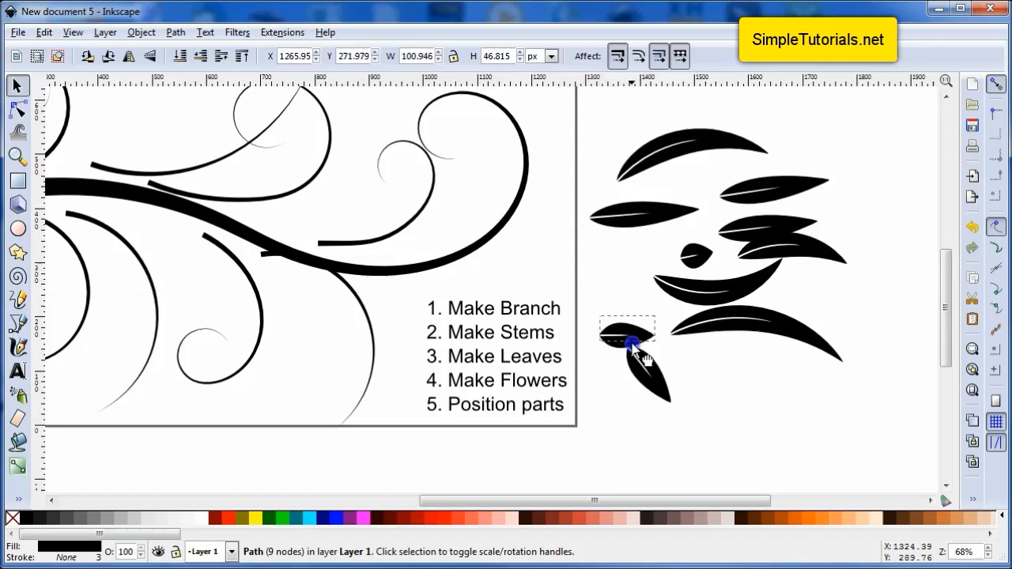
{"action": "left_click_drag", "start_coordinate": [626, 333], "coordinate": [625, 427]}
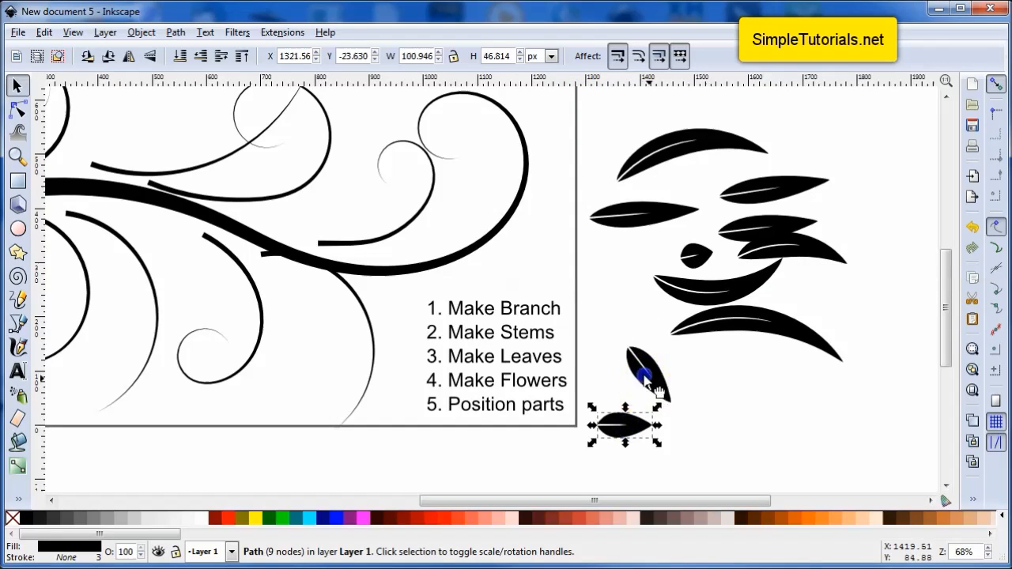
{"action": "left_click_drag", "start_coordinate": [641, 376], "coordinate": [630, 392]}
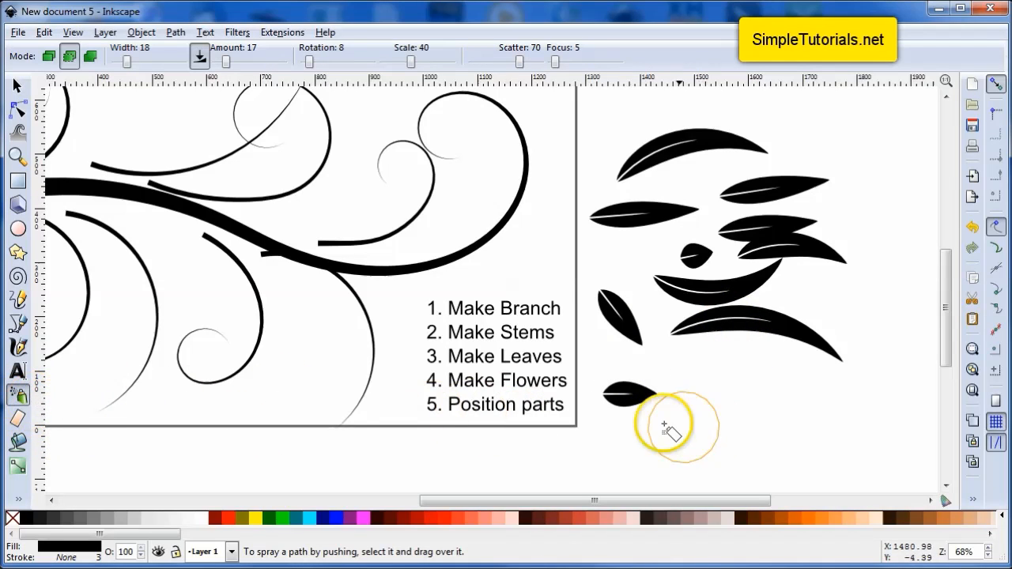
{"action": "mouse_move", "coordinate": [629, 403]}
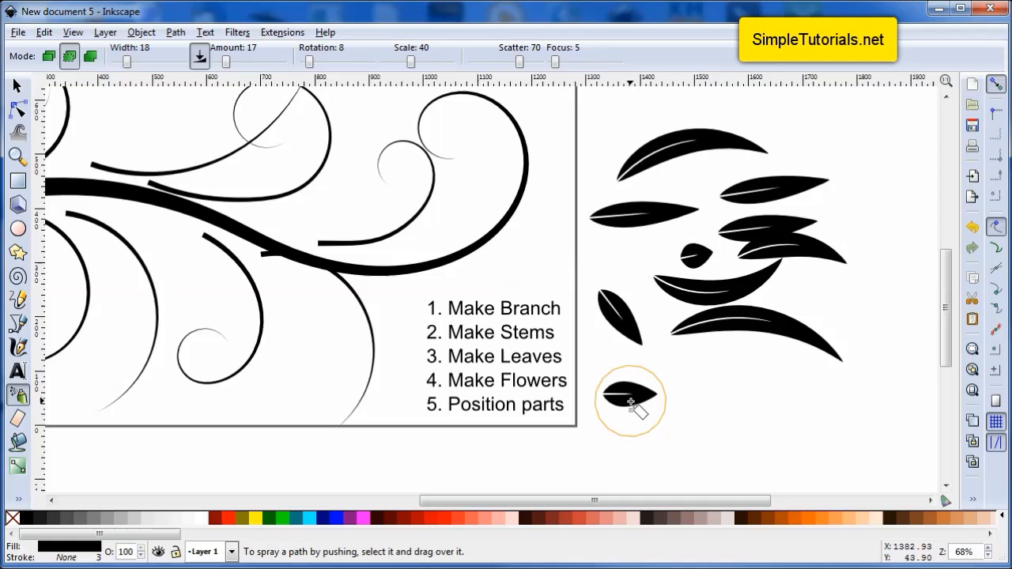
{"action": "mouse_move", "coordinate": [641, 403]}
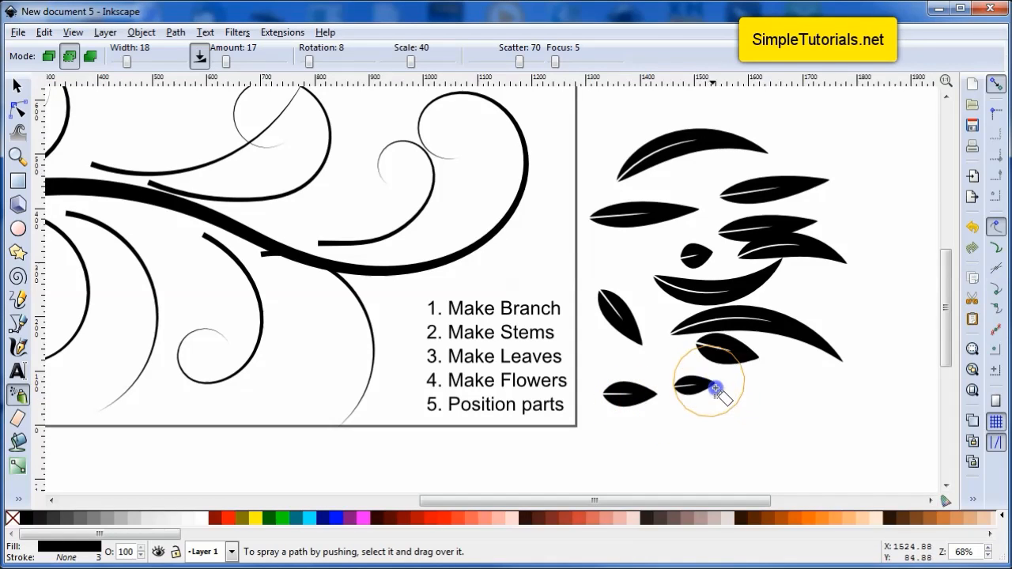
{"action": "left_click_drag", "start_coordinate": [715, 388], "coordinate": [582, 467]}
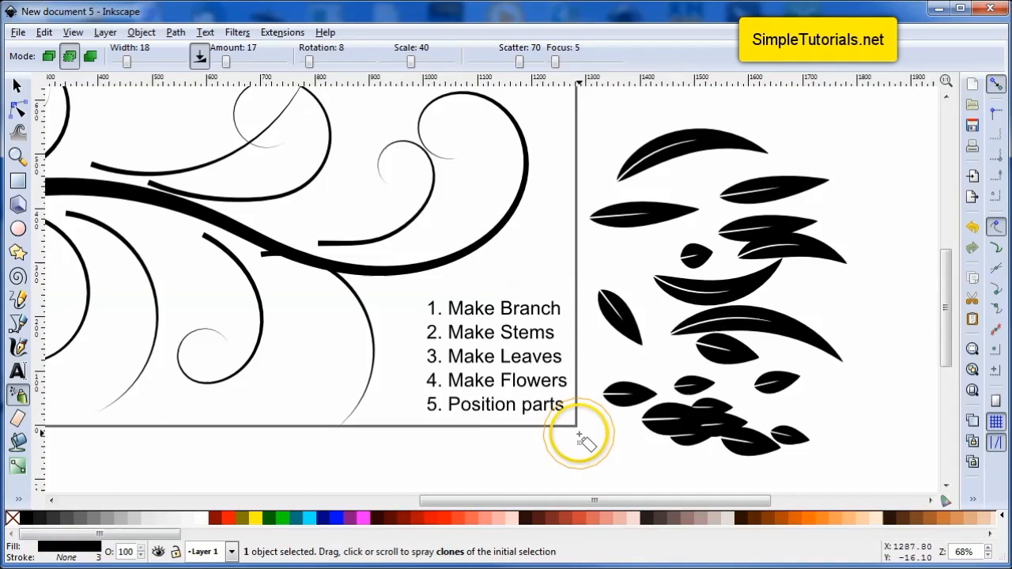
{"action": "mouse_move", "coordinate": [522, 332]}
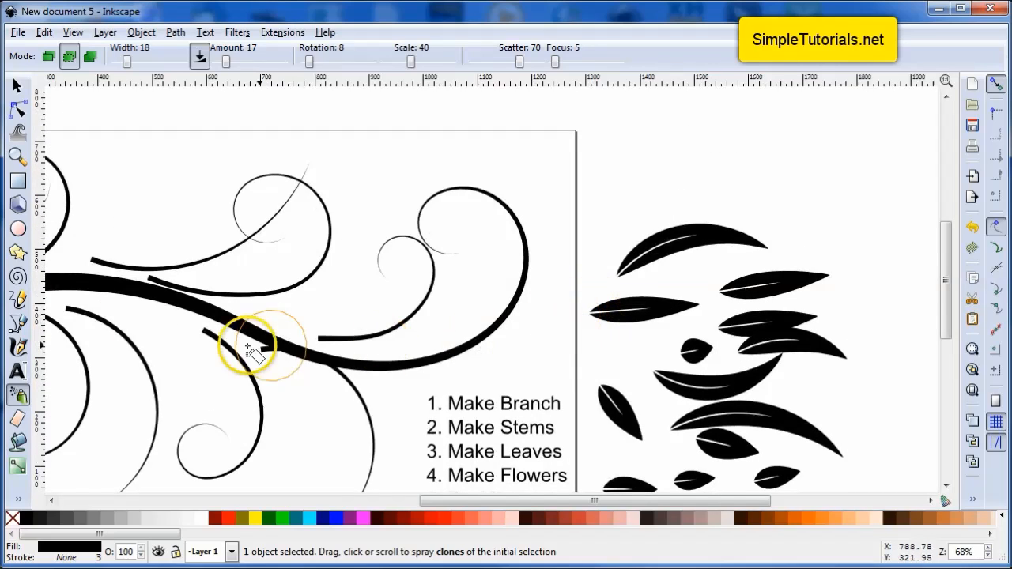
Draw a black six-cornered star with spoke ratio 0.5 and rounded 0.42 as the flower
{"action": "left_click", "coordinate": [17, 253]}
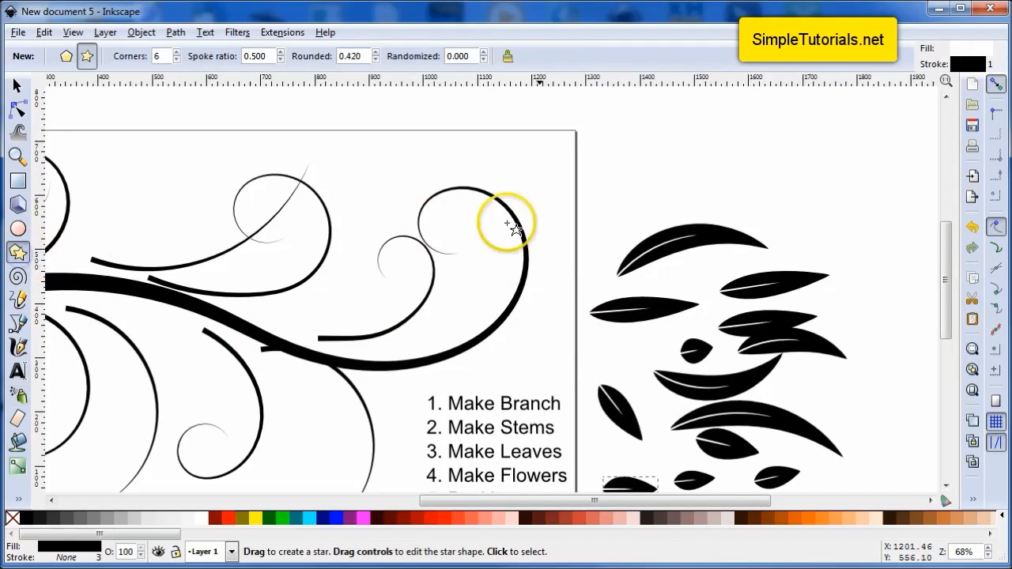
{"action": "mouse_move", "coordinate": [633, 135]}
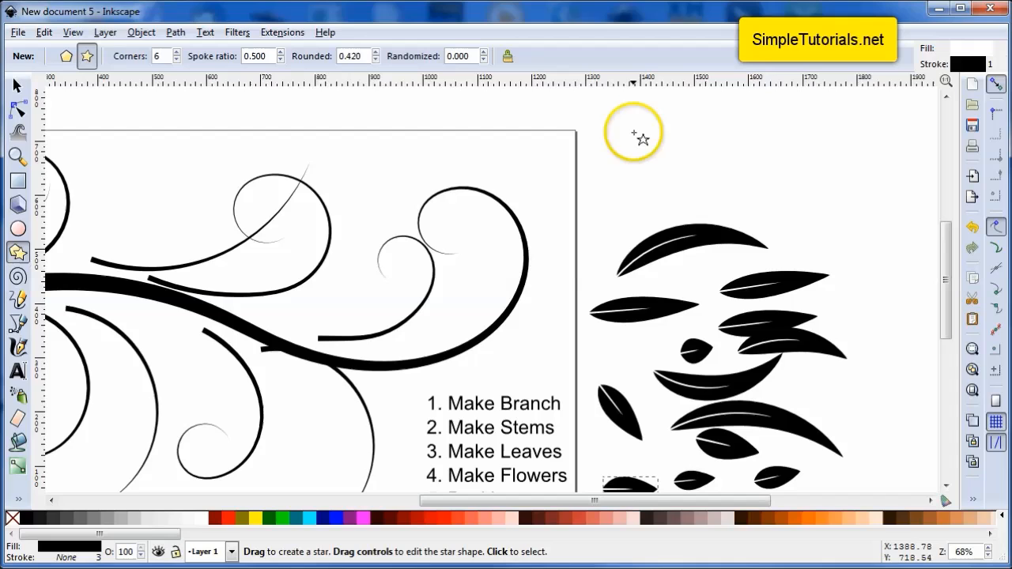
{"action": "left_click_drag", "start_coordinate": [632, 135], "coordinate": [667, 171]}
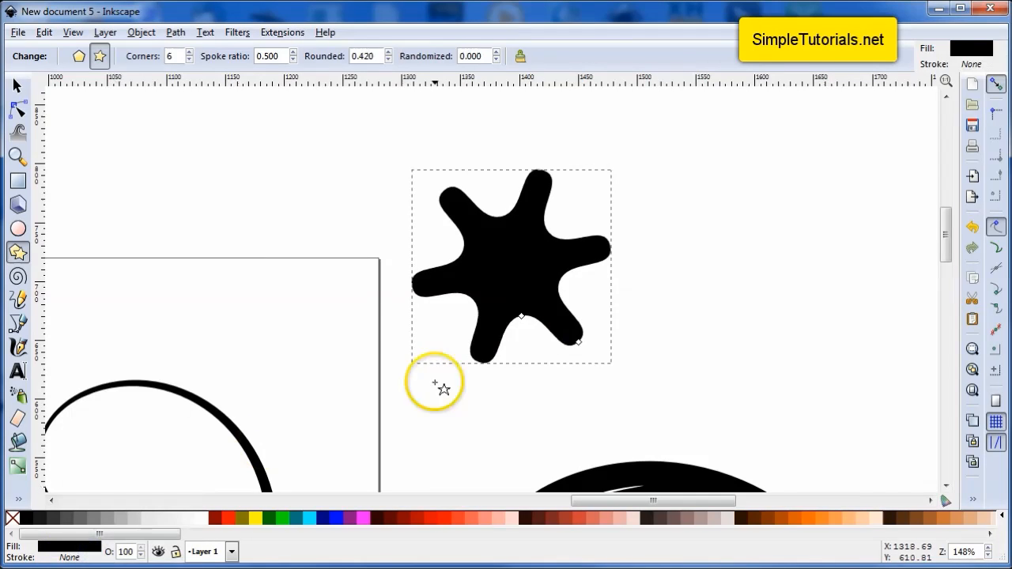
{"action": "left_click", "coordinate": [13, 85]}
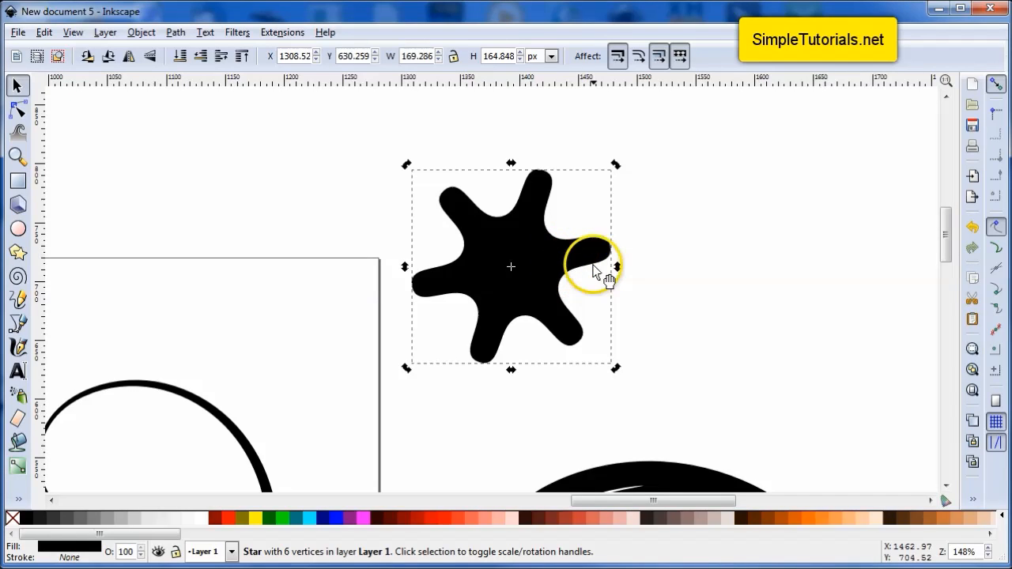
{"action": "mouse_move", "coordinate": [604, 253]}
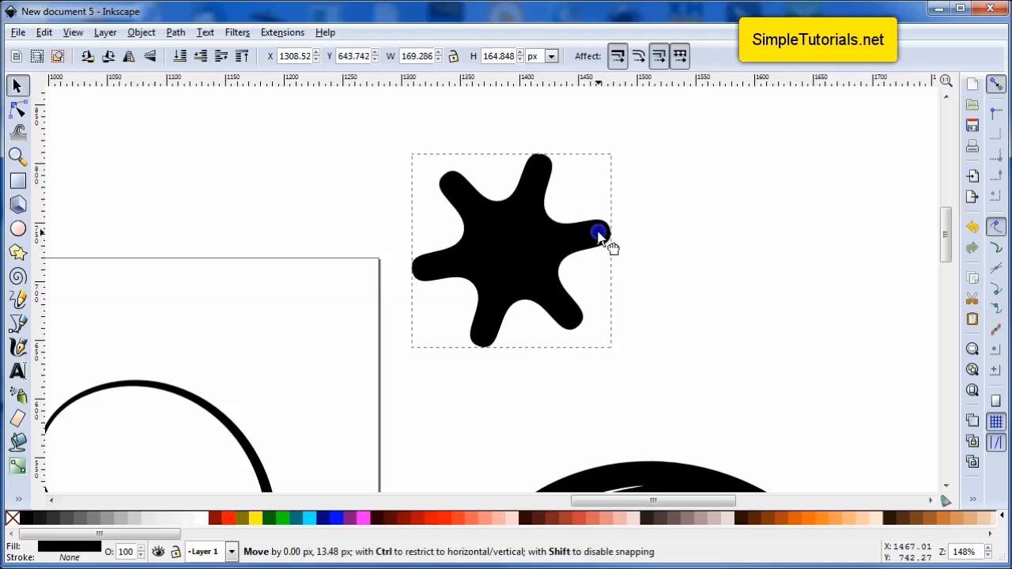
{"action": "mouse_move", "coordinate": [613, 145]}
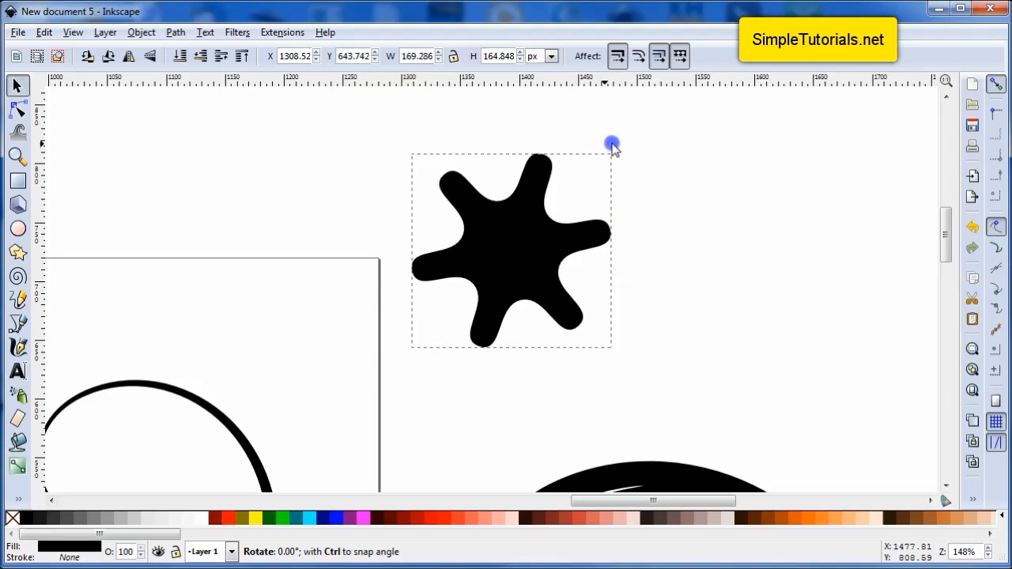
Rotate the six-petal flower so one petal points straight up
{"action": "left_click", "coordinate": [511, 251]}
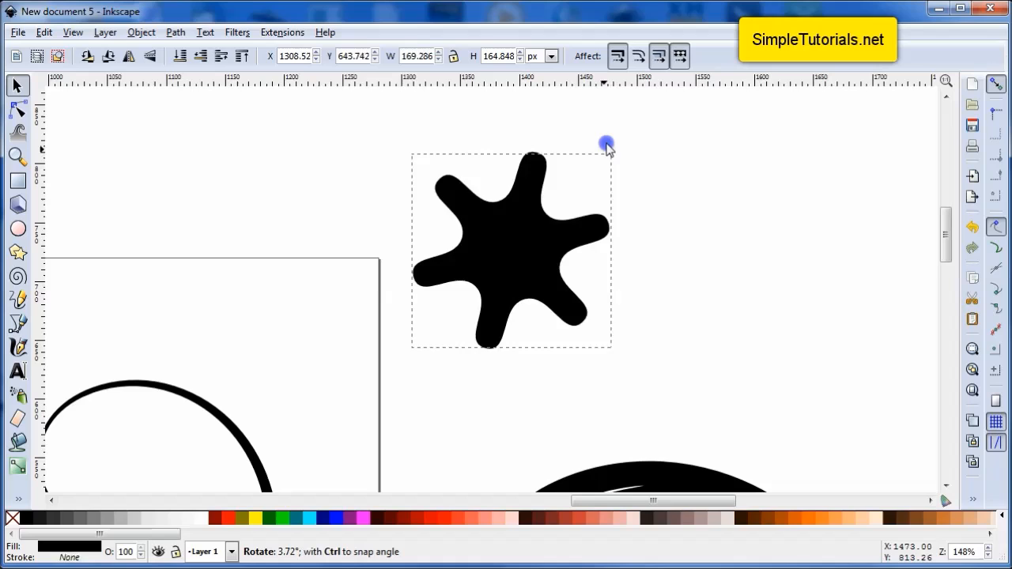
{"action": "left_click_drag", "start_coordinate": [607, 145], "coordinate": [572, 129]}
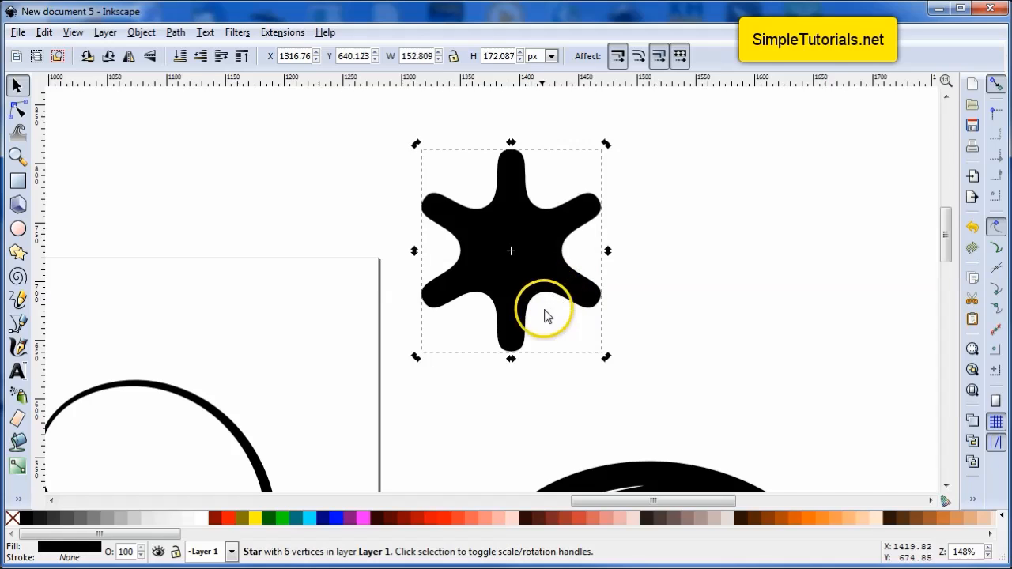
{"action": "left_click", "coordinate": [671, 251]}
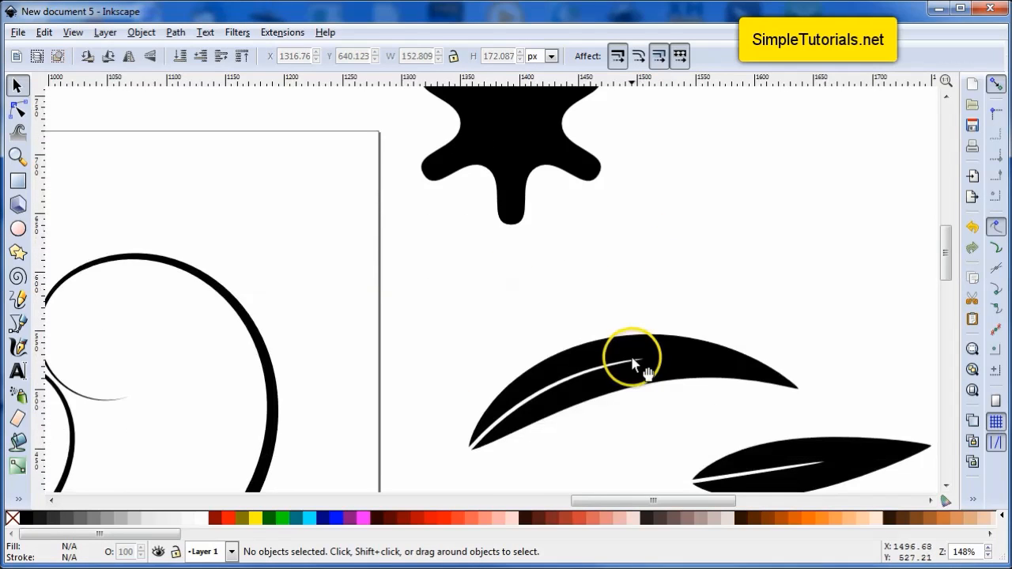
Place a copy of a small leaf against the flower's right side
{"action": "scroll", "scroll_direction": "down", "scroll_amount": 3}
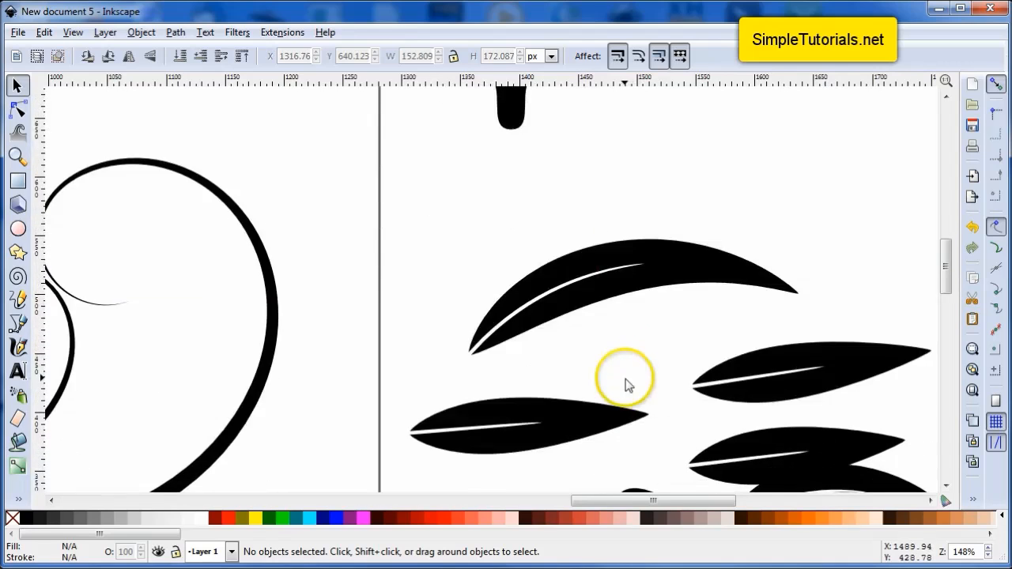
{"action": "scroll", "scroll_direction": "down", "scroll_amount": 3}
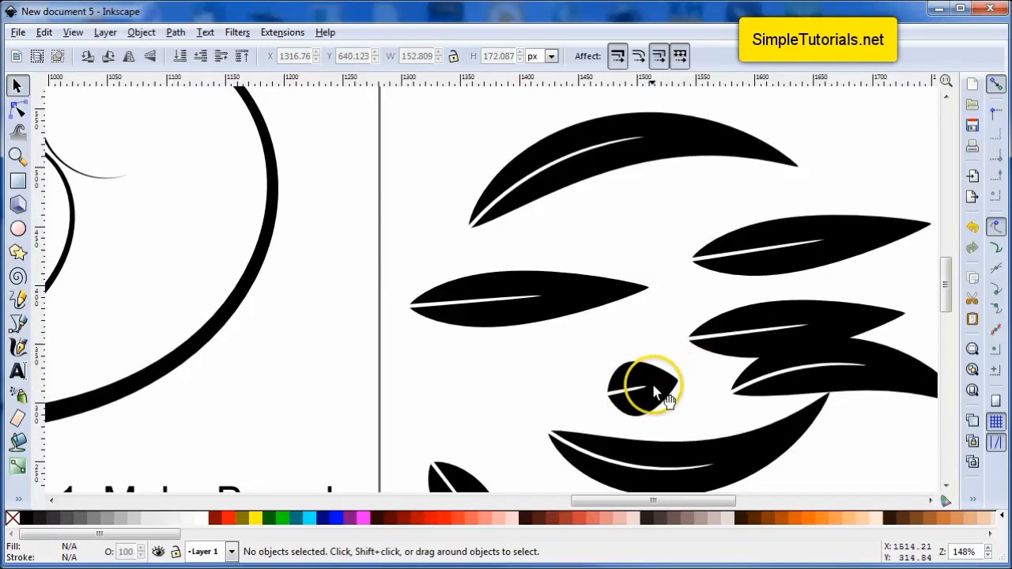
{"action": "right_click", "coordinate": [645, 392]}
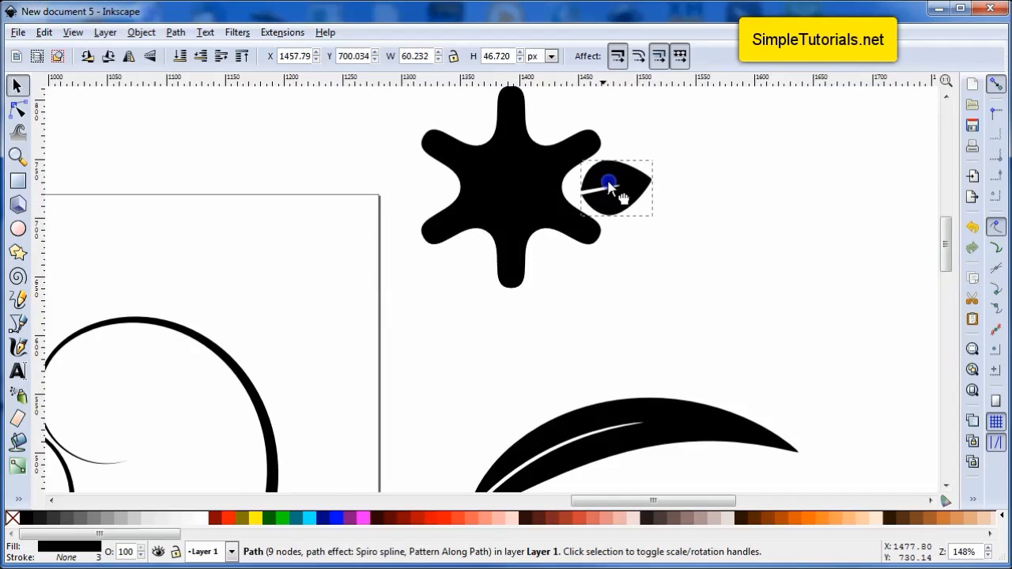
{"action": "left_click", "coordinate": [615, 189]}
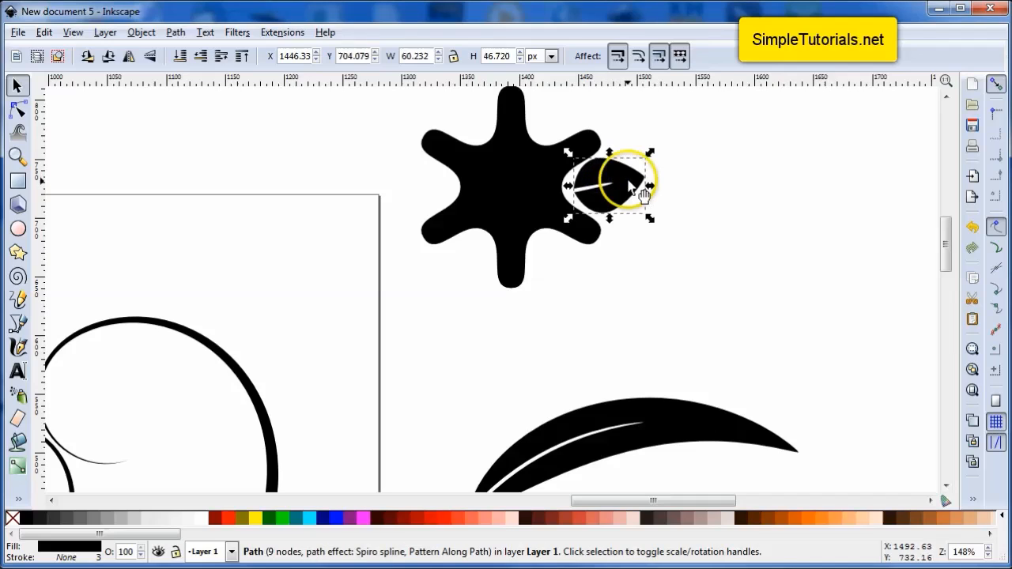
{"action": "left_click_drag", "start_coordinate": [632, 183], "coordinate": [657, 158]}
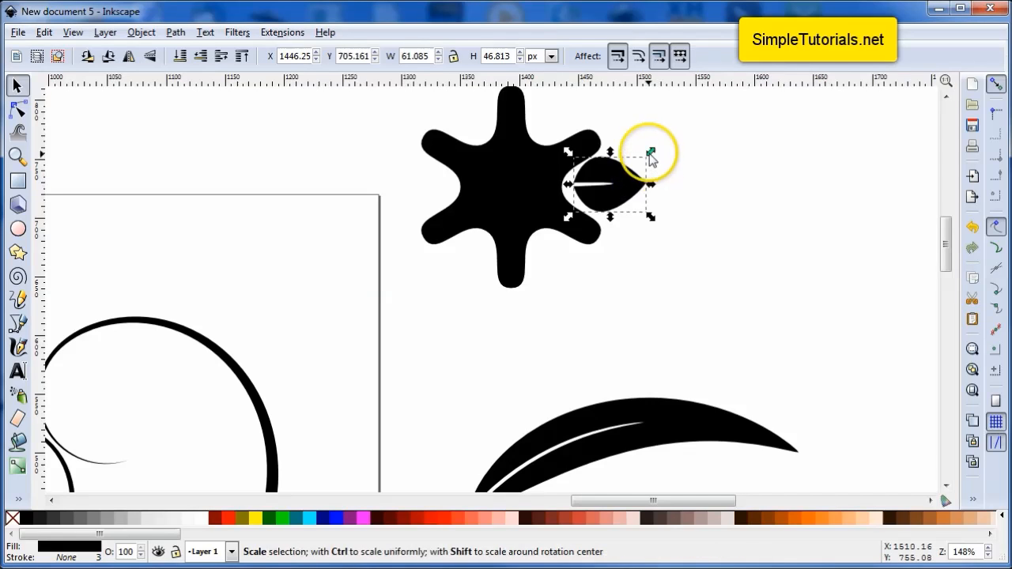
Stretch that leaf out to the right into a long, narrow pointed shape
{"action": "left_click_drag", "start_coordinate": [649, 152], "coordinate": [740, 139]}
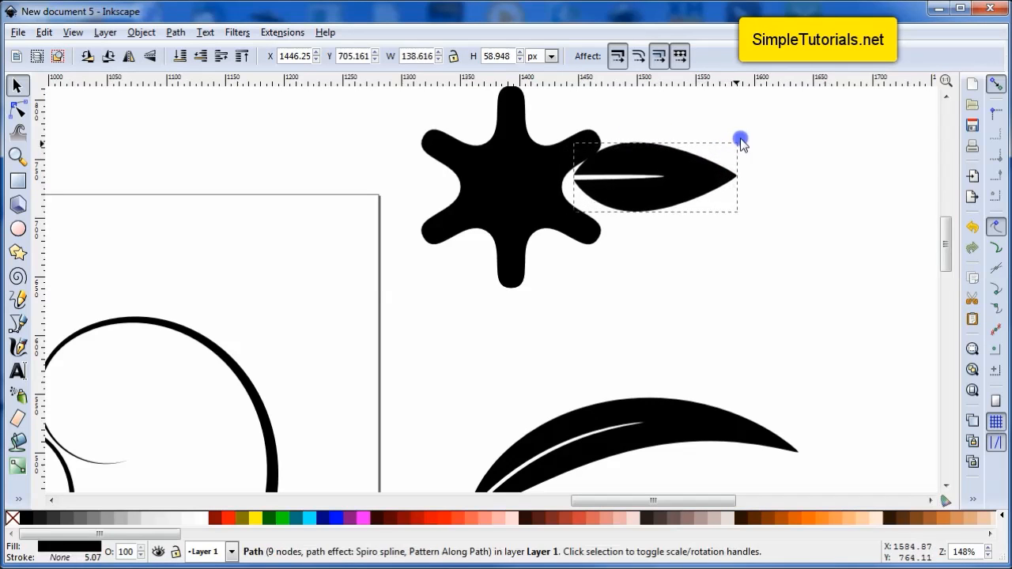
{"action": "left_click_drag", "start_coordinate": [742, 139], "coordinate": [781, 103]}
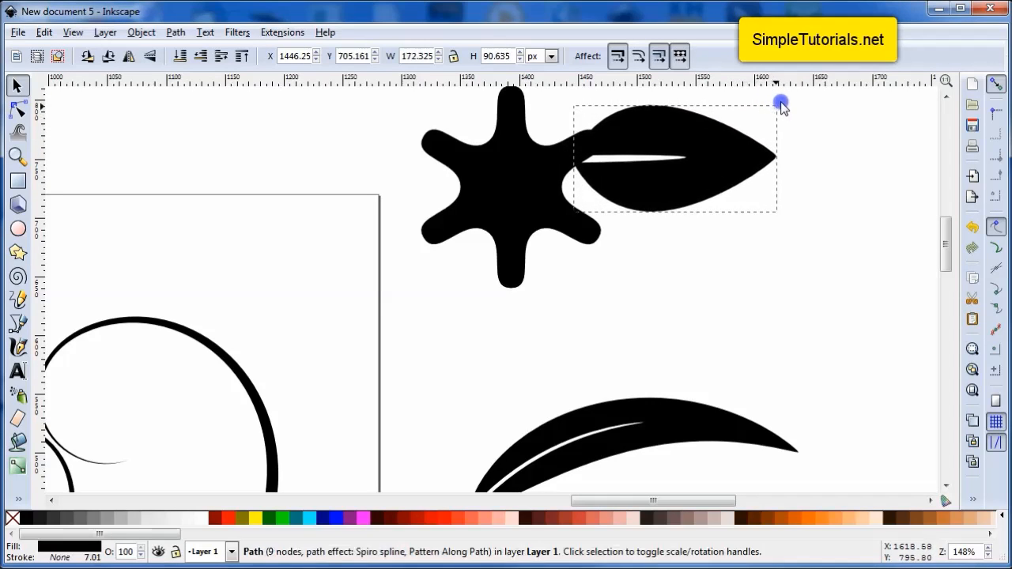
{"action": "left_click_drag", "start_coordinate": [781, 105], "coordinate": [679, 204]}
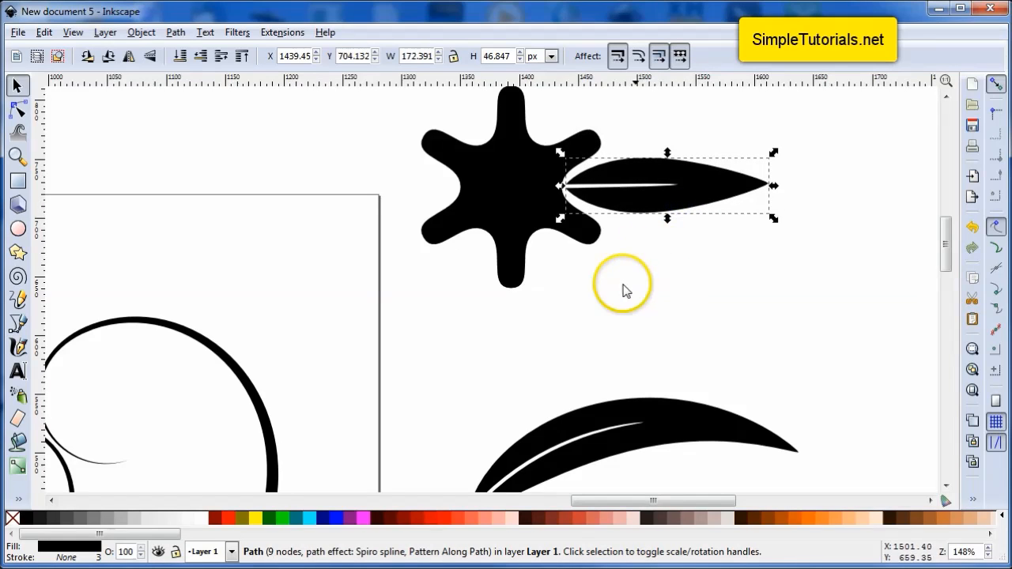
{"action": "mouse_move", "coordinate": [482, 395]}
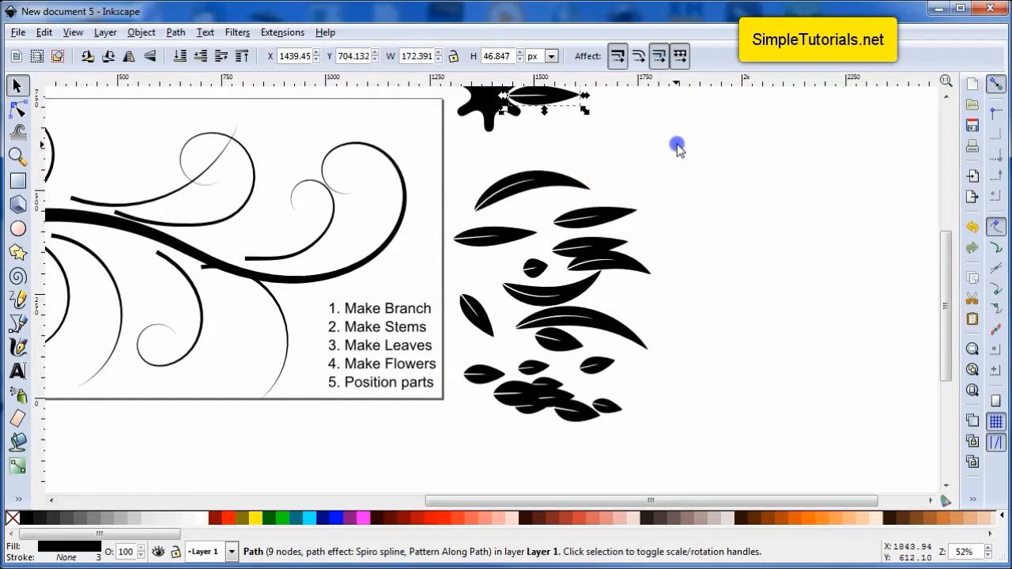
Convert all the leaves, their clones and the white vein stroke into plain paths
{"action": "left_click_drag", "start_coordinate": [677, 145], "coordinate": [439, 462]}
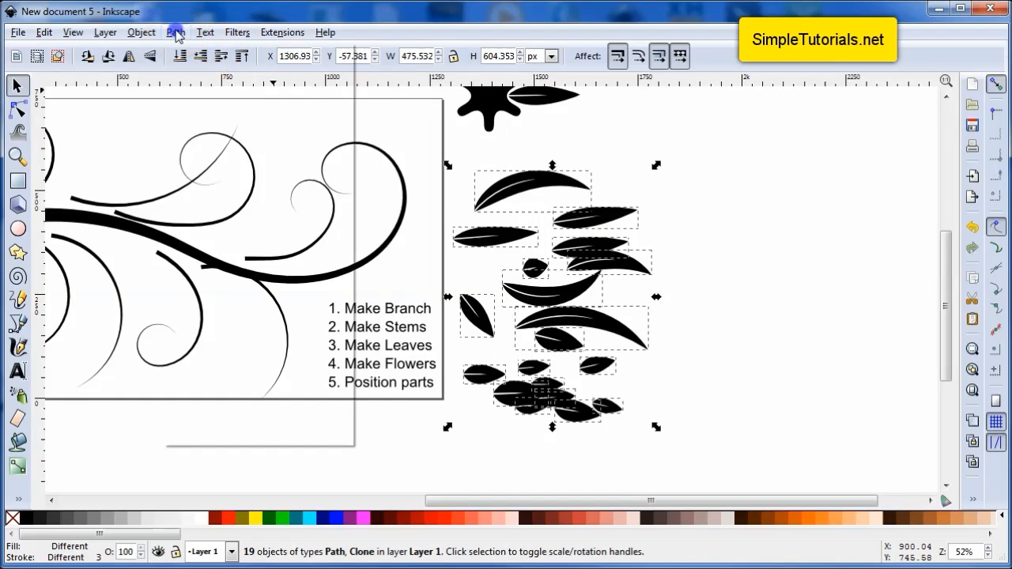
{"action": "left_click", "coordinate": [175, 32]}
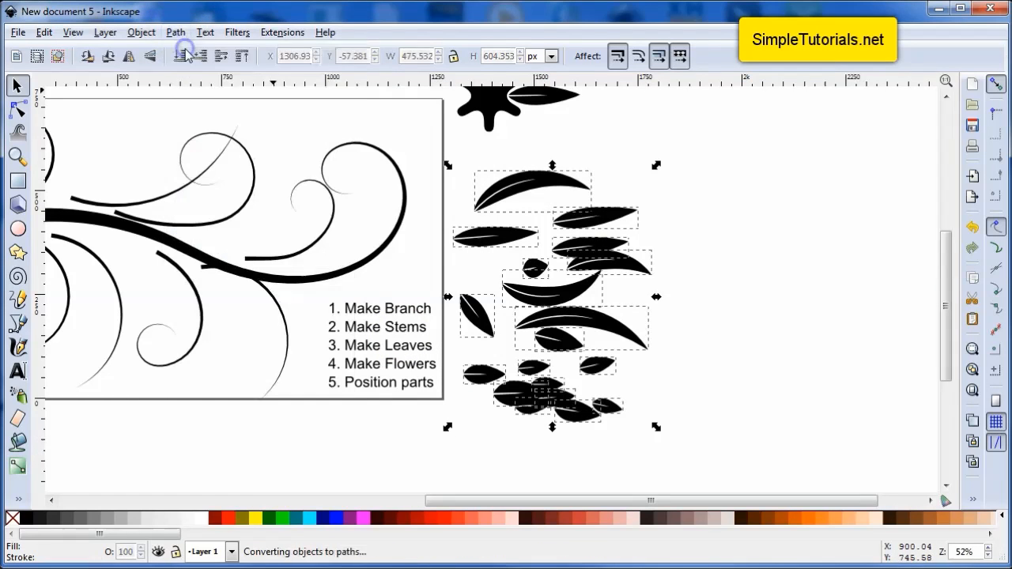
{"action": "left_click", "coordinate": [538, 98]}
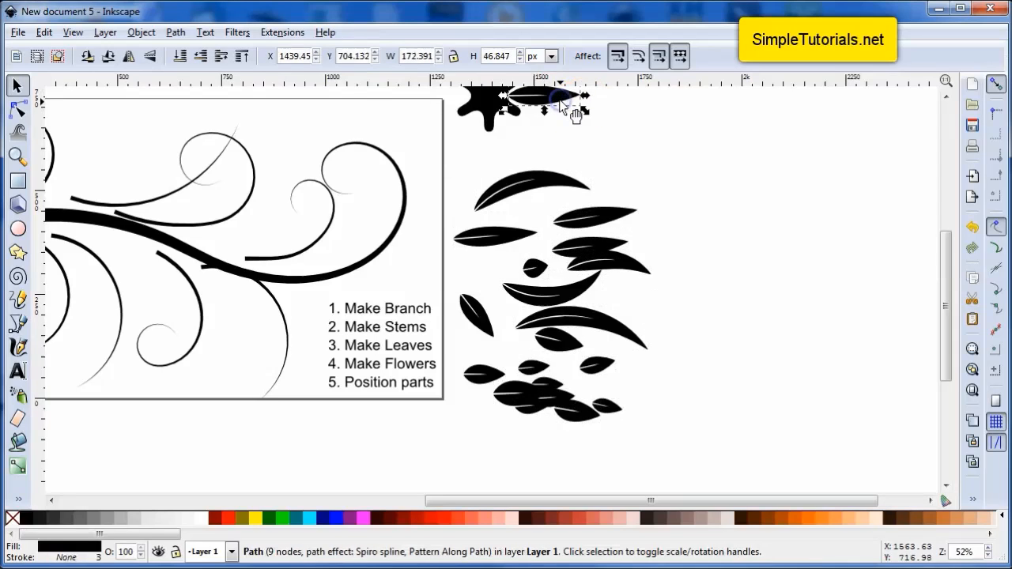
{"action": "left_click", "coordinate": [176, 31]}
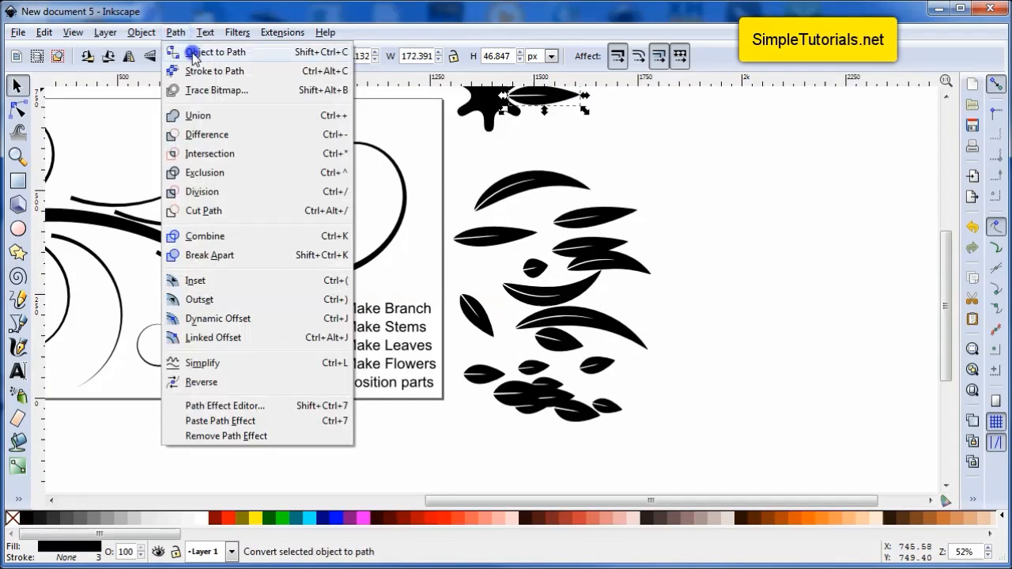
{"action": "left_click", "coordinate": [215, 50]}
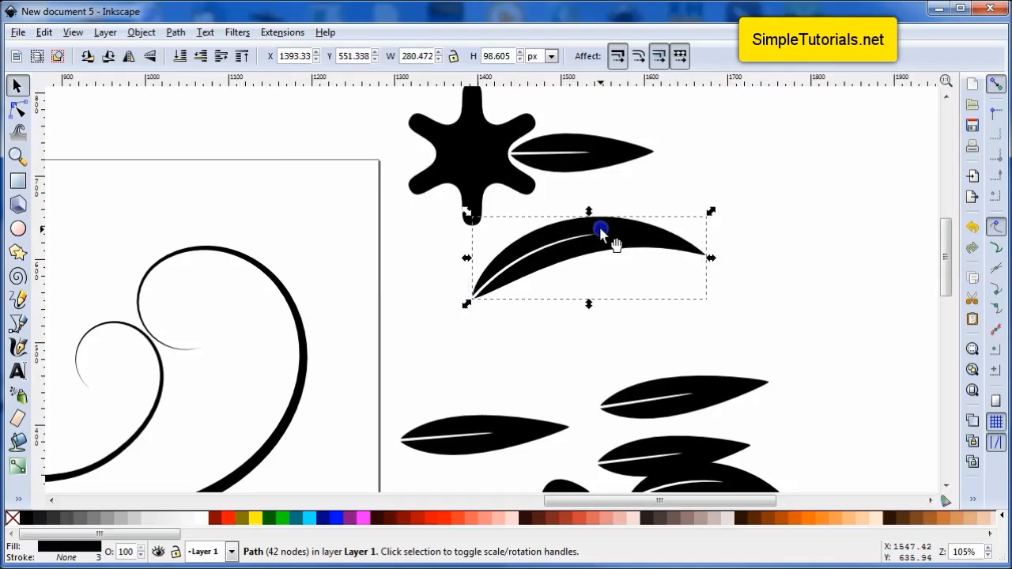
Shift the curved leaf slightly right and down and make it a little shorter
{"action": "left_click_drag", "start_coordinate": [601, 234], "coordinate": [727, 256]}
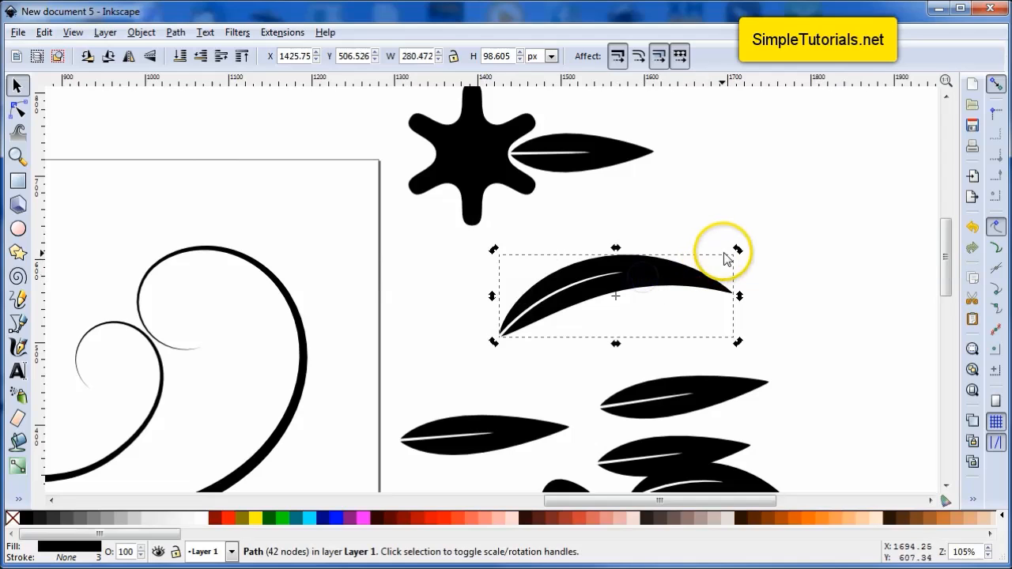
{"action": "left_click_drag", "start_coordinate": [740, 253], "coordinate": [720, 281]}
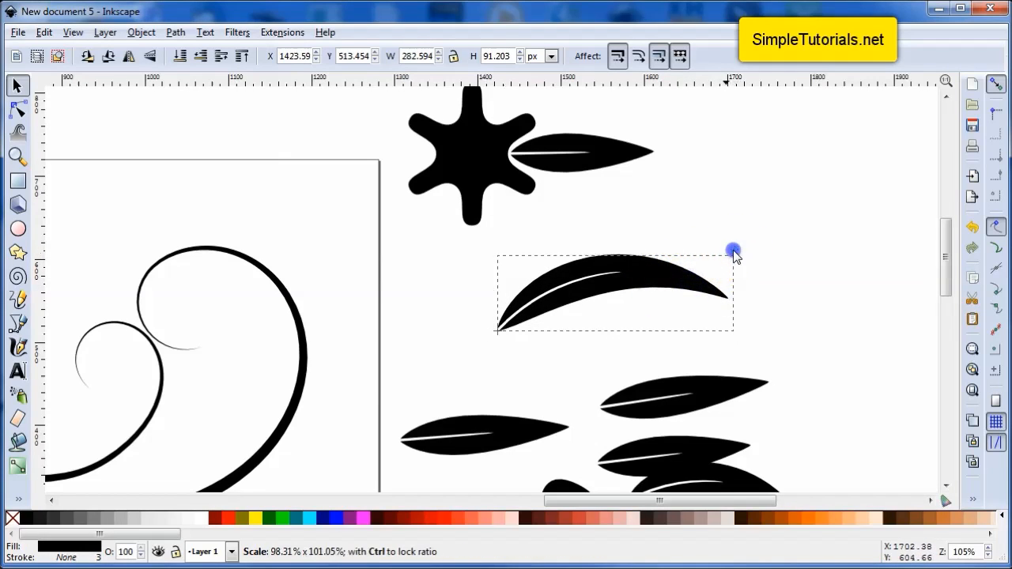
{"action": "left_click_drag", "start_coordinate": [734, 250], "coordinate": [715, 261]}
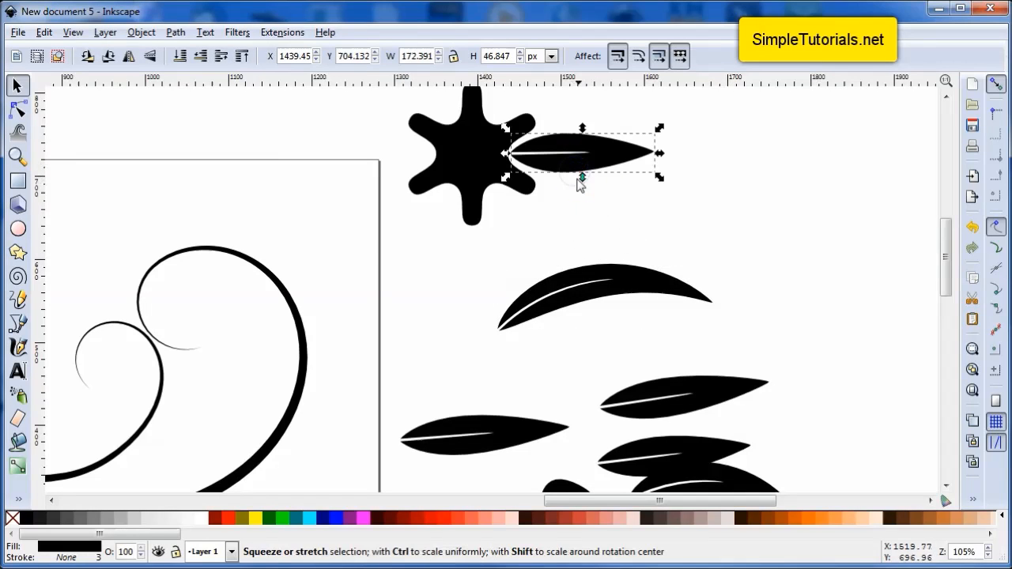
Scale the slim leaf beside the flower taller and wider into a broad teardrop
{"action": "left_click_drag", "start_coordinate": [582, 189], "coordinate": [585, 199]}
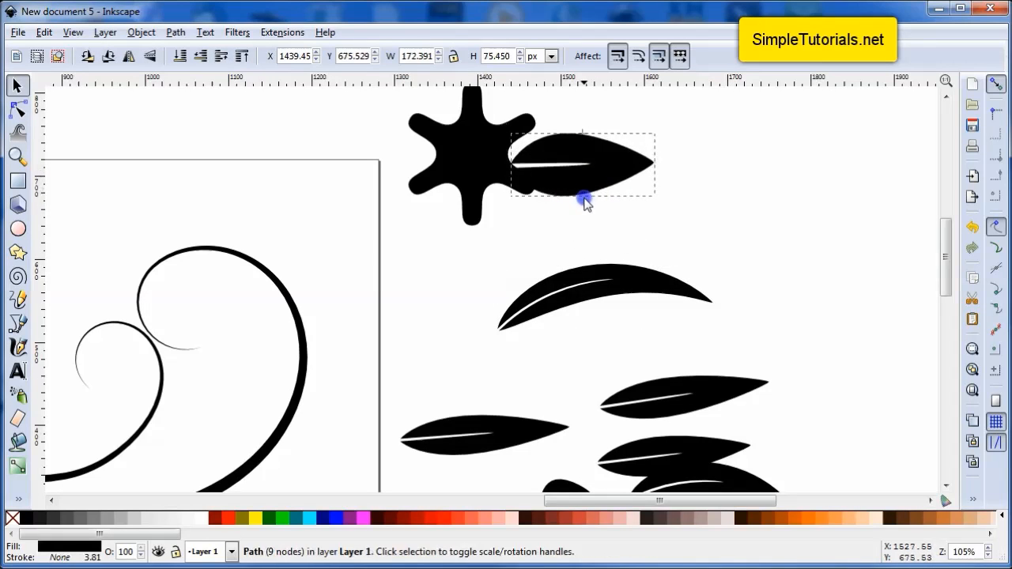
{"action": "left_click_drag", "start_coordinate": [585, 197], "coordinate": [588, 174]}
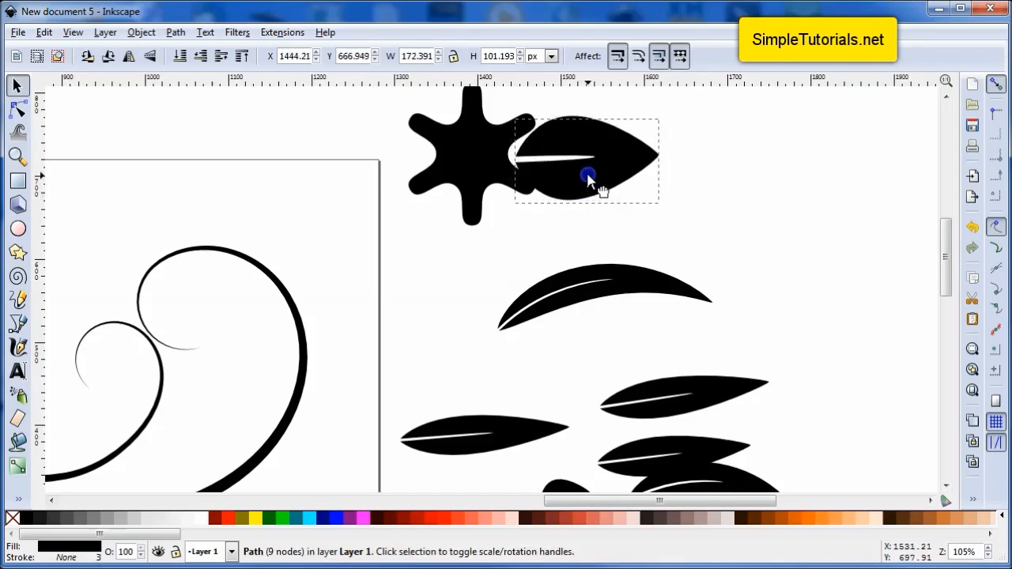
{"action": "left_click_drag", "start_coordinate": [588, 174], "coordinate": [594, 167]}
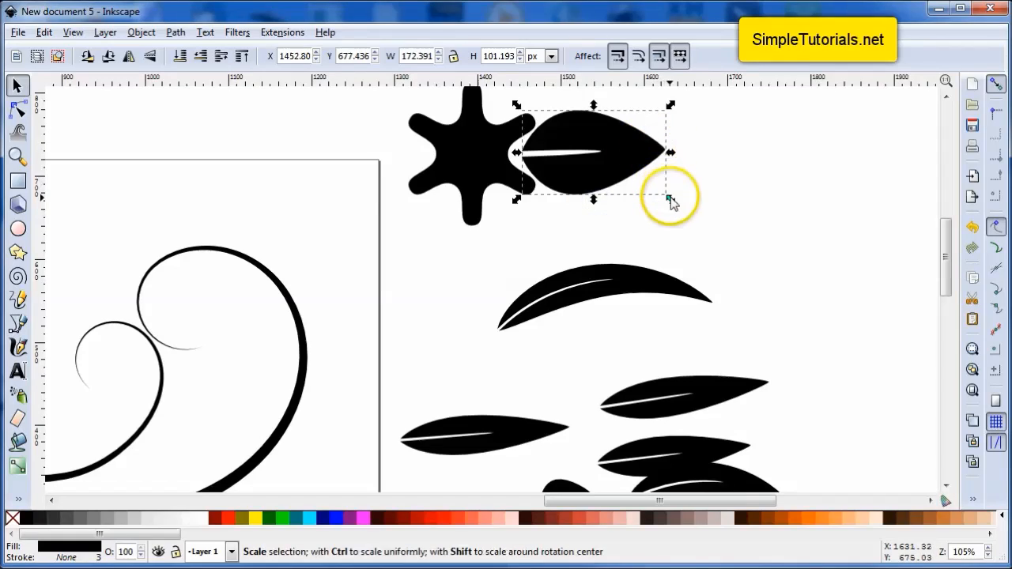
{"action": "left_click_drag", "start_coordinate": [671, 199], "coordinate": [703, 222]}
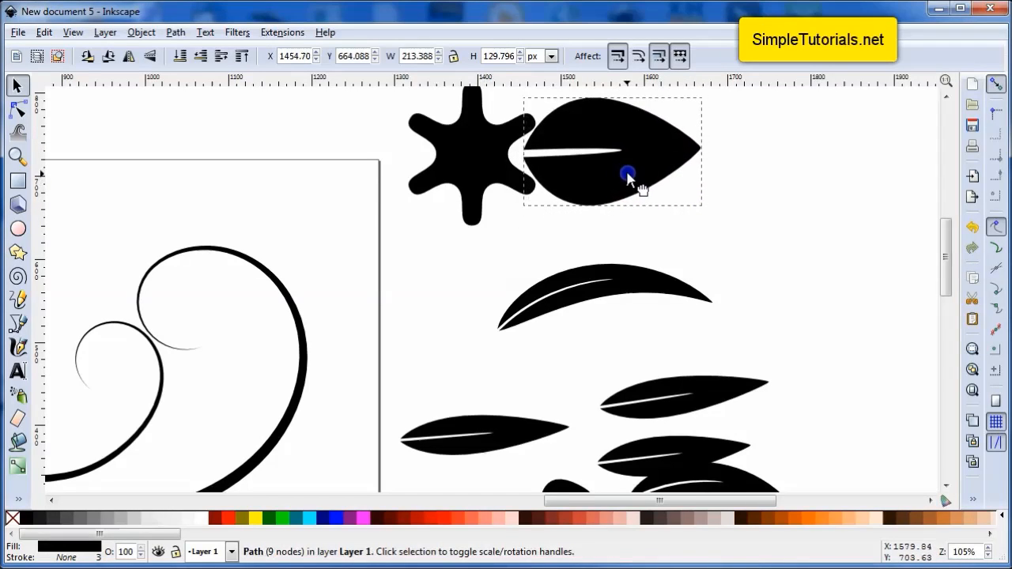
Tilt the broad leaf very slightly and nudge it up against the flower
{"action": "left_click", "coordinate": [626, 173]}
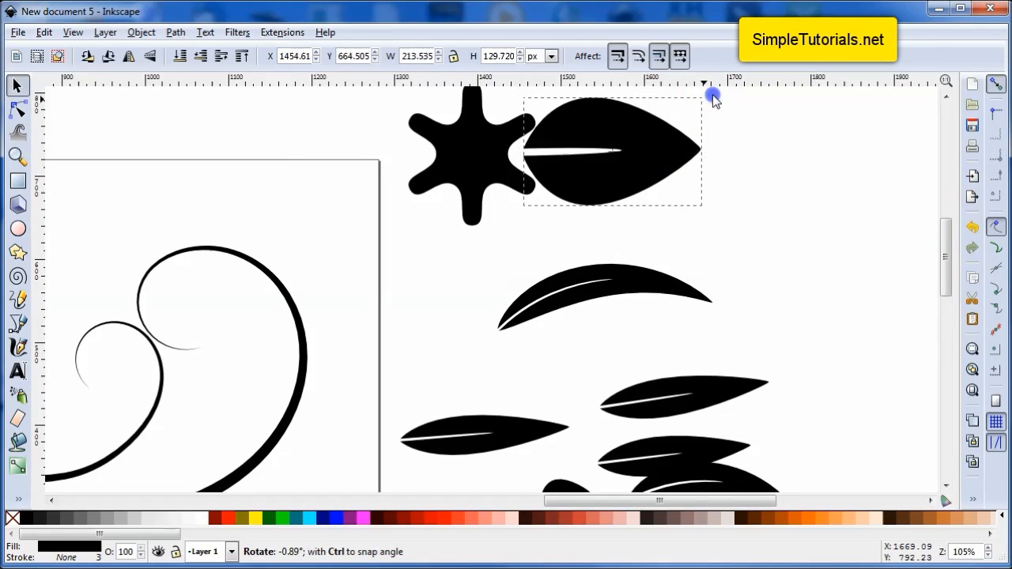
{"action": "left_click", "coordinate": [648, 152]}
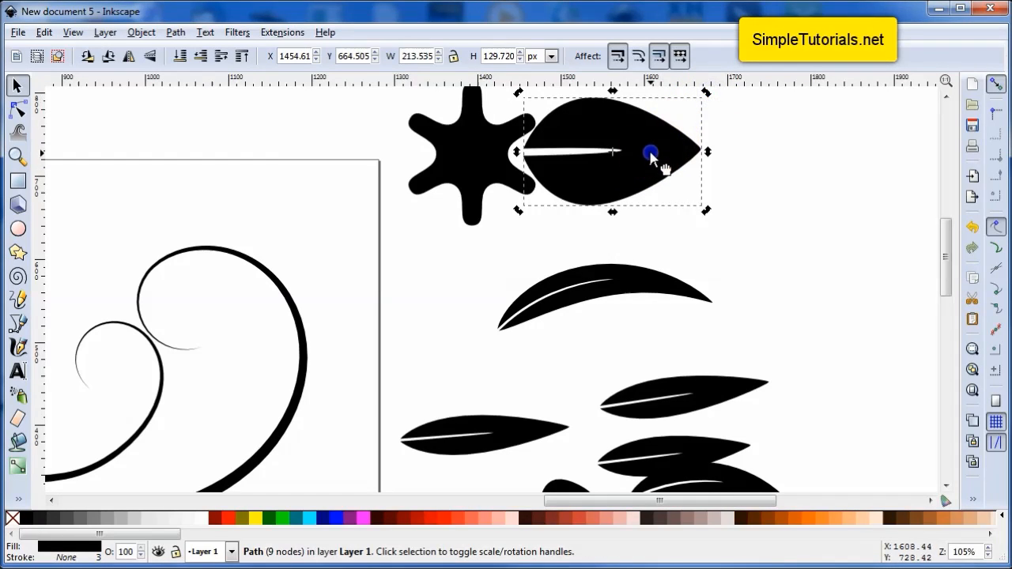
{"action": "left_click_drag", "start_coordinate": [650, 152], "coordinate": [645, 166]}
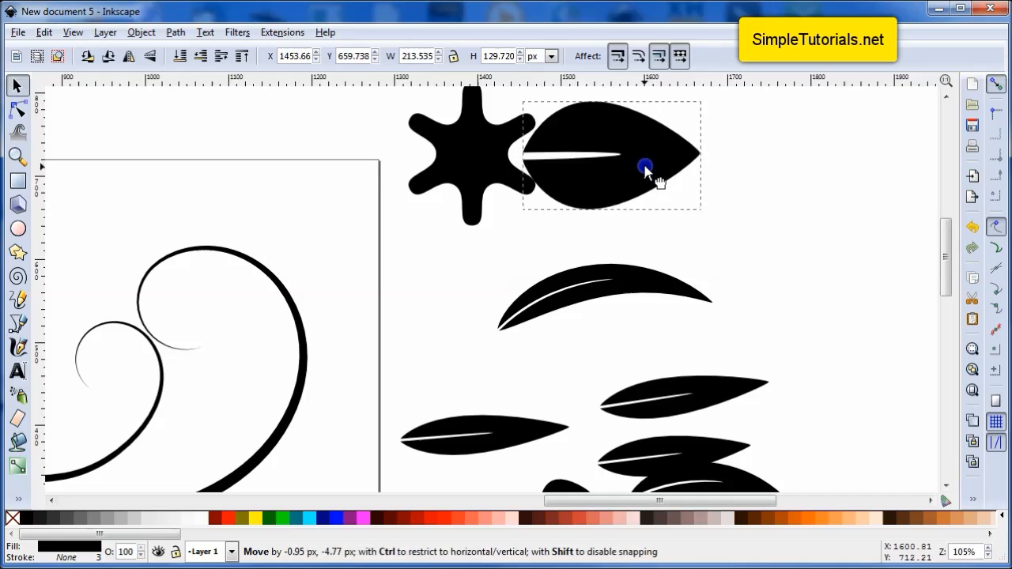
{"action": "left_click", "coordinate": [645, 167]}
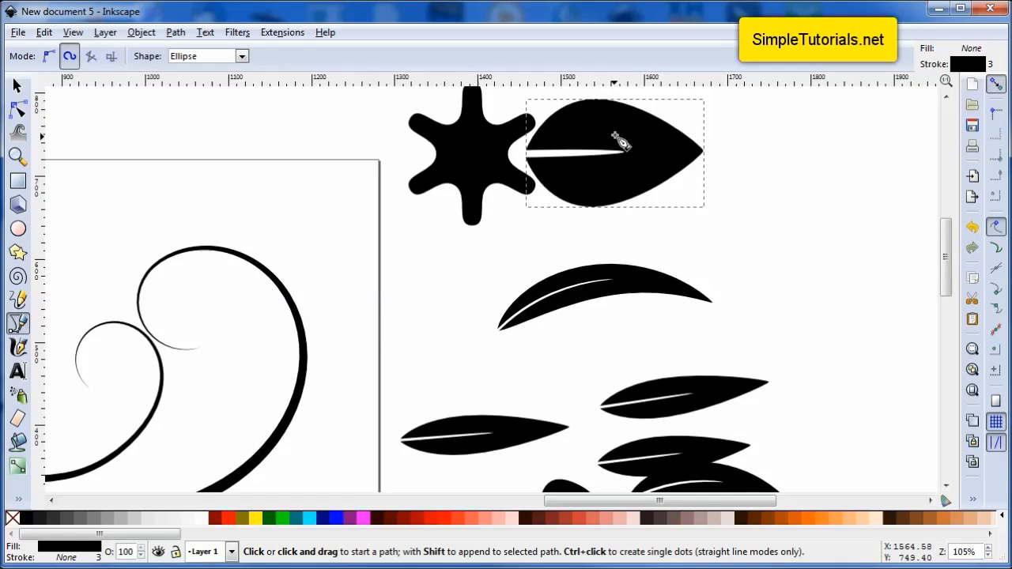
Draw a short Spiro curve branching off the broad leaf's midrib as a new vein
{"action": "left_click", "coordinate": [613, 134]}
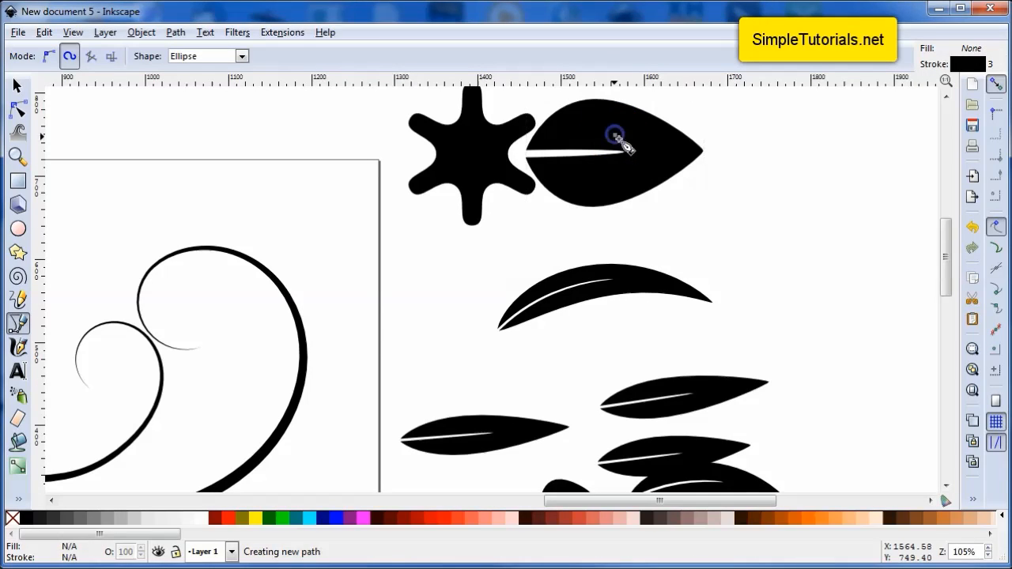
{"action": "left_click_drag", "start_coordinate": [615, 135], "coordinate": [598, 183]}
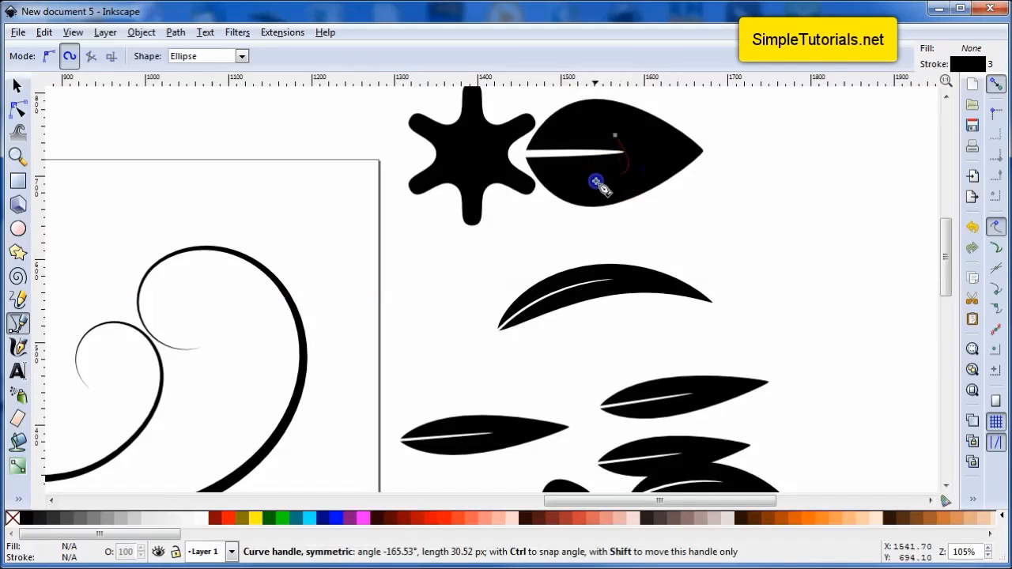
{"action": "left_click_drag", "start_coordinate": [598, 180], "coordinate": [573, 209]}
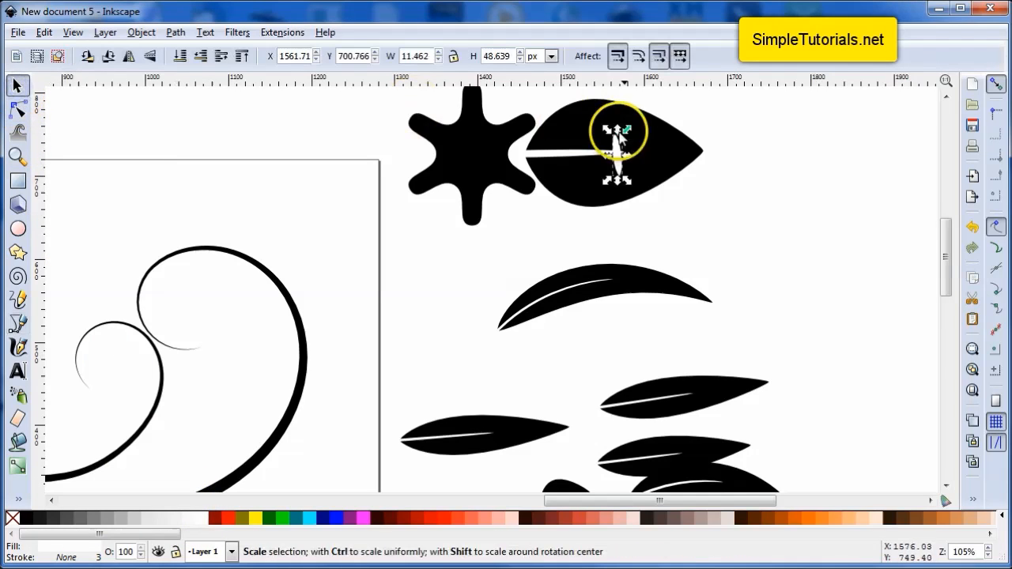
Move the new vein along the midrib and narrow it
{"action": "left_click_drag", "start_coordinate": [617, 150], "coordinate": [629, 146]}
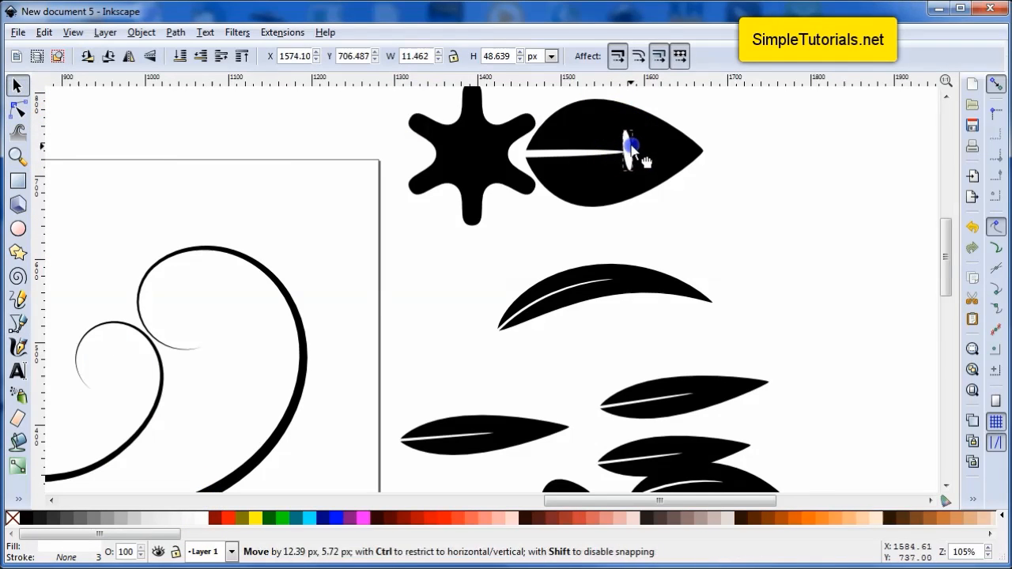
{"action": "left_click_drag", "start_coordinate": [633, 151], "coordinate": [625, 155]}
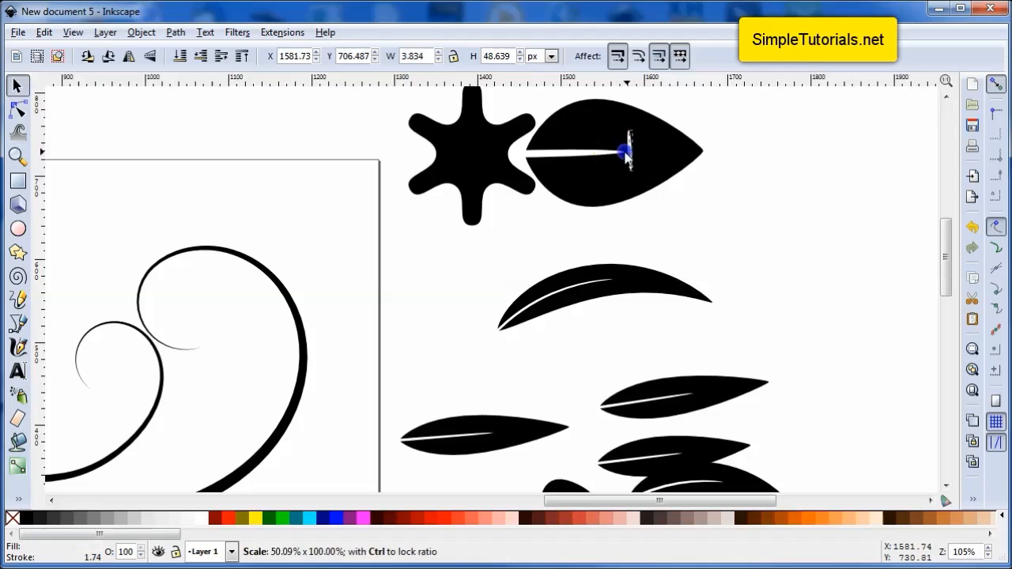
{"action": "left_click", "coordinate": [139, 241]}
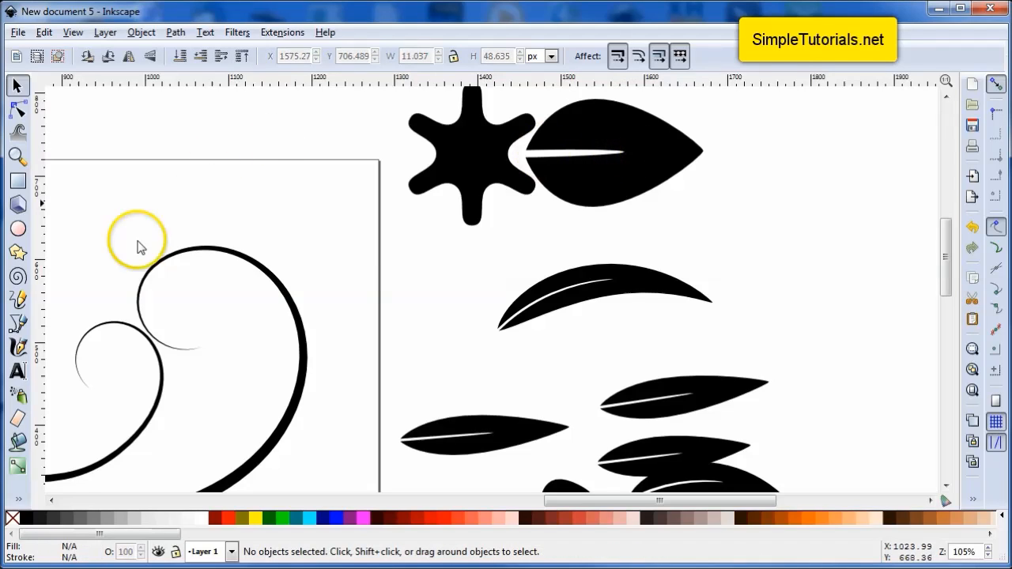
{"action": "left_click", "coordinate": [18, 322]}
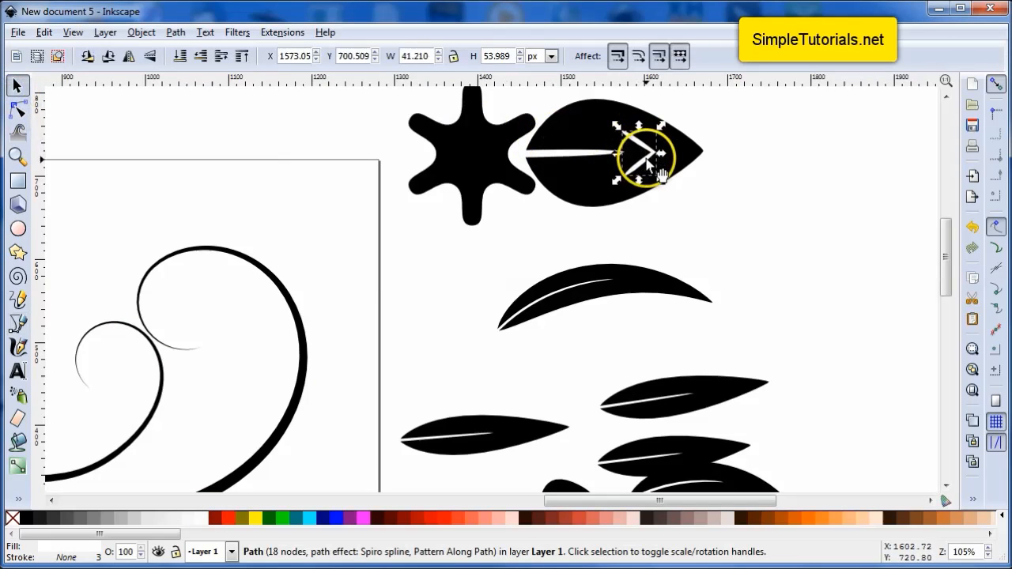
Shift the V-shaped side veins down the midrib toward the leaf base and check their placement
{"action": "left_click", "coordinate": [609, 119]}
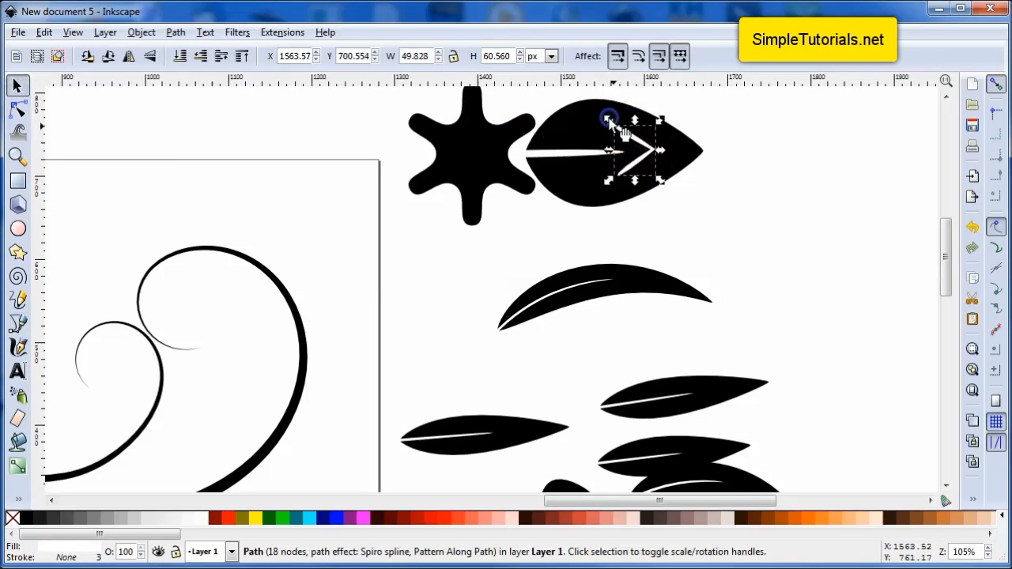
{"action": "left_click_drag", "start_coordinate": [608, 118], "coordinate": [614, 161]}
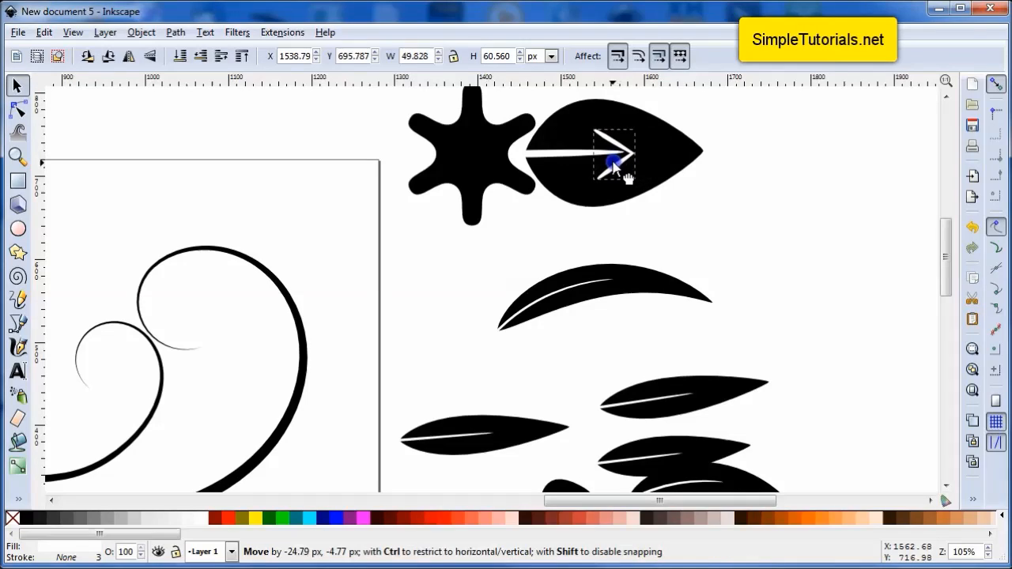
{"action": "left_click", "coordinate": [614, 152]}
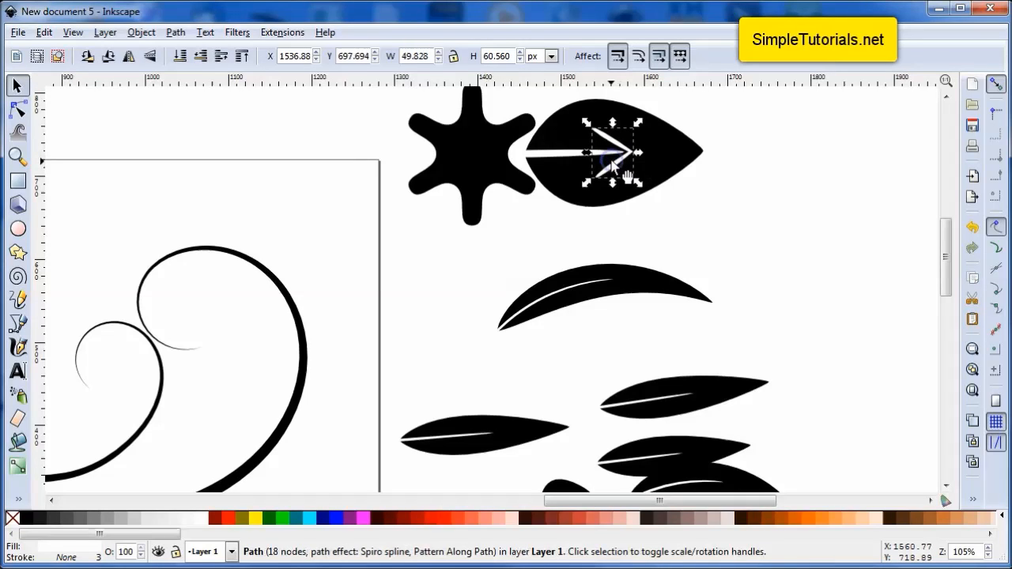
{"action": "left_click", "coordinate": [616, 150]}
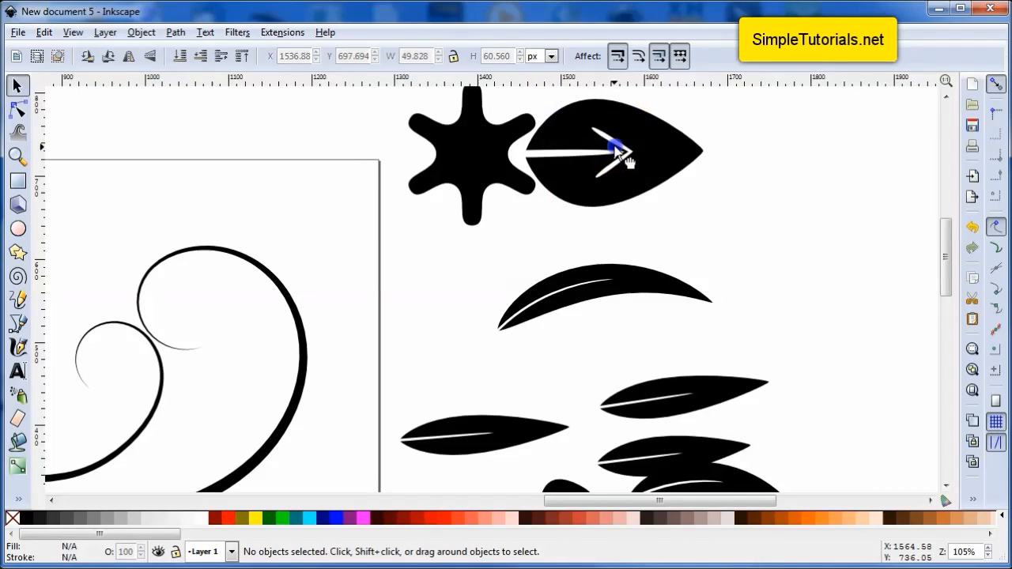
{"action": "left_click", "coordinate": [613, 150]}
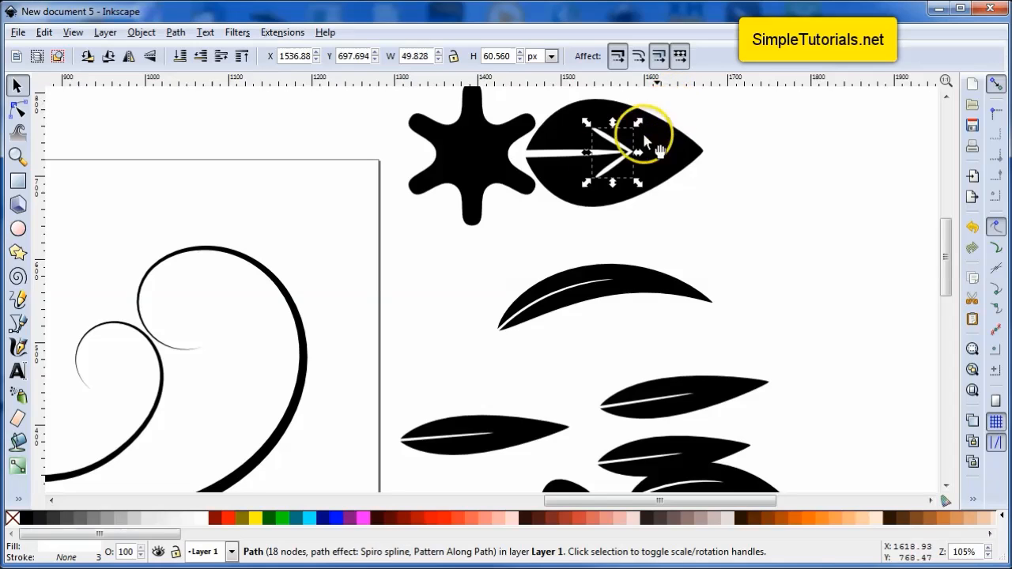
Browse the Object and Path menus, close the Fill and Stroke panel, and select the broad leaf
{"action": "left_click", "coordinate": [141, 32]}
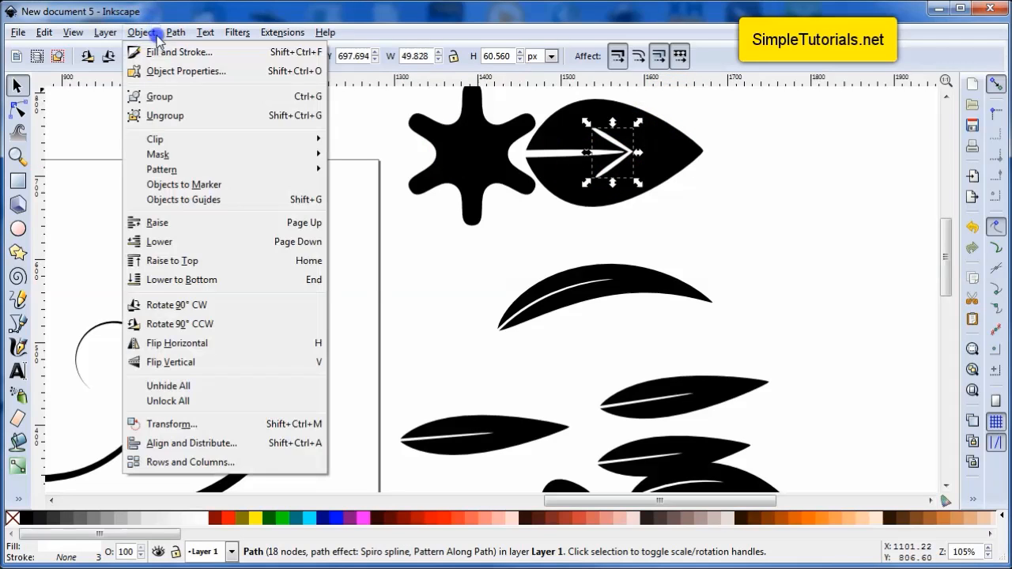
{"action": "left_click", "coordinate": [175, 31]}
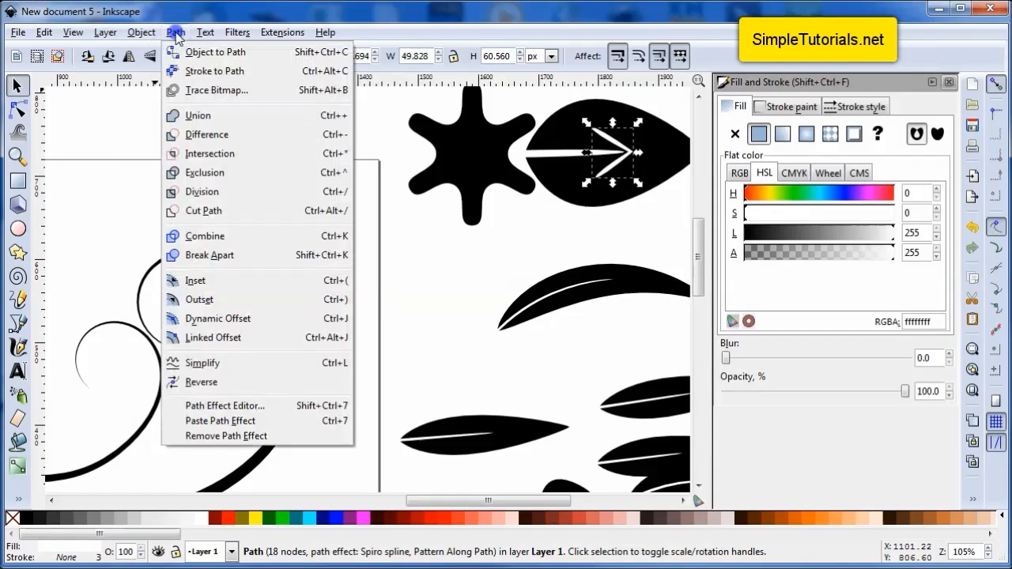
{"action": "left_click", "coordinate": [224, 437]}
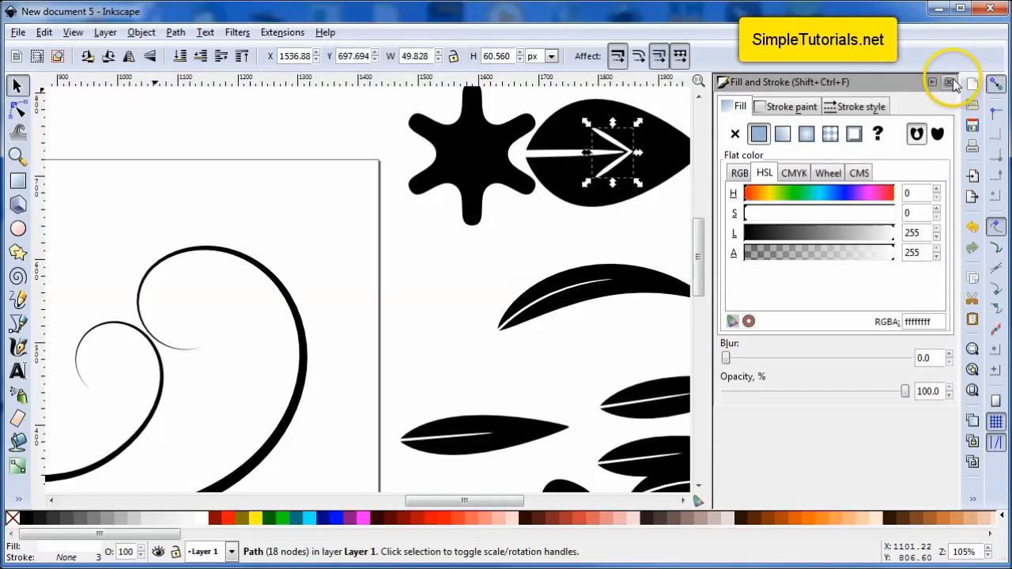
{"action": "left_click", "coordinate": [946, 82]}
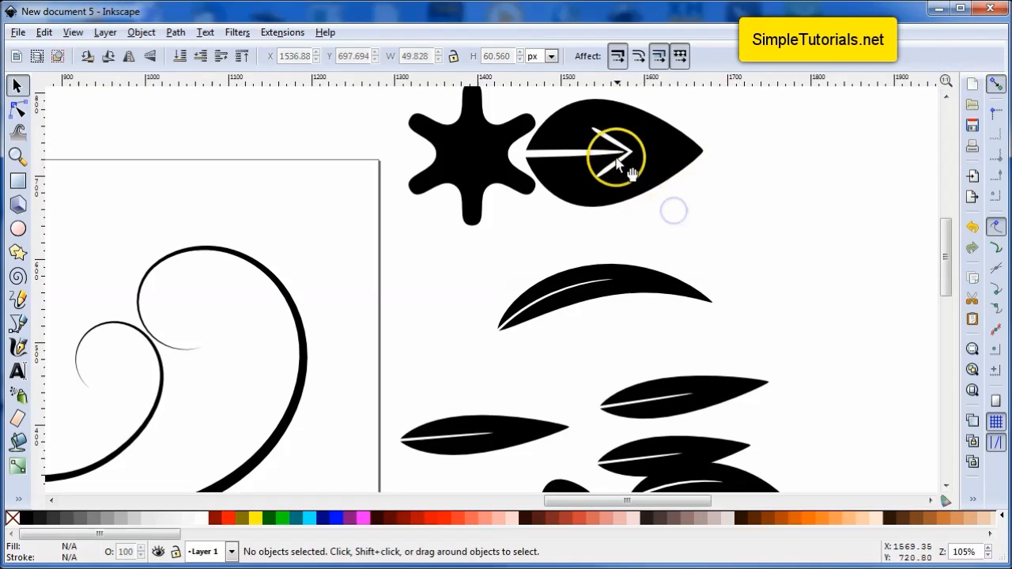
{"action": "left_click", "coordinate": [609, 155]}
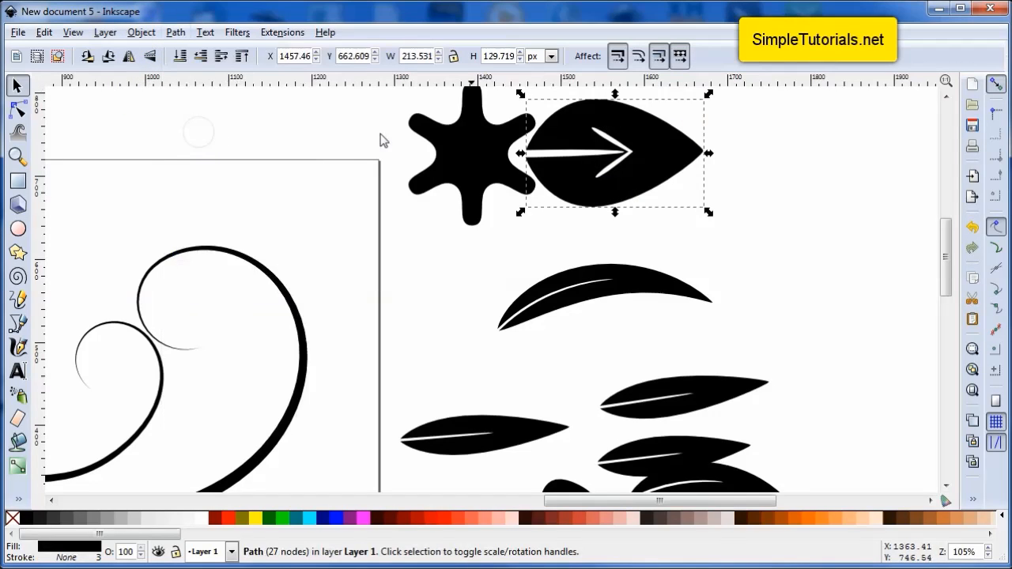
{"action": "mouse_move", "coordinate": [620, 161]}
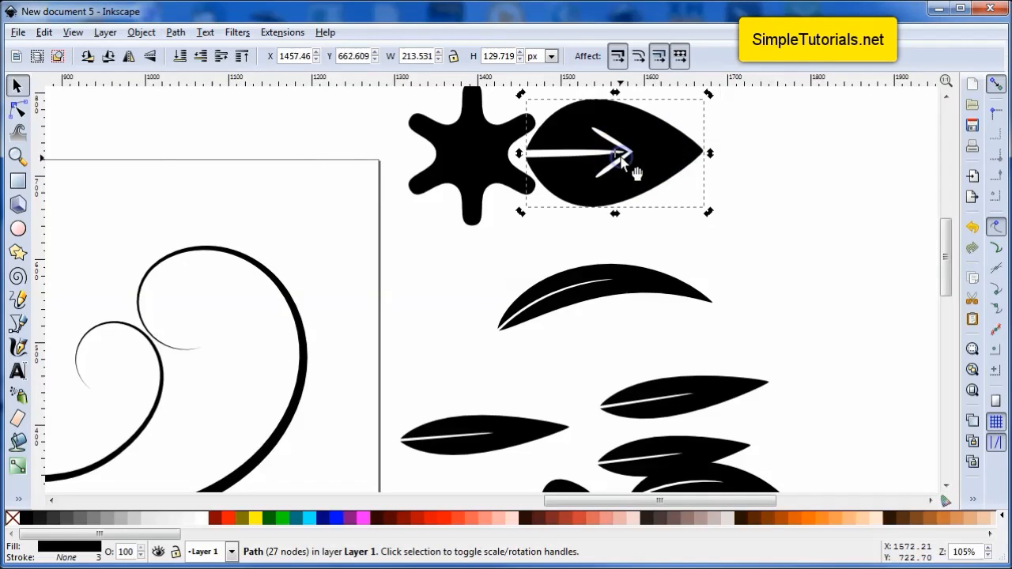
Switch the leaf to rotation handles and set its pivot at the star's centre
{"action": "left_click", "coordinate": [609, 129]}
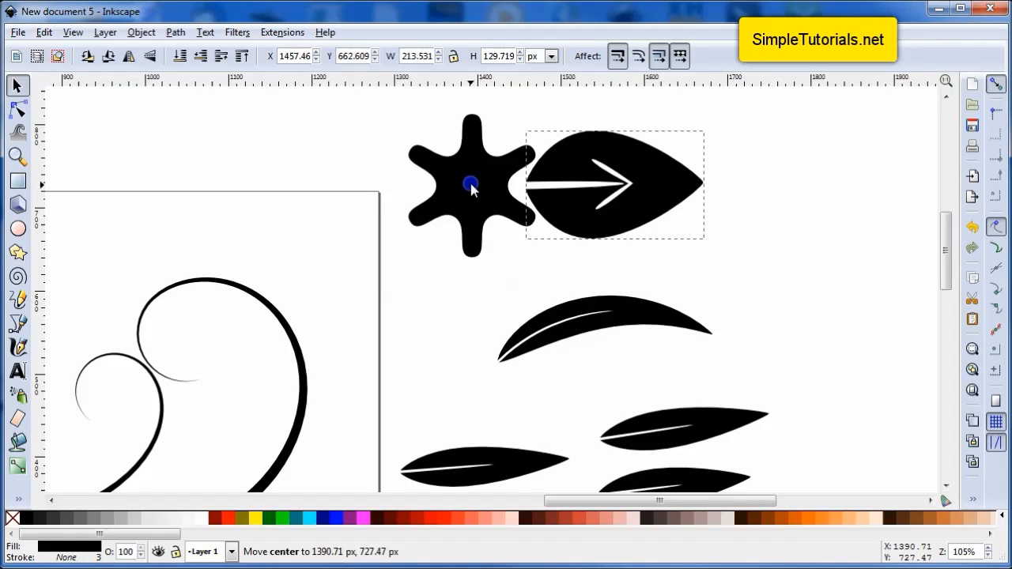
{"action": "left_click", "coordinate": [588, 219]}
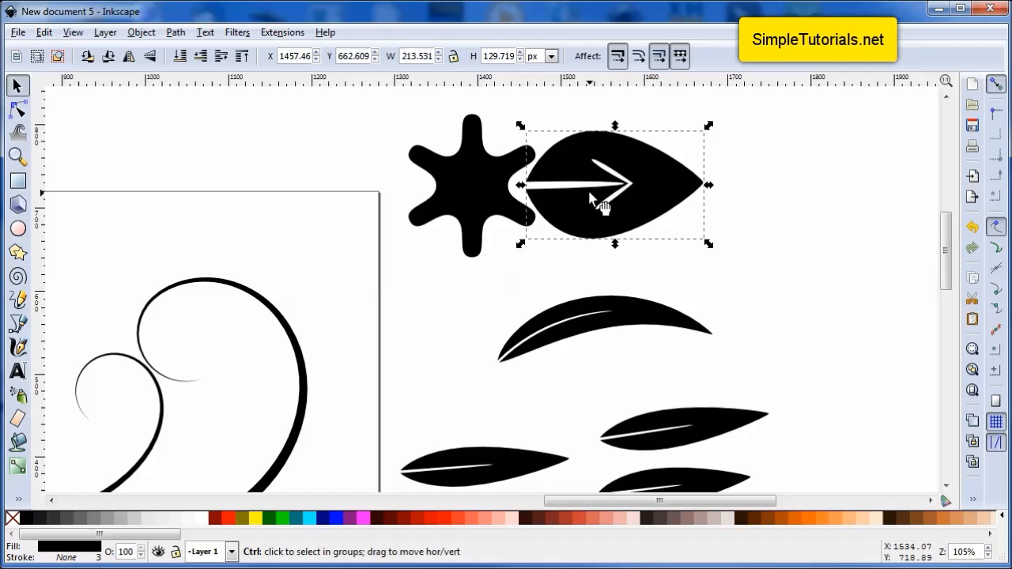
{"action": "left_click", "coordinate": [600, 198]}
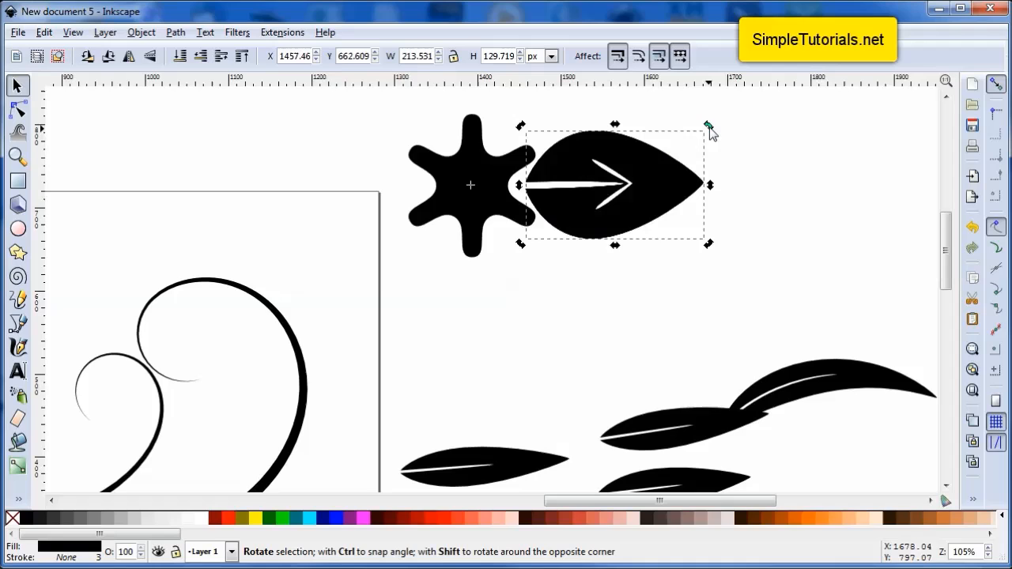
Rotate duplicated leaf copies around the star's centre to fill the lower and left petal positions
{"action": "left_click_drag", "start_coordinate": [709, 127], "coordinate": [645, 284]}
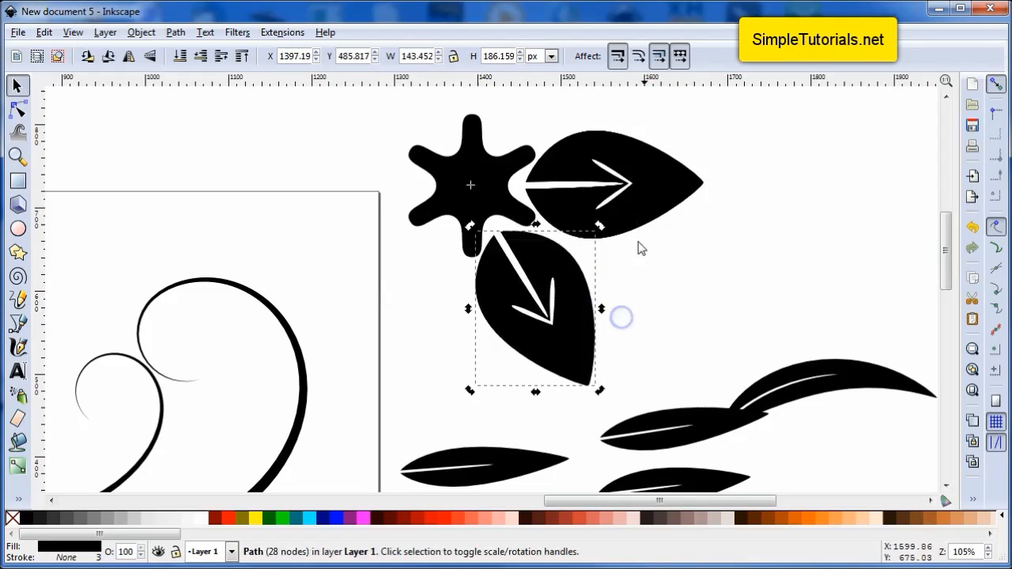
{"action": "left_click", "coordinate": [667, 173]}
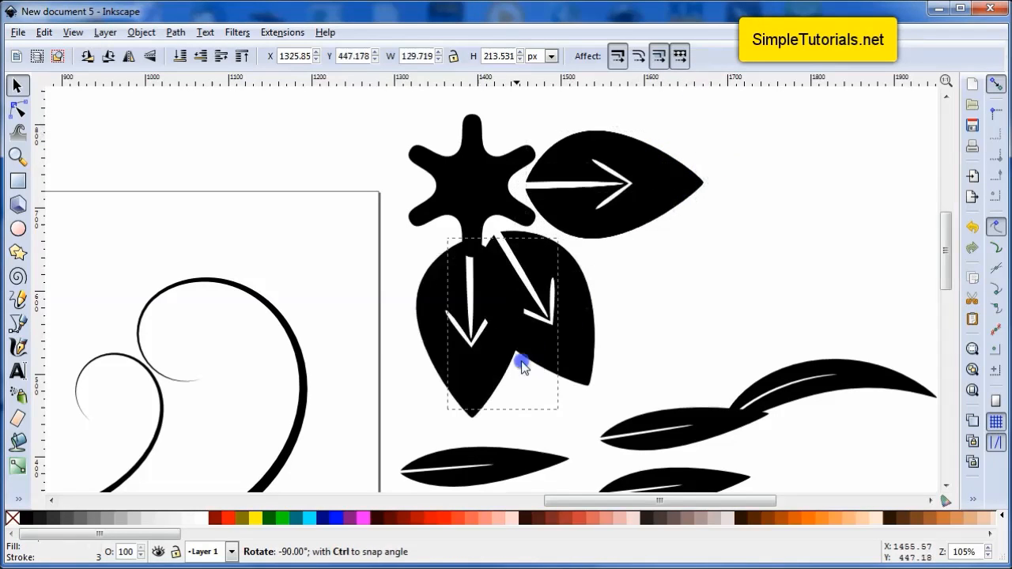
{"action": "left_click_drag", "start_coordinate": [522, 364], "coordinate": [427, 371]}
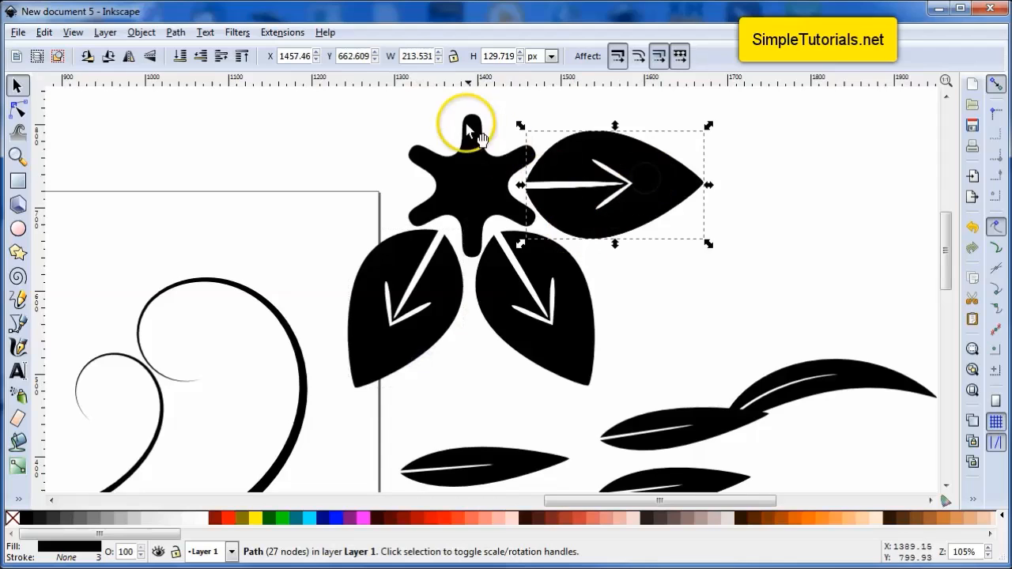
{"action": "mouse_move", "coordinate": [482, 253]}
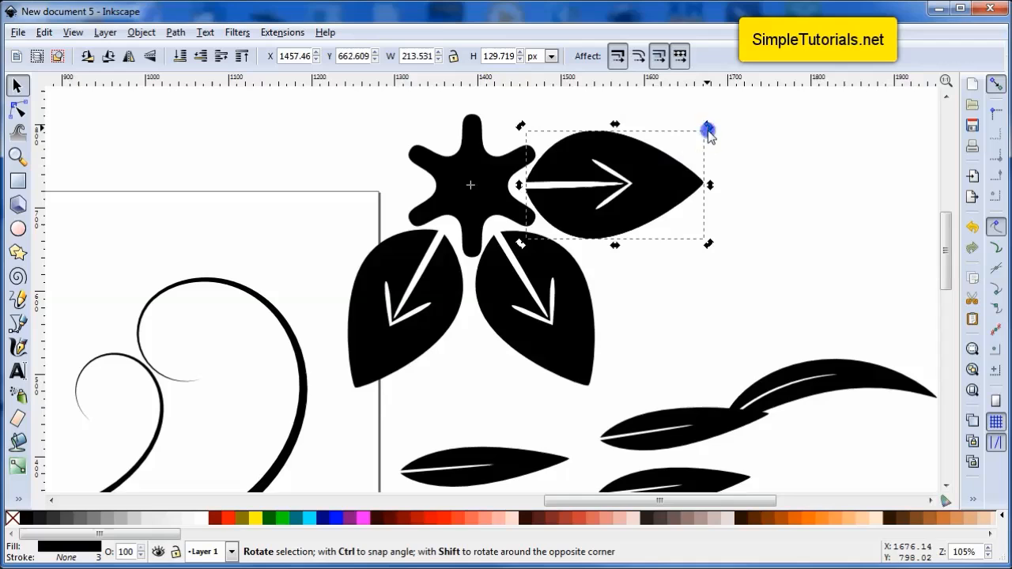
{"action": "left_click_drag", "start_coordinate": [708, 129], "coordinate": [315, 234]}
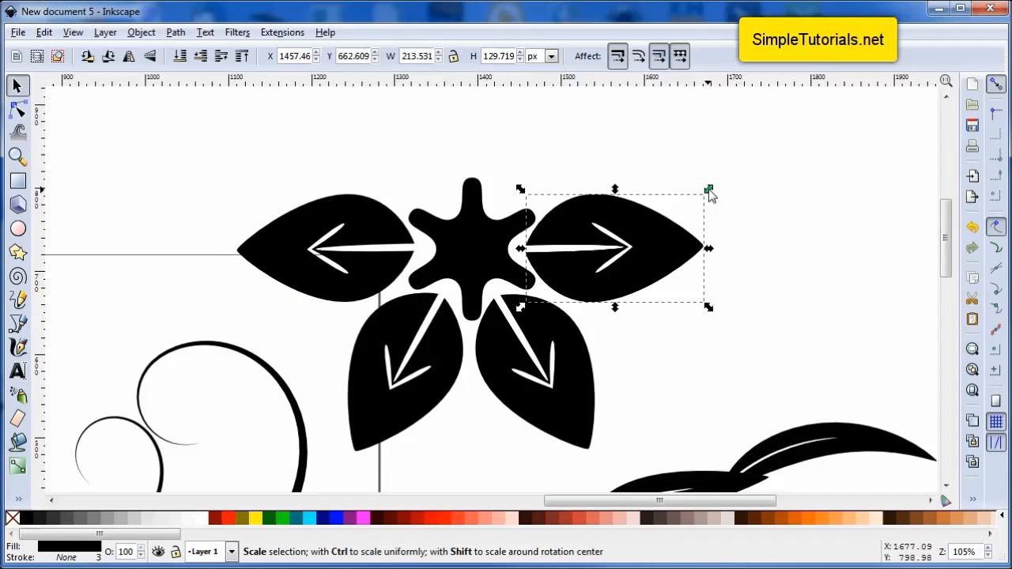
Rotate further leaf copies upward to fill the top positions and the remaining gap around the star
{"action": "left_click", "coordinate": [709, 191]}
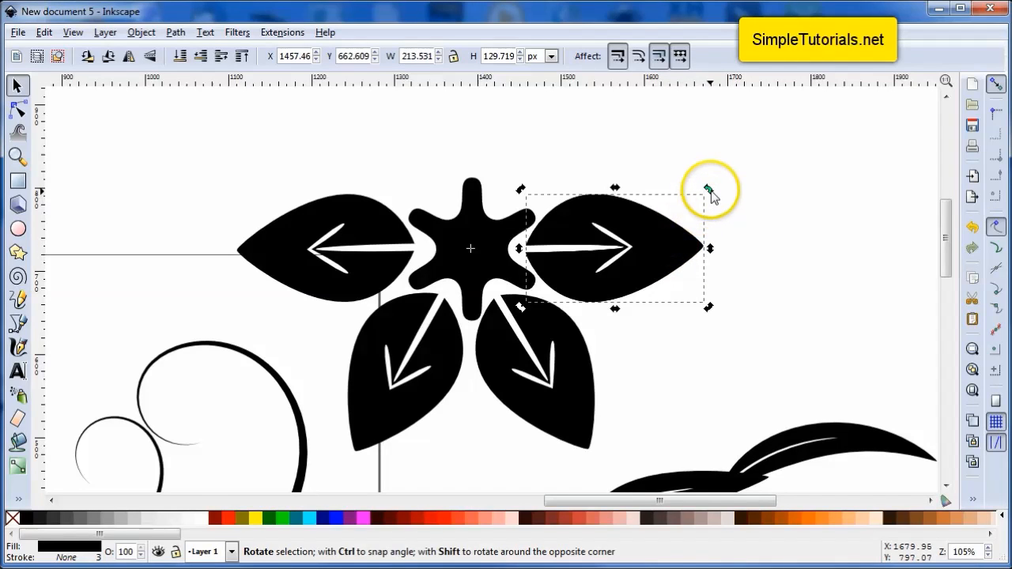
{"action": "left_click_drag", "start_coordinate": [709, 190], "coordinate": [672, 159]}
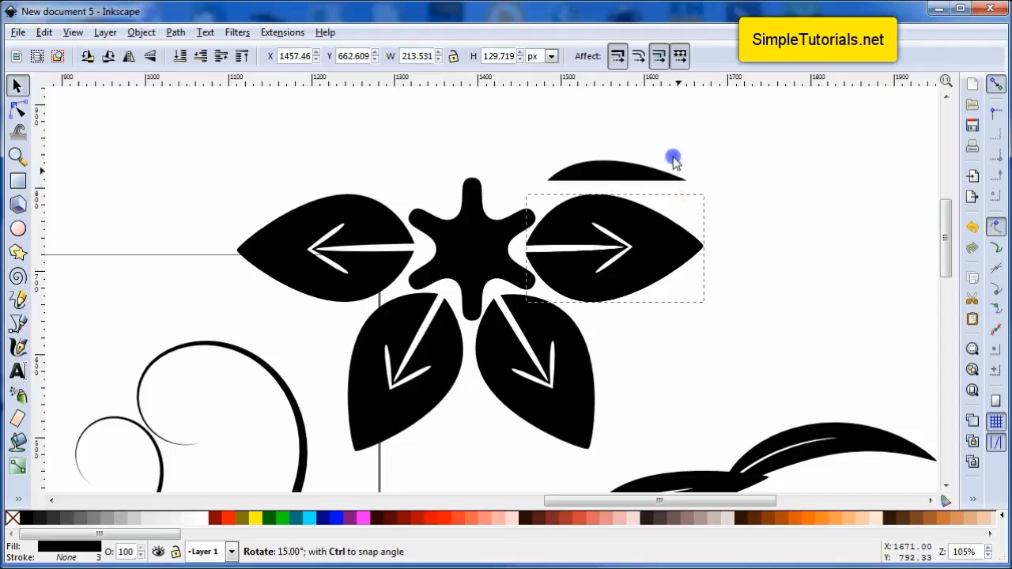
{"action": "left_click_drag", "start_coordinate": [674, 155], "coordinate": [515, 98]}
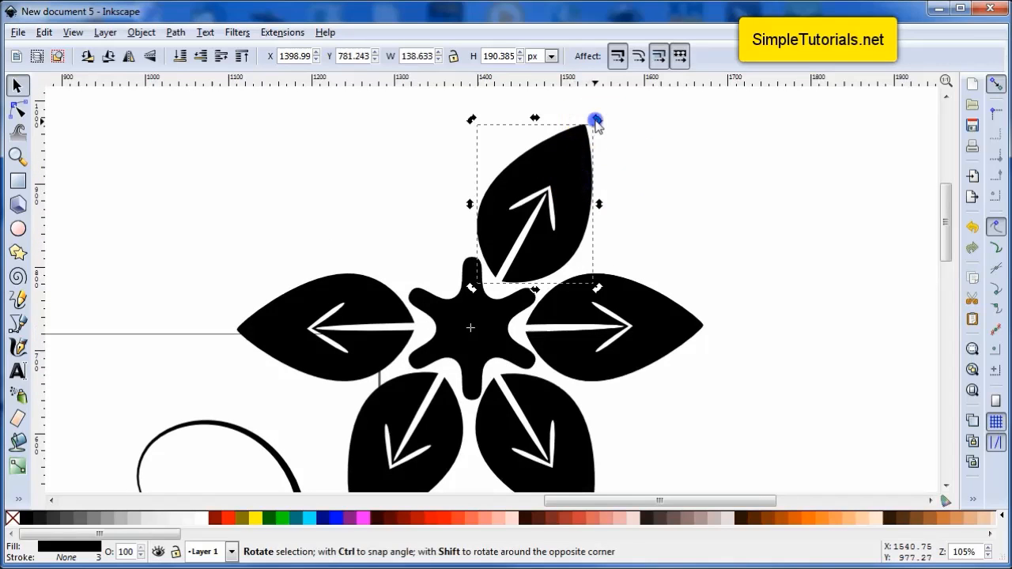
{"action": "left_click_drag", "start_coordinate": [598, 120], "coordinate": [385, 130]}
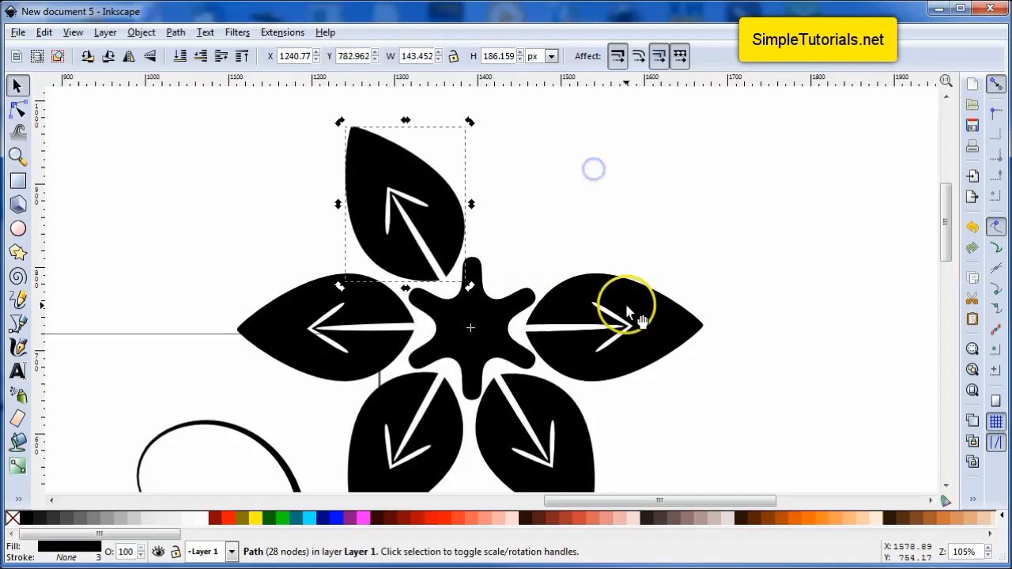
{"action": "left_click", "coordinate": [609, 324]}
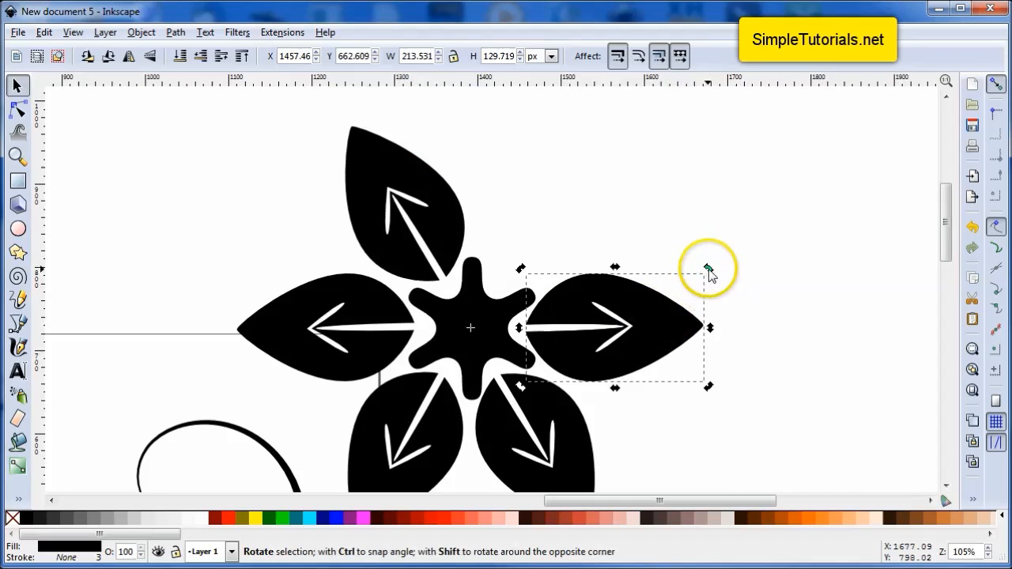
{"action": "left_click_drag", "start_coordinate": [709, 272], "coordinate": [538, 127]}
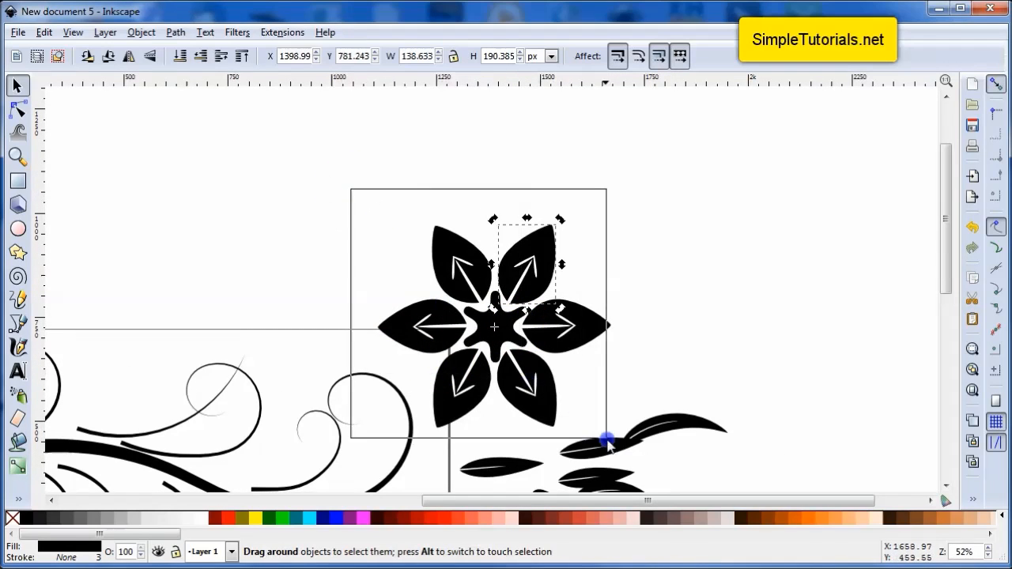
Rubber-band select the star with all six petals and group them into one flower
{"action": "left_click_drag", "start_coordinate": [604, 439], "coordinate": [578, 399]}
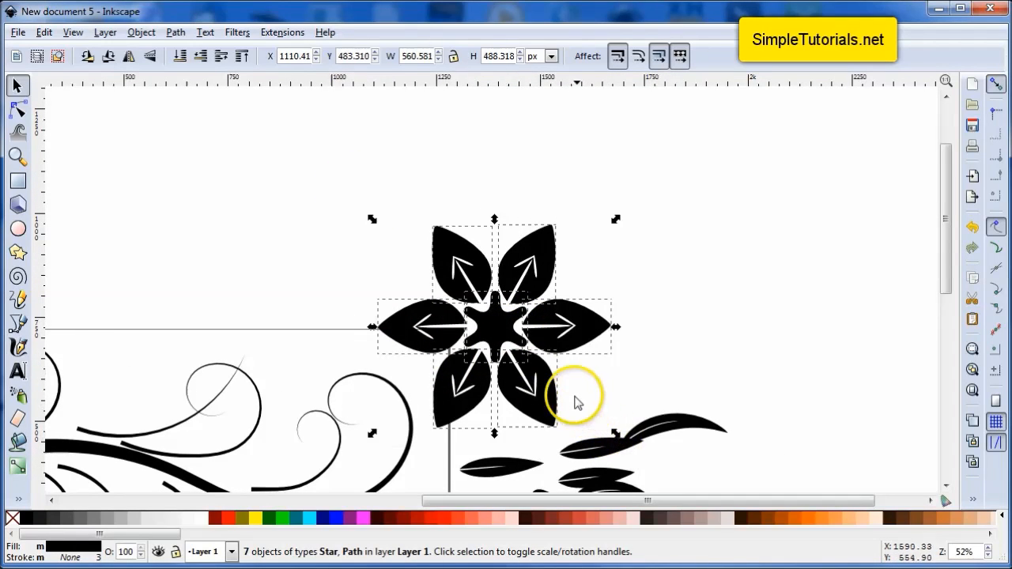
{"action": "left_click", "coordinate": [141, 32]}
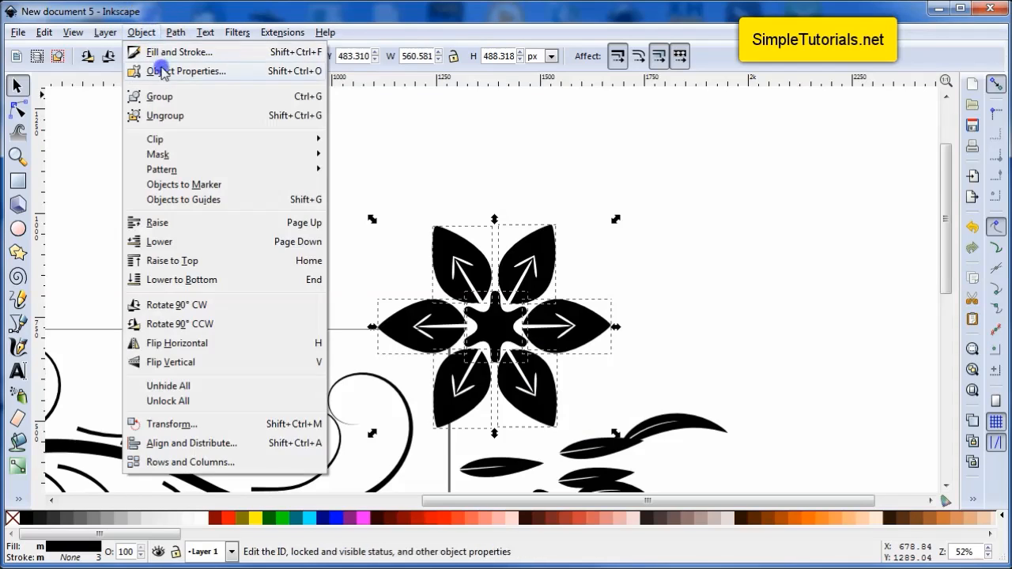
{"action": "left_click", "coordinate": [158, 97]}
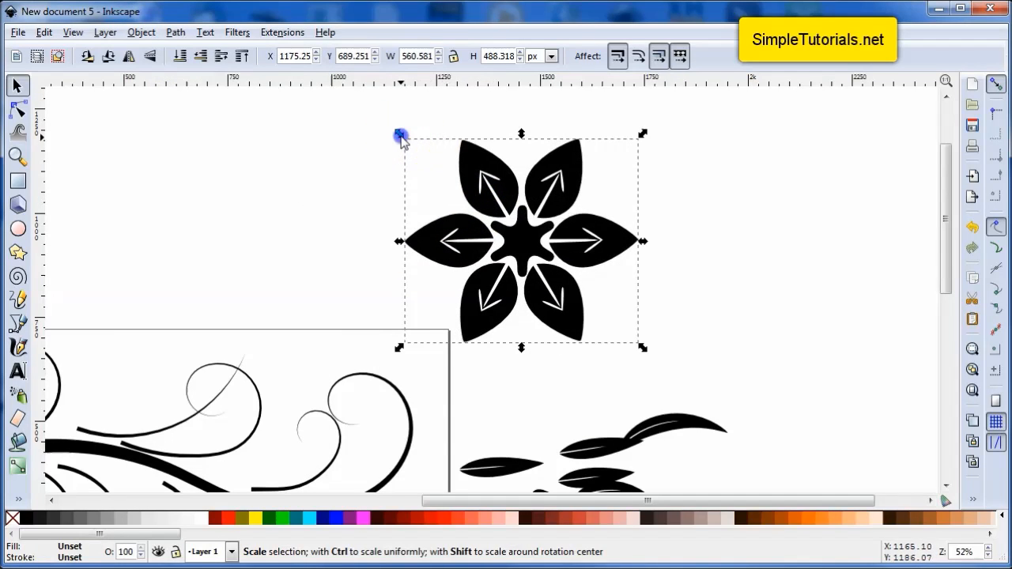
Shrink the grouped flower and spray clones of it across the canvas with the Spray tool
{"action": "left_click_drag", "start_coordinate": [402, 139], "coordinate": [508, 285]}
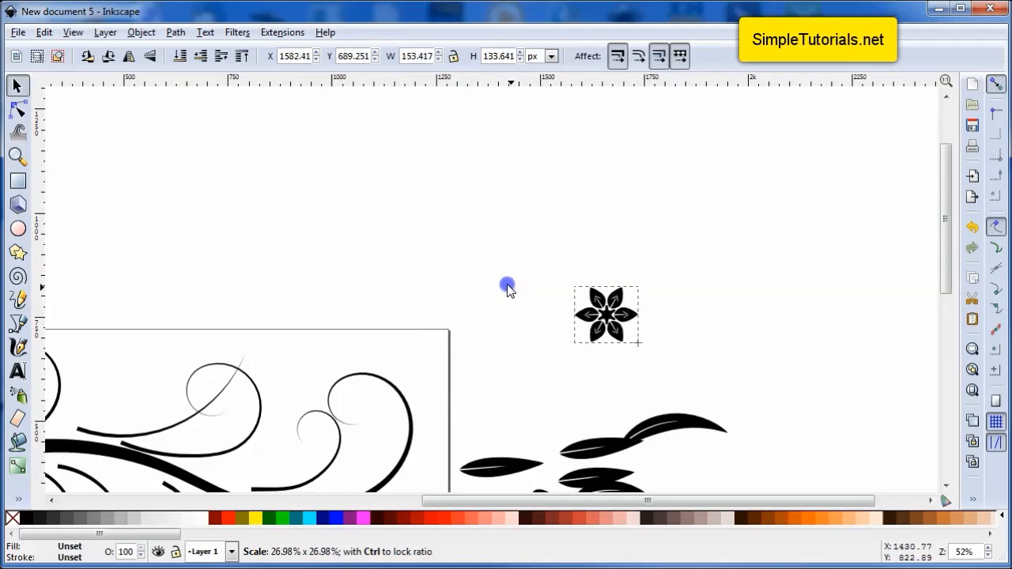
{"action": "left_click", "coordinate": [608, 315]}
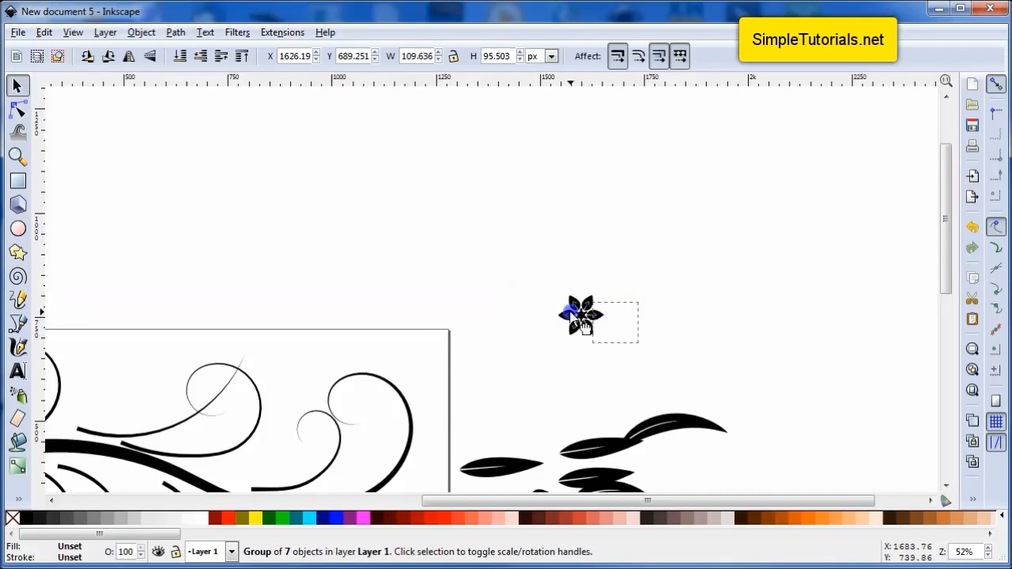
{"action": "left_click_drag", "start_coordinate": [582, 317], "coordinate": [477, 266]}
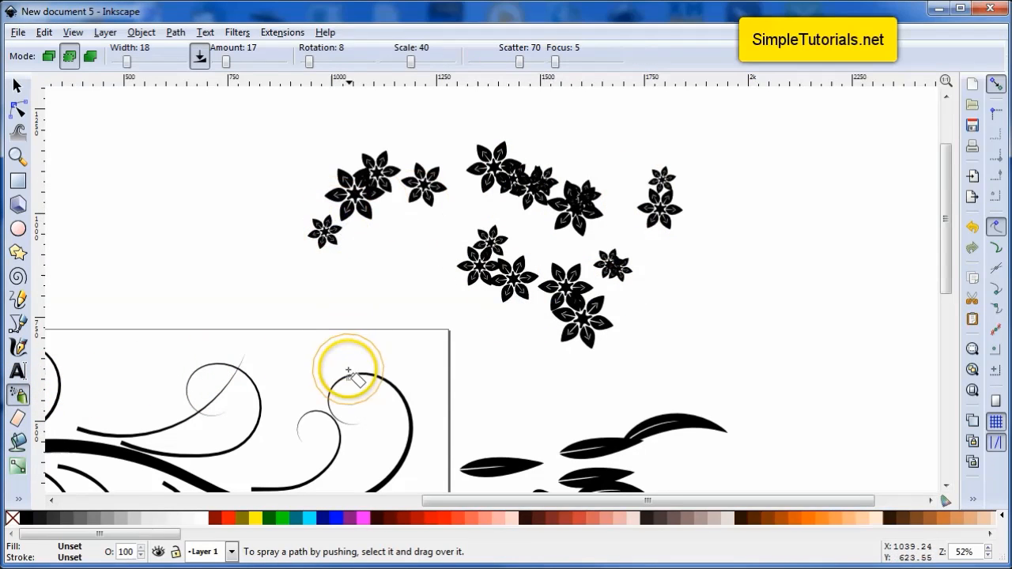
Scroll the canvas down to bring the branch drawing into view beside the sprayed clones
{"action": "scroll", "scroll_direction": "down", "scroll_amount": 3}
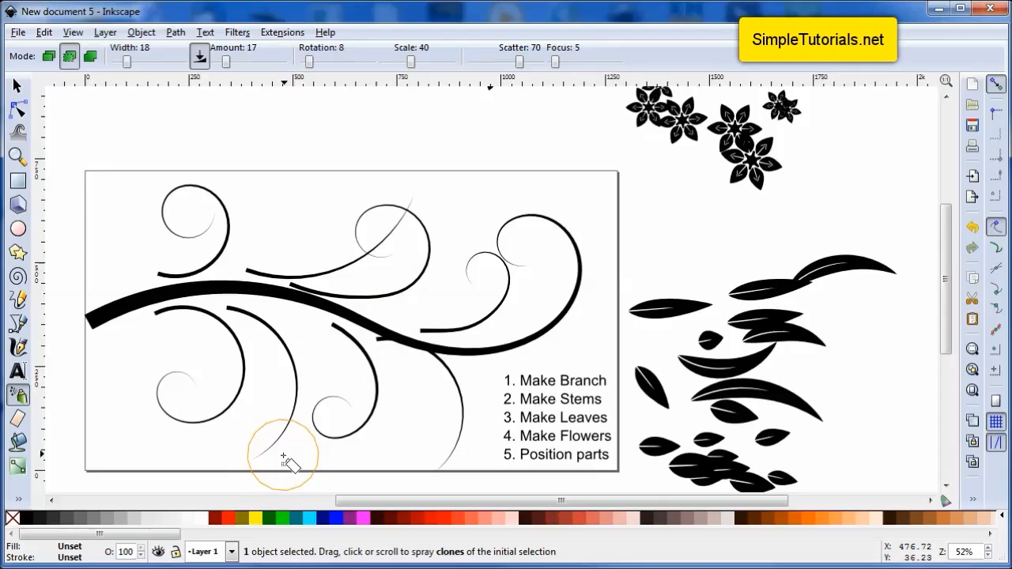
{"action": "mouse_move", "coordinate": [442, 459]}
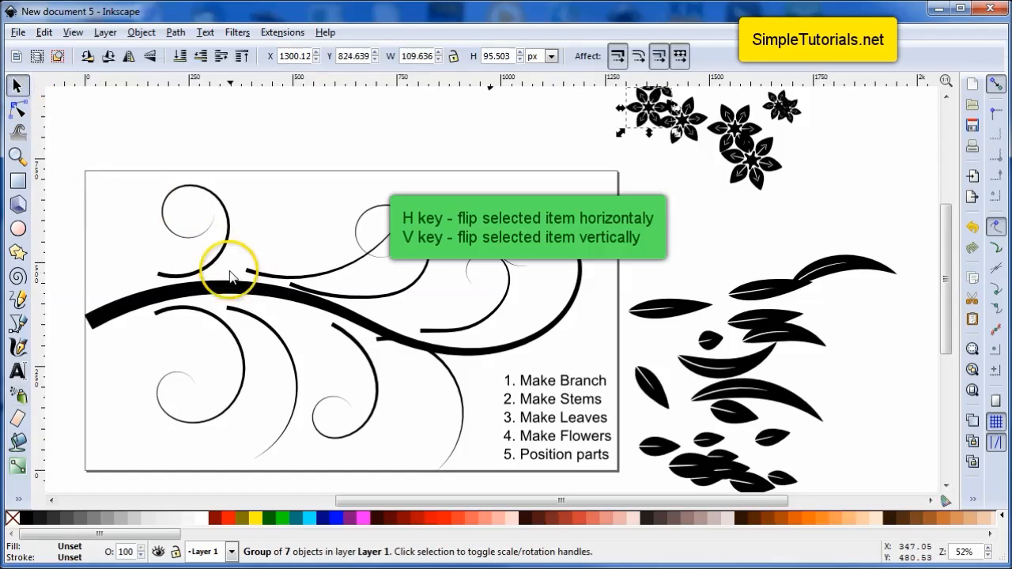
Select the top-left curled stem and bring up the Path menu for its path effects
{"action": "left_click", "coordinate": [298, 276]}
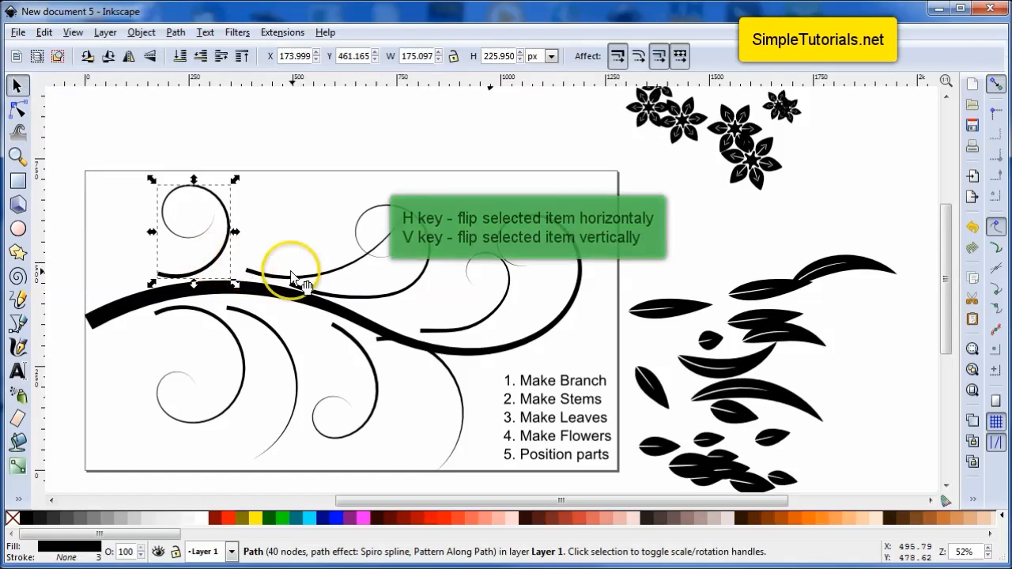
{"action": "mouse_move", "coordinate": [174, 293]}
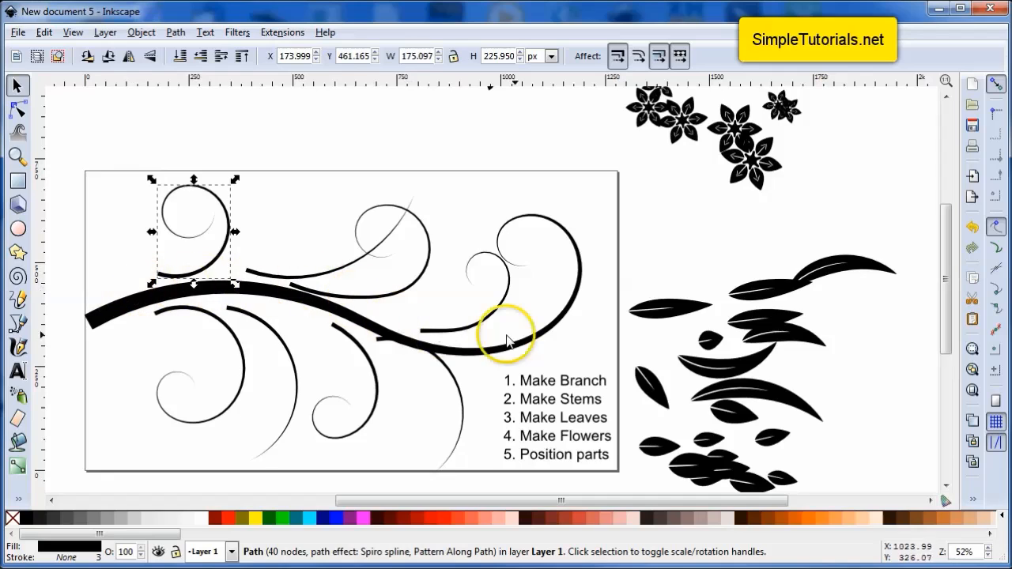
{"action": "mouse_move", "coordinate": [203, 266]}
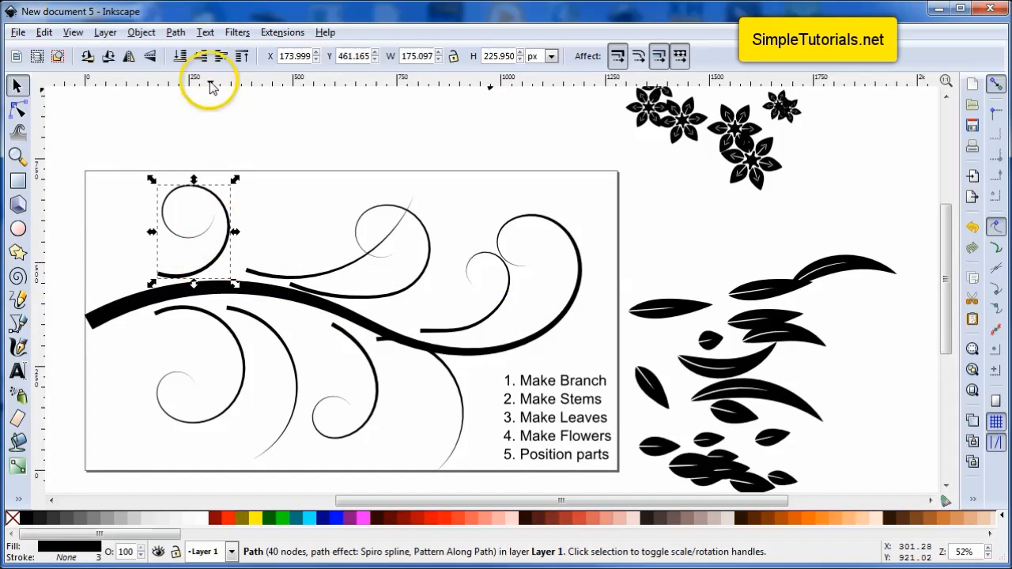
{"action": "left_click", "coordinate": [176, 32]}
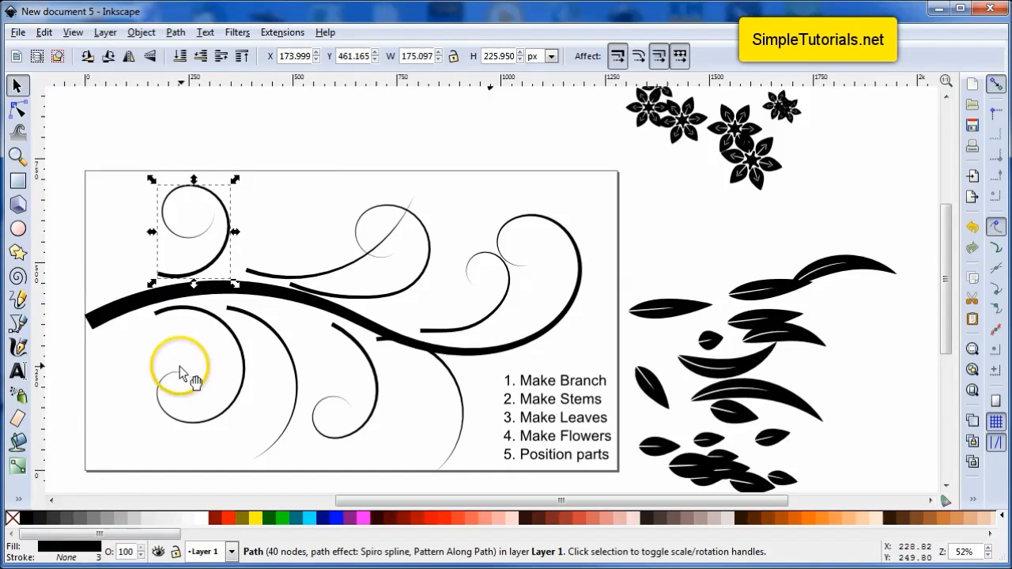
{"action": "left_click", "coordinate": [175, 32]}
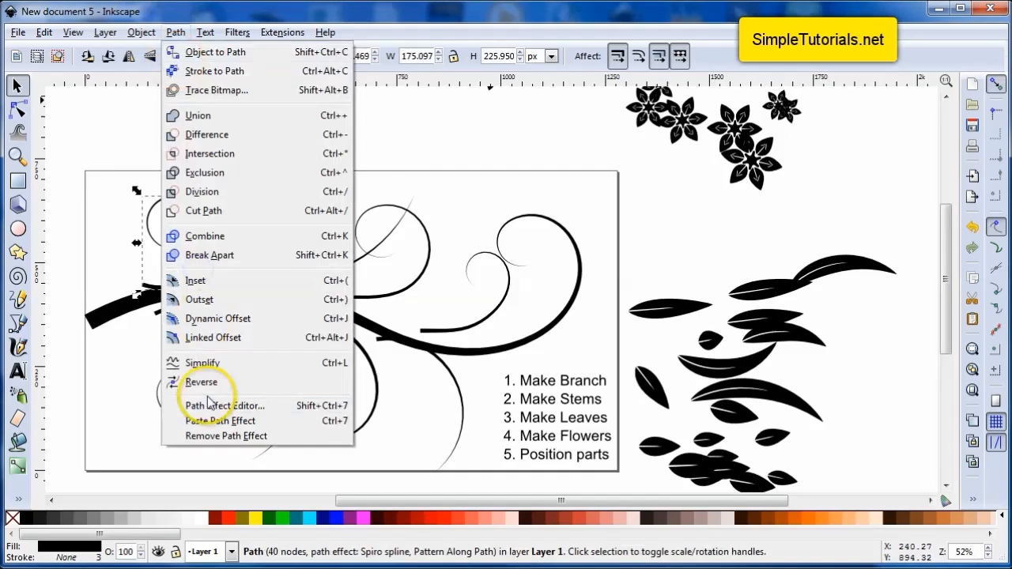
Open the stem's path effect settings, then reposition and rotate the top-left stem on the branch
{"action": "left_click", "coordinate": [224, 405]}
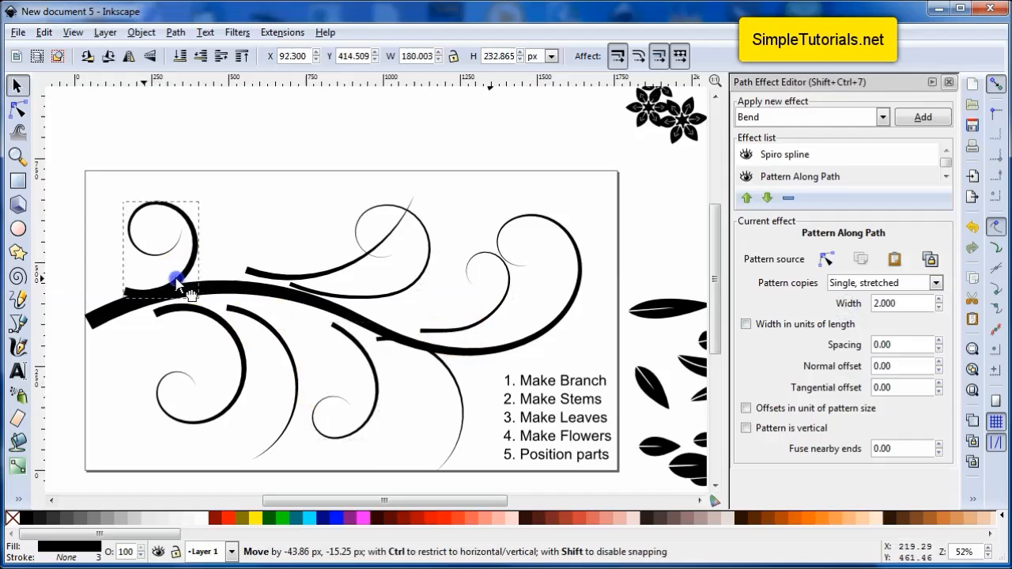
{"action": "left_click_drag", "start_coordinate": [177, 281], "coordinate": [190, 309]}
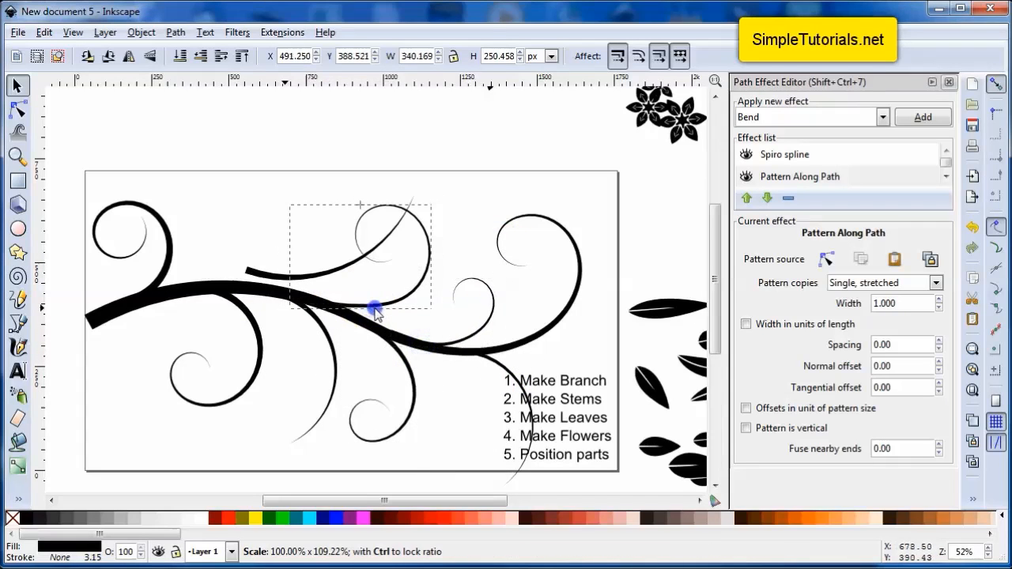
{"action": "left_click_drag", "start_coordinate": [376, 308], "coordinate": [182, 215]}
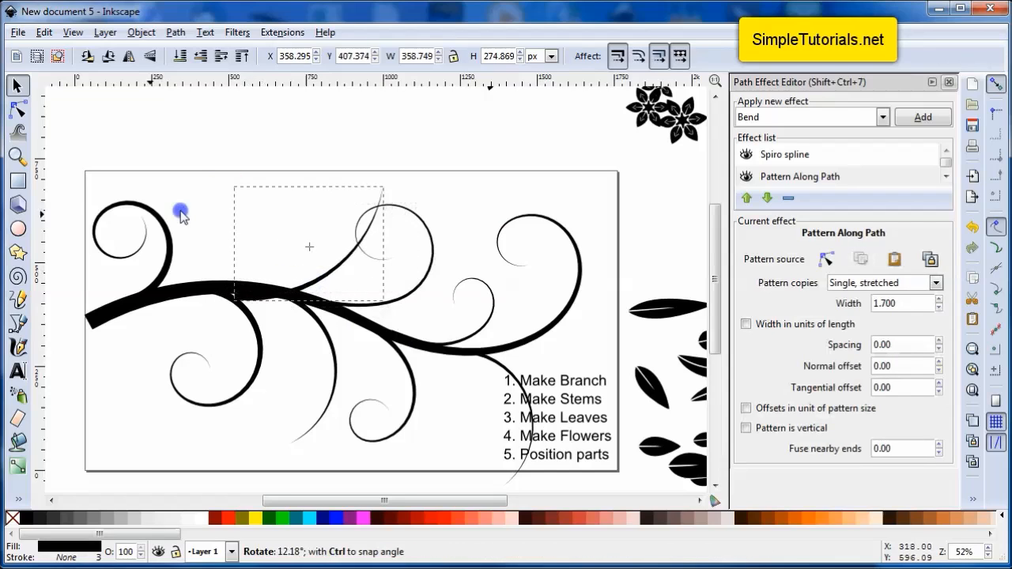
Reshape the curve of a tapered stem by dragging its node
{"action": "left_click", "coordinate": [309, 261]}
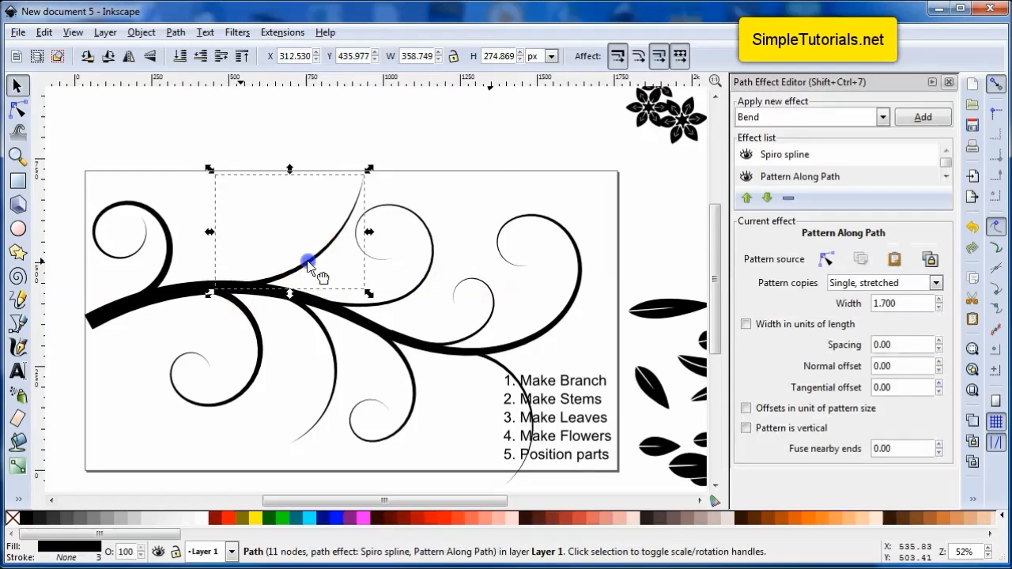
{"action": "left_click_drag", "start_coordinate": [308, 261], "coordinate": [601, 427]}
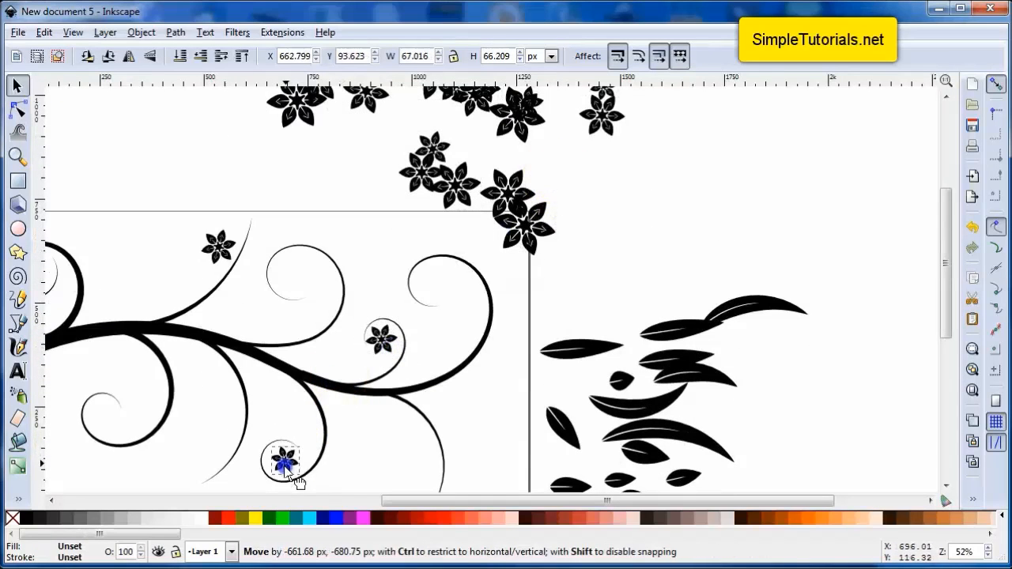
Set a flower clone into a stem's curl and place leaf clones along the branch and lower stem
{"action": "left_click_drag", "start_coordinate": [281, 462], "coordinate": [202, 376]}
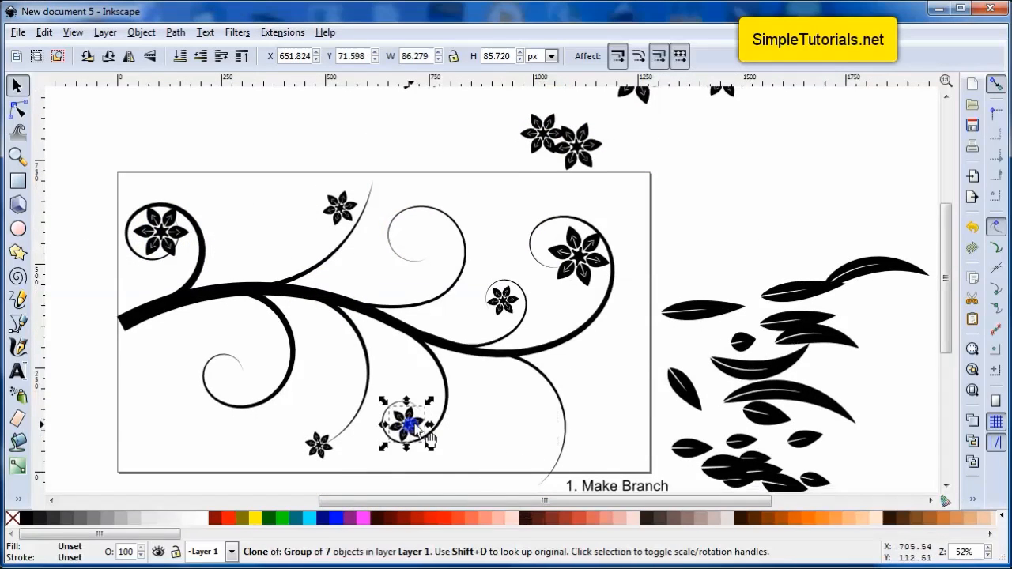
{"action": "left_click", "coordinate": [529, 309]}
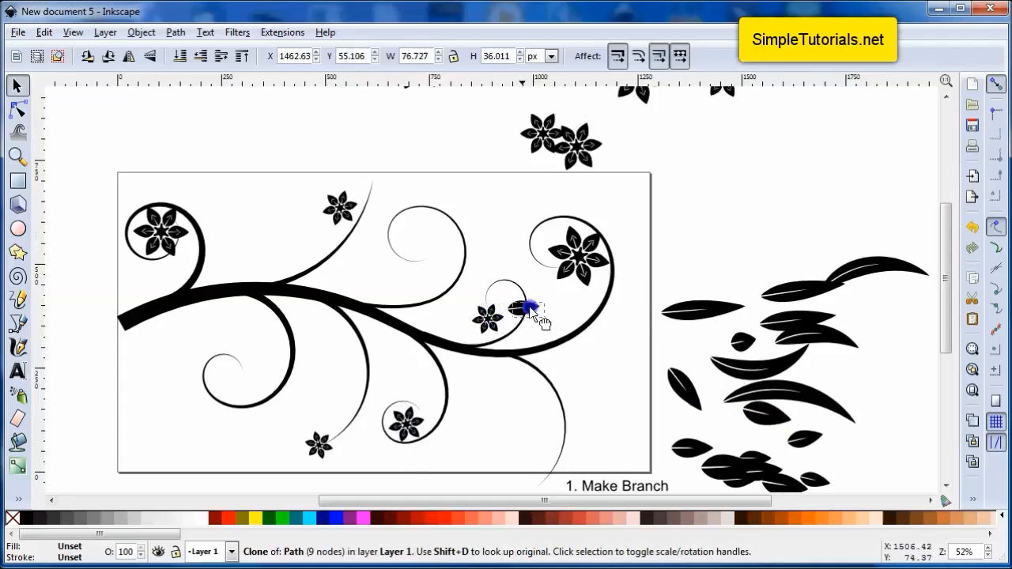
{"action": "left_click_drag", "start_coordinate": [525, 309], "coordinate": [408, 396]}
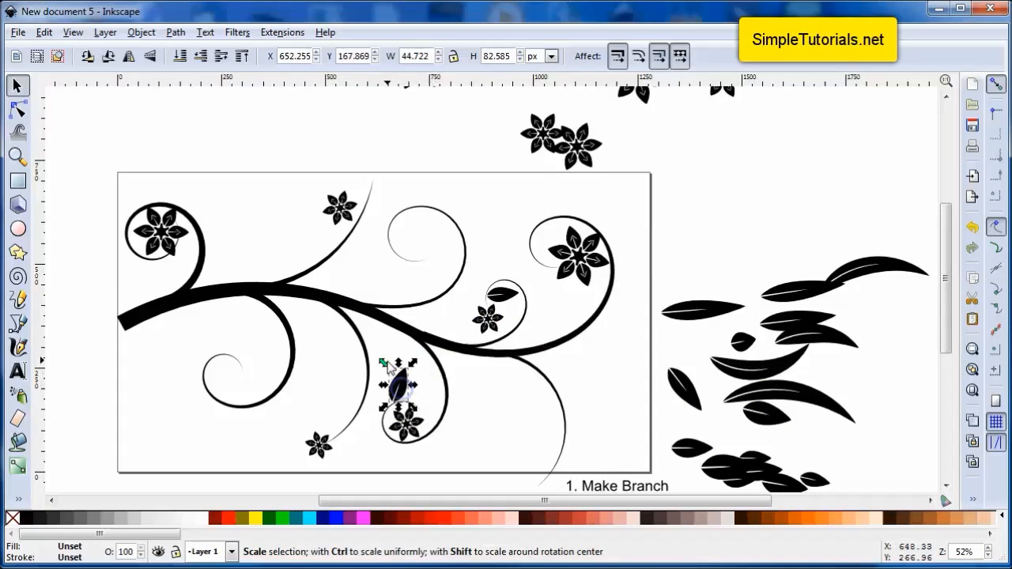
{"action": "left_click", "coordinate": [762, 458]}
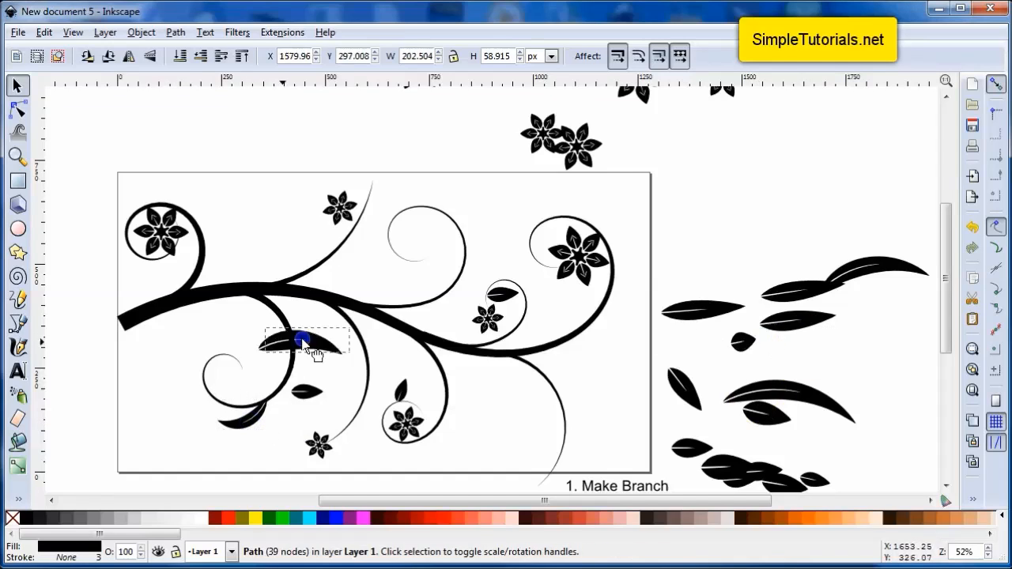
{"action": "left_click_drag", "start_coordinate": [304, 340], "coordinate": [253, 387]}
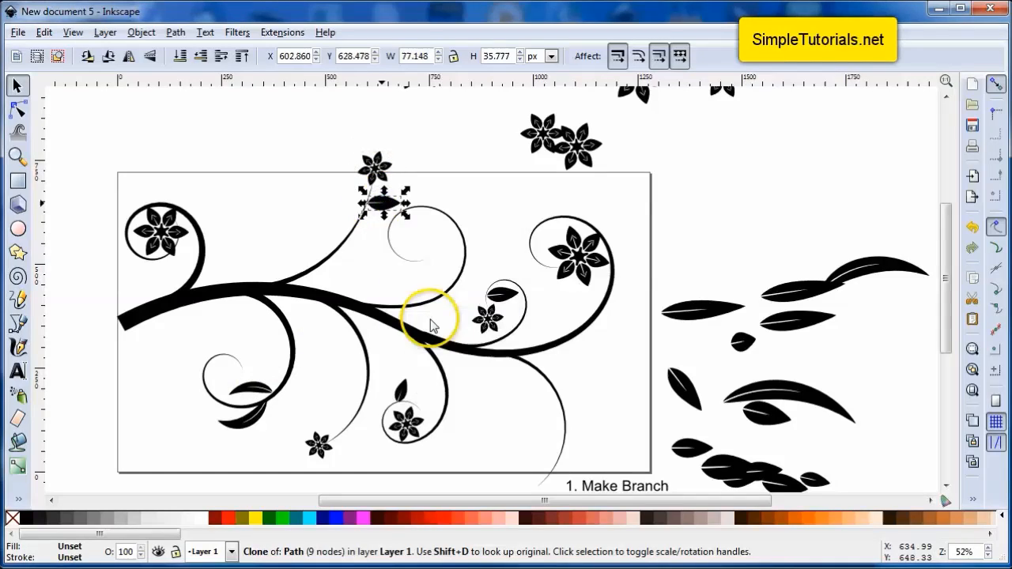
Place further leaf clones on the upper stem and curl, deselecting between placements
{"action": "left_click_drag", "start_coordinate": [430, 325], "coordinate": [405, 193]}
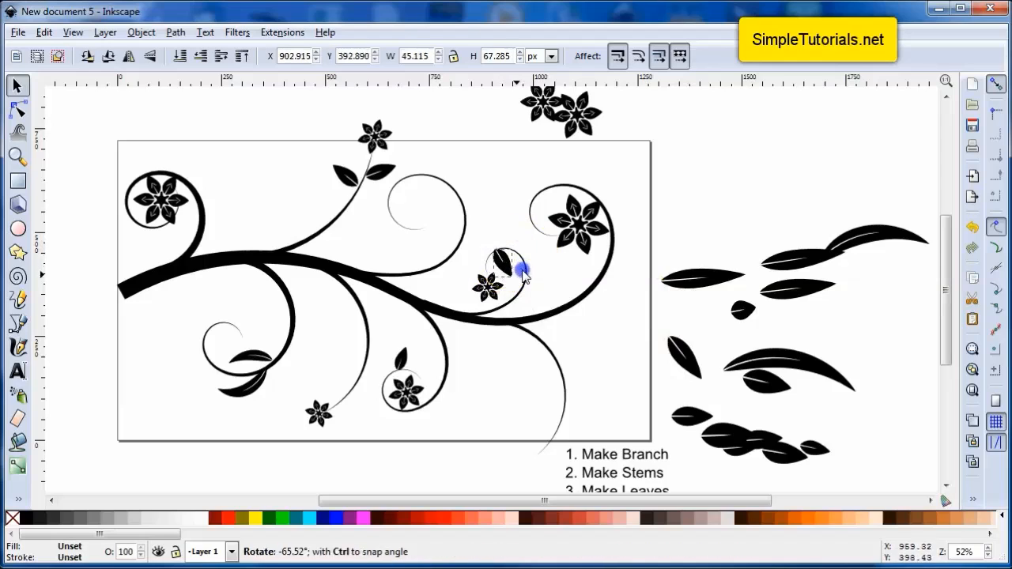
{"action": "right_click", "coordinate": [498, 269]}
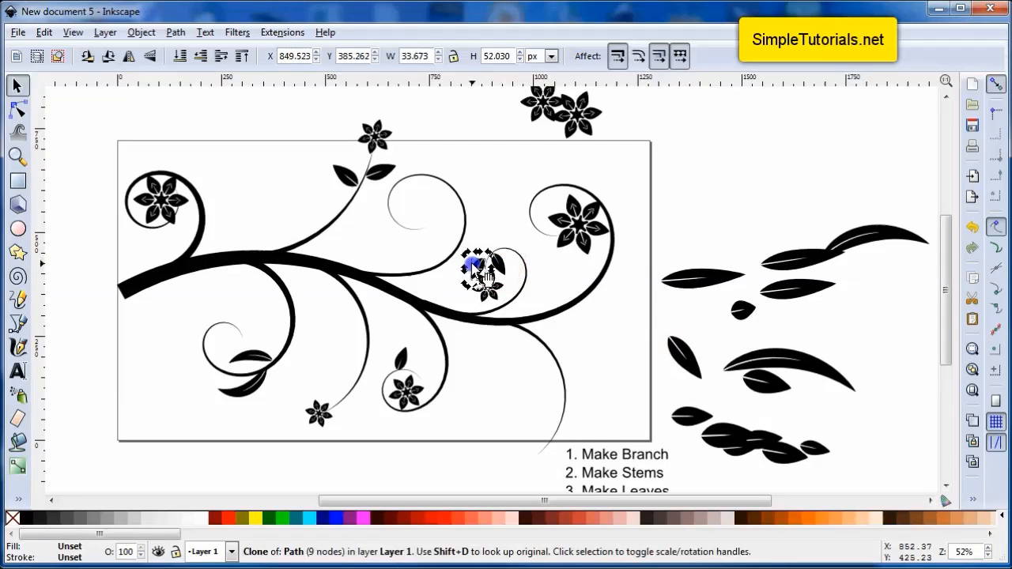
{"action": "left_click", "coordinate": [547, 327]}
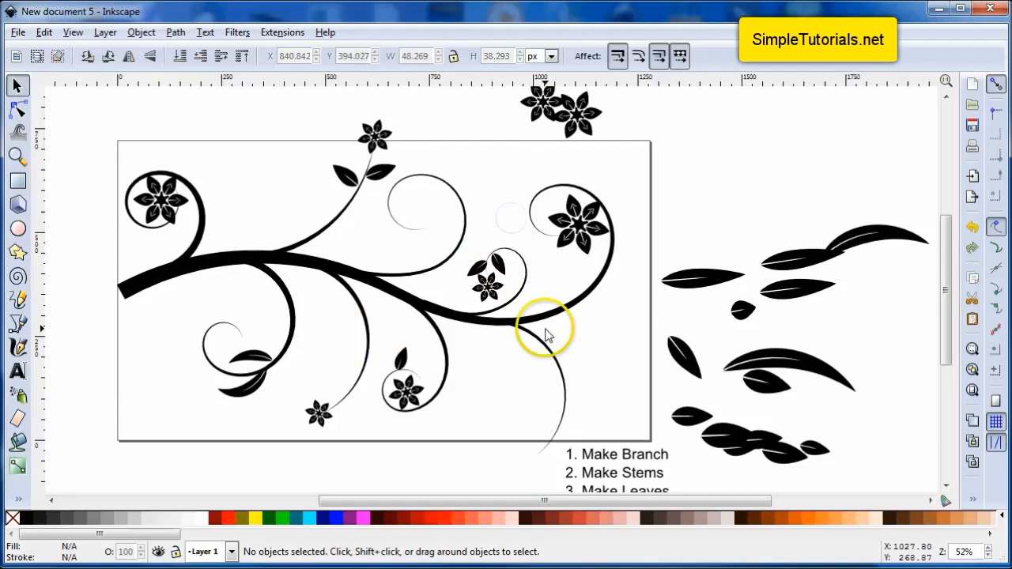
{"action": "left_click", "coordinate": [569, 324]}
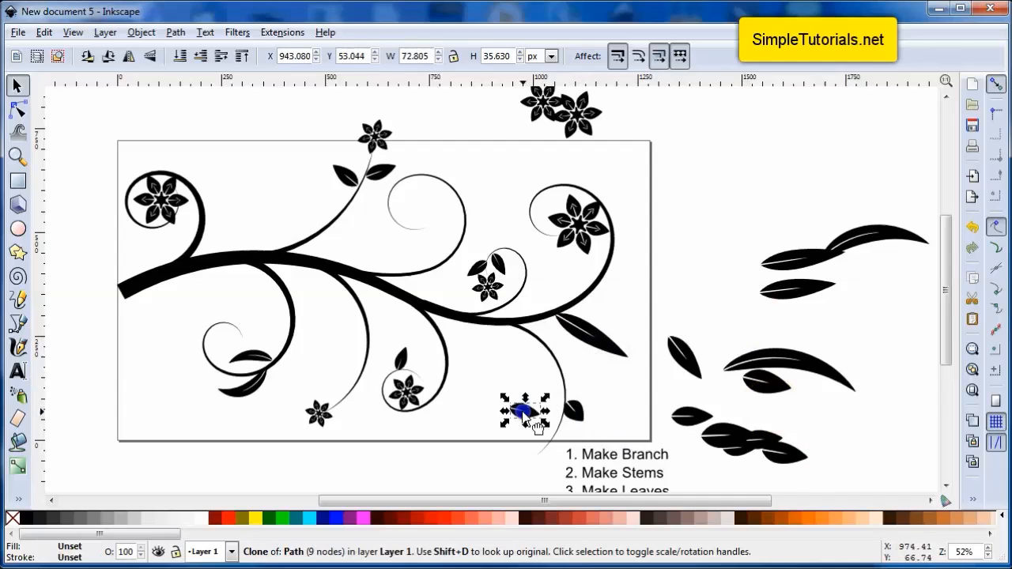
{"action": "left_click", "coordinate": [461, 430]}
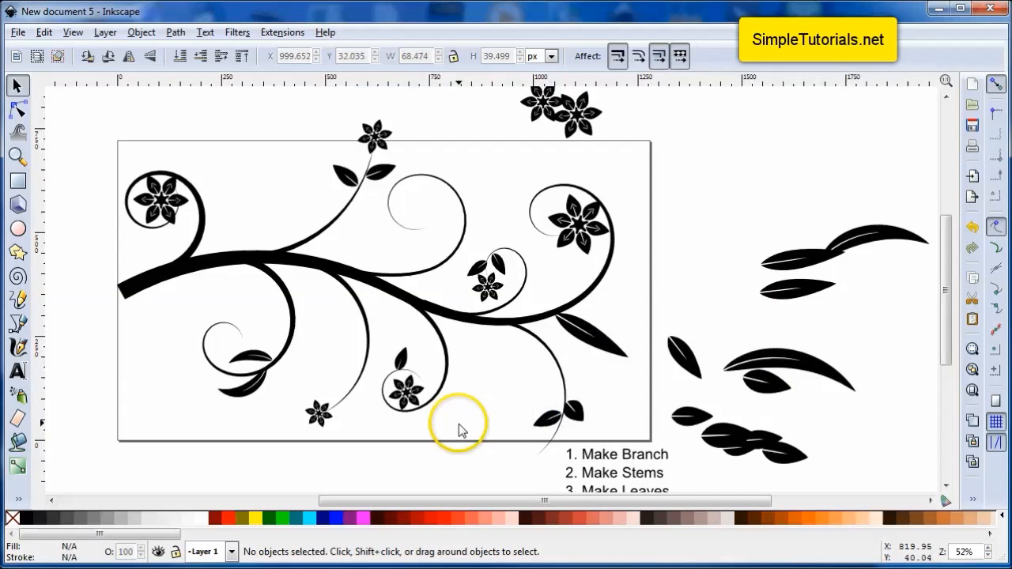
{"action": "mouse_move", "coordinate": [746, 387]}
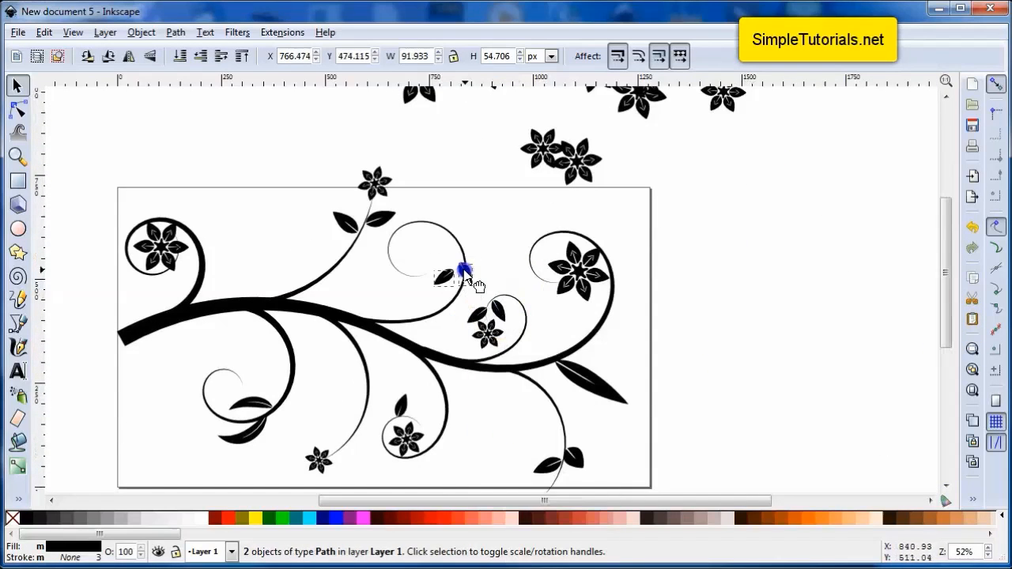
{"action": "left_click", "coordinate": [471, 282]}
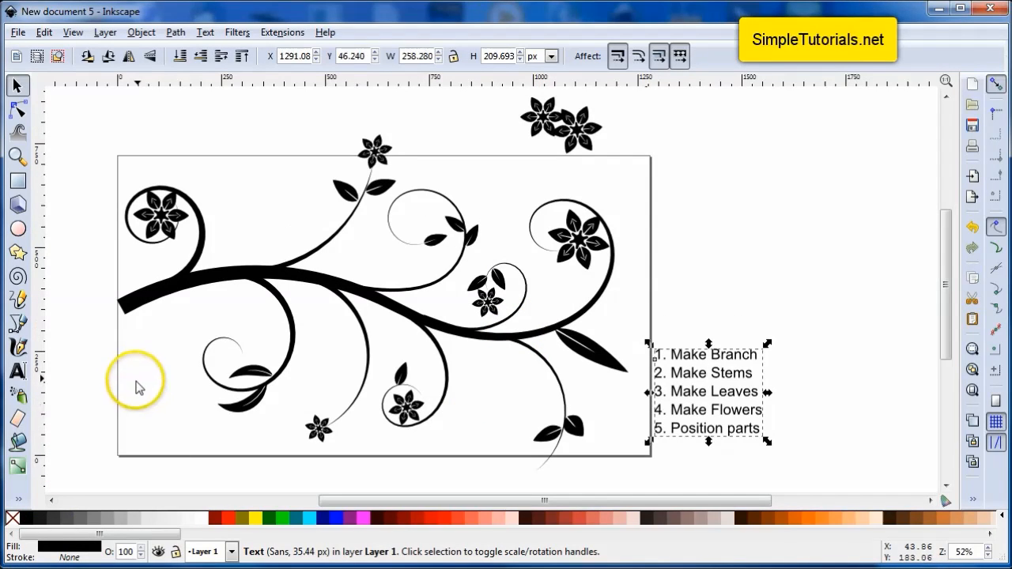
{"action": "mouse_move", "coordinate": [483, 213]}
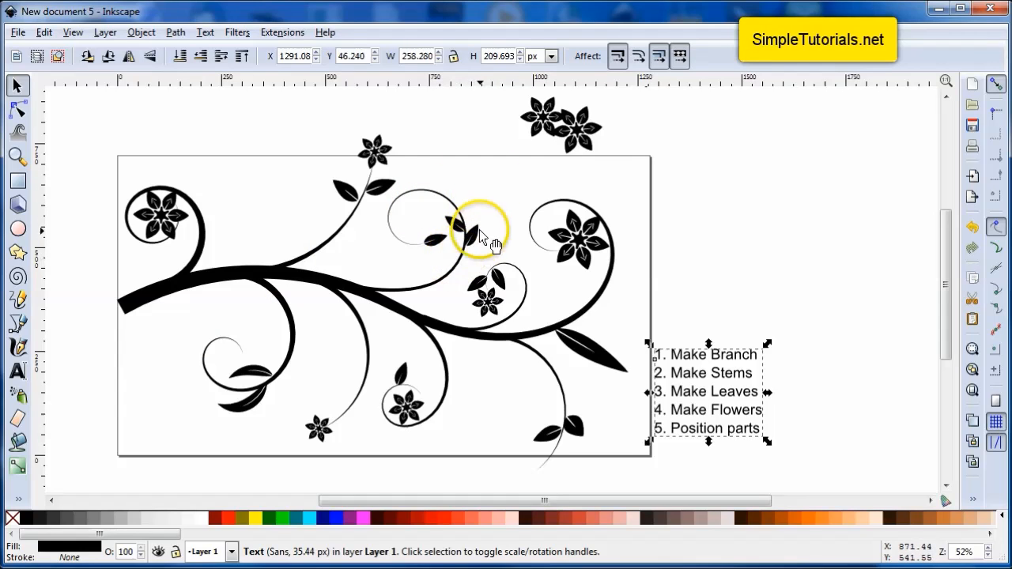
{"action": "mouse_move", "coordinate": [577, 237]}
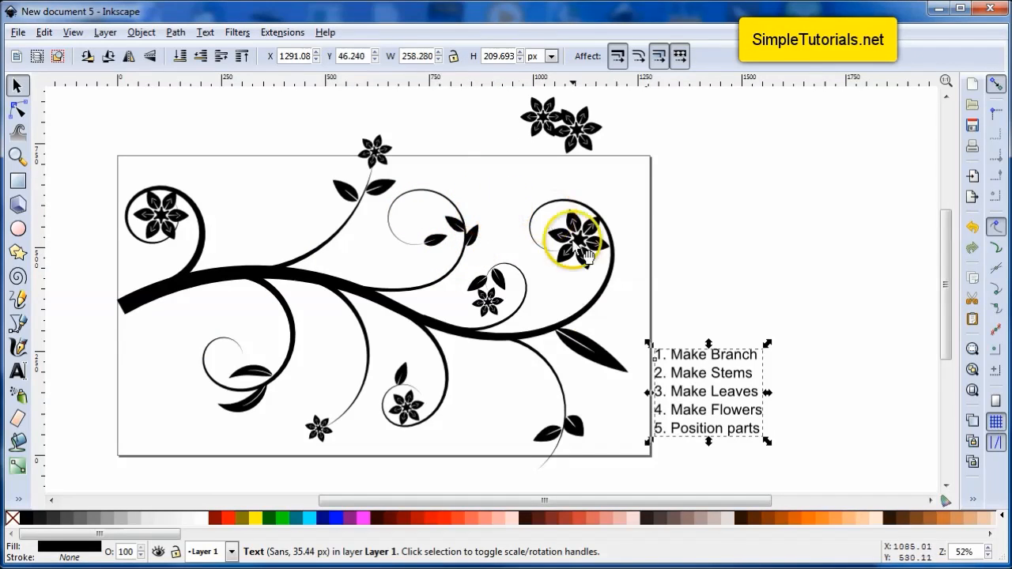
{"action": "left_click", "coordinate": [530, 382]}
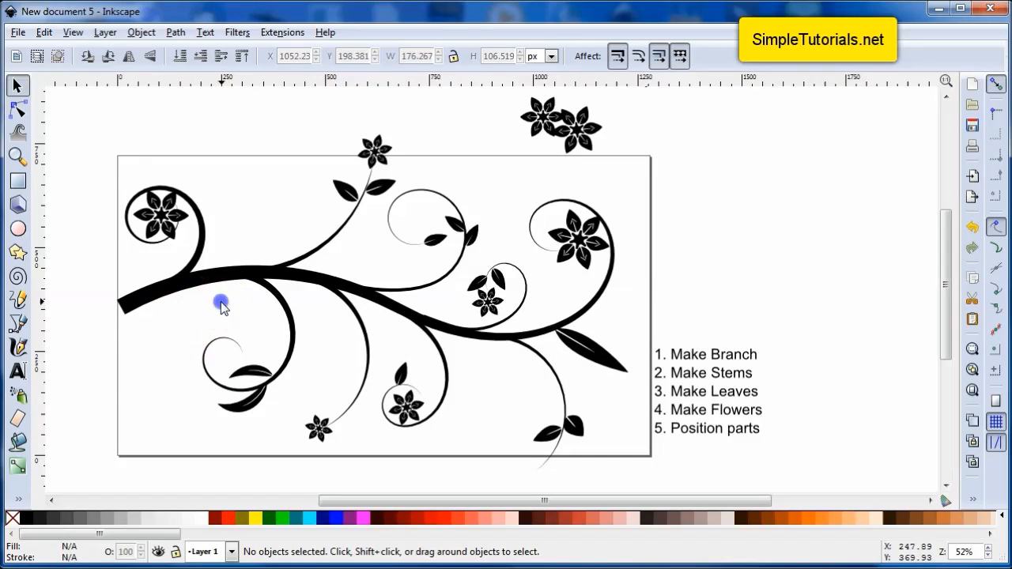
{"action": "mouse_move", "coordinate": [198, 284]}
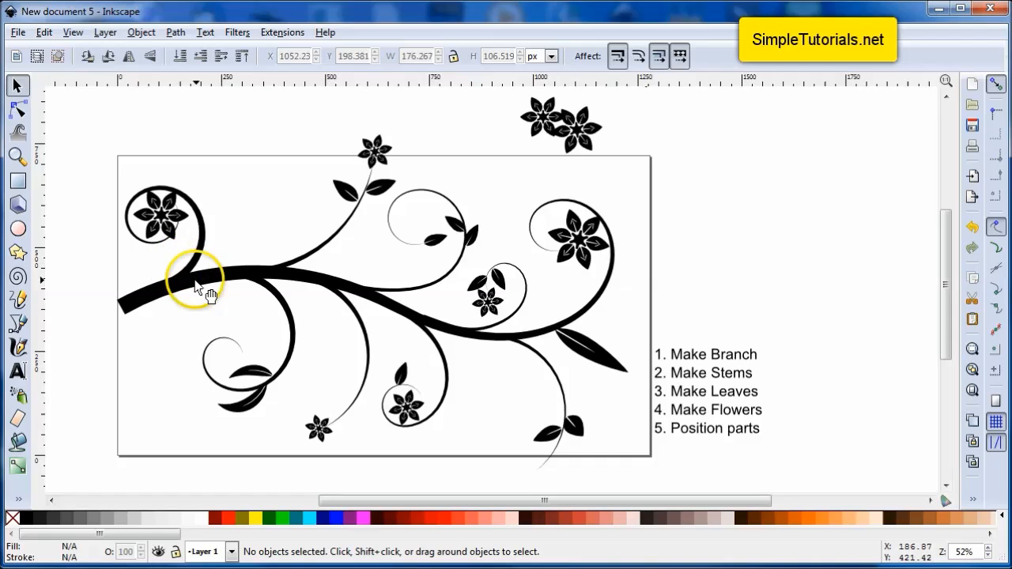
{"action": "left_click", "coordinate": [198, 282]}
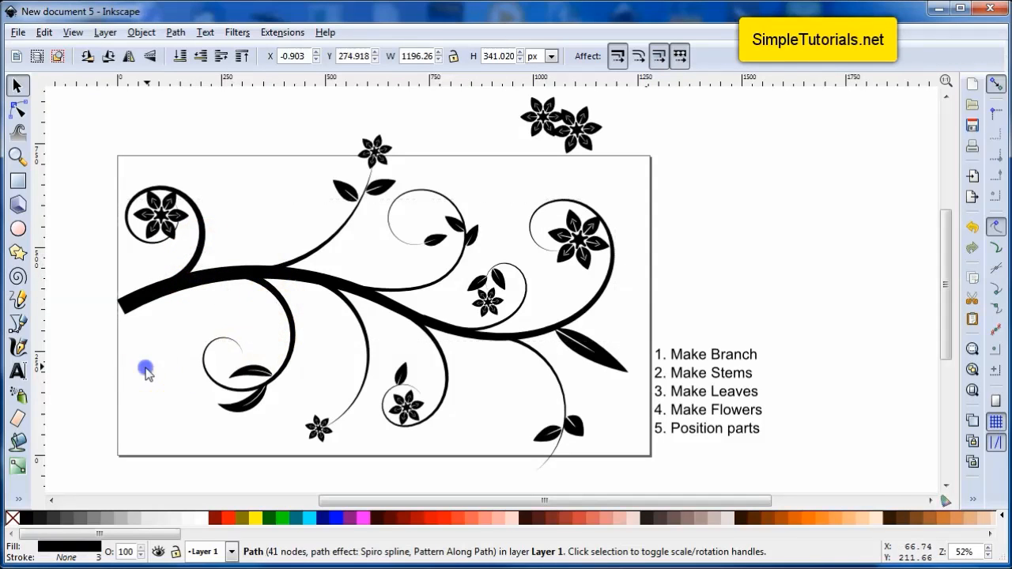
{"action": "left_click", "coordinate": [145, 367]}
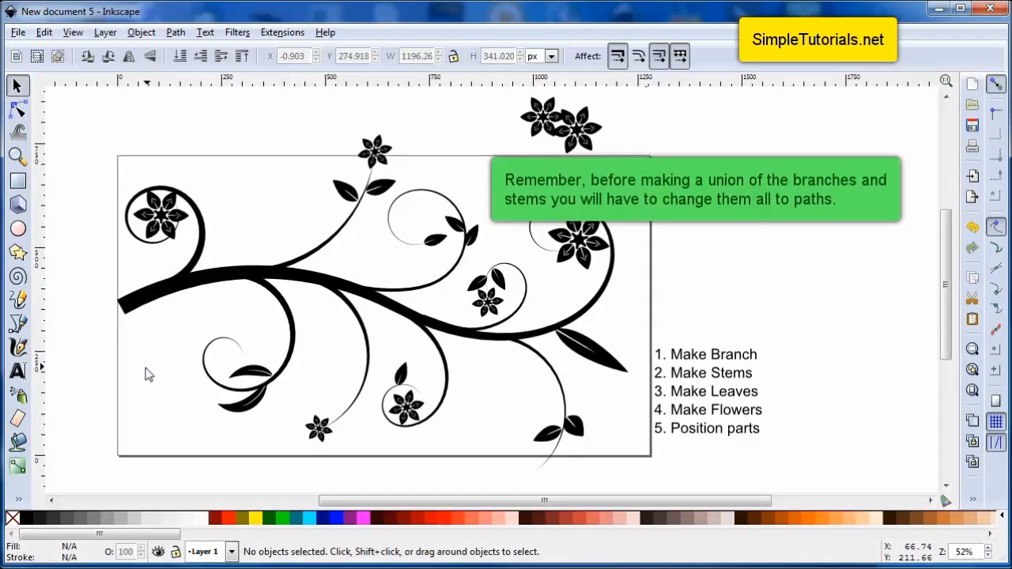
{"action": "mouse_move", "coordinate": [268, 405]}
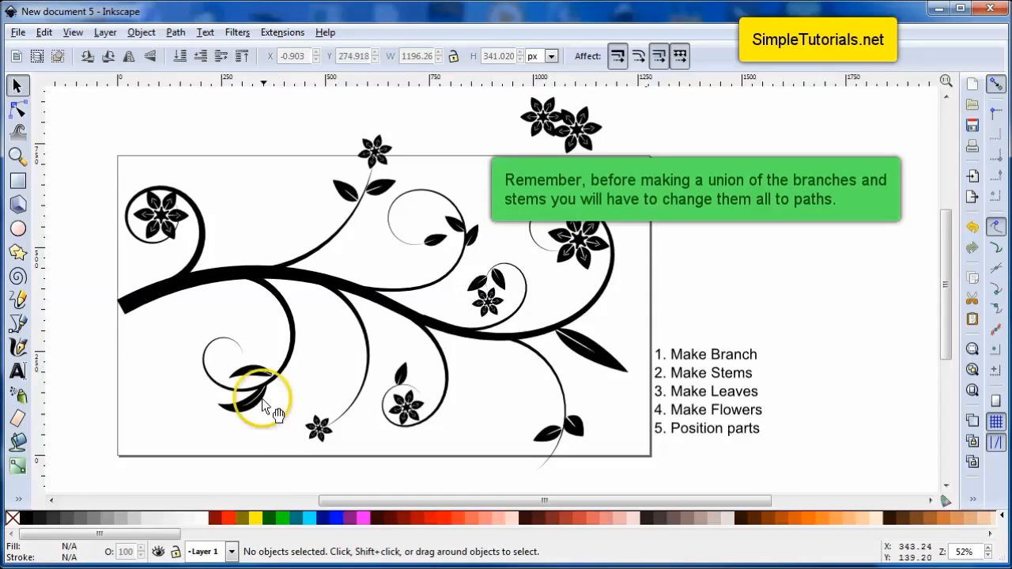
{"action": "mouse_move", "coordinate": [335, 351]}
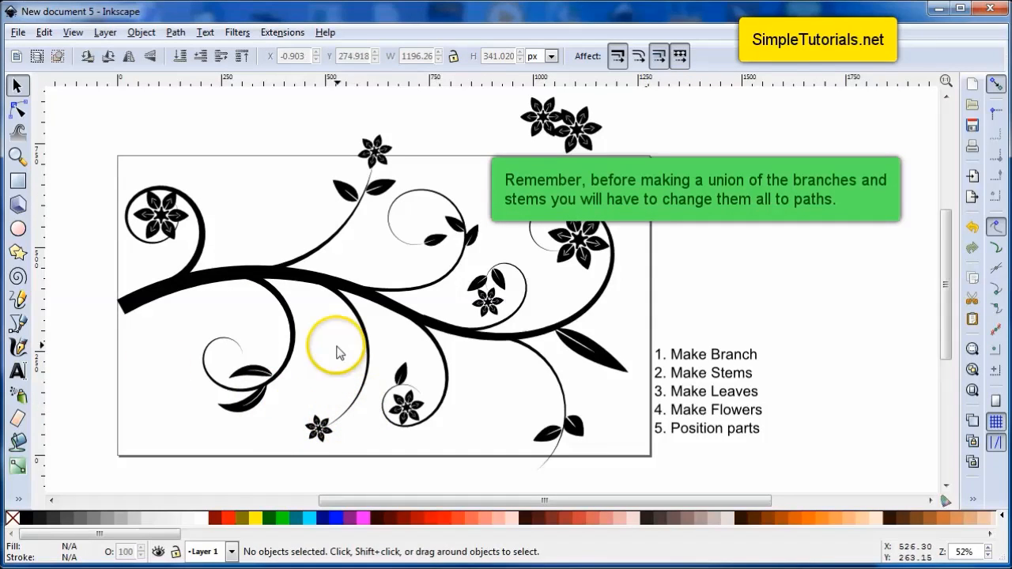
{"action": "mouse_move", "coordinate": [538, 177]}
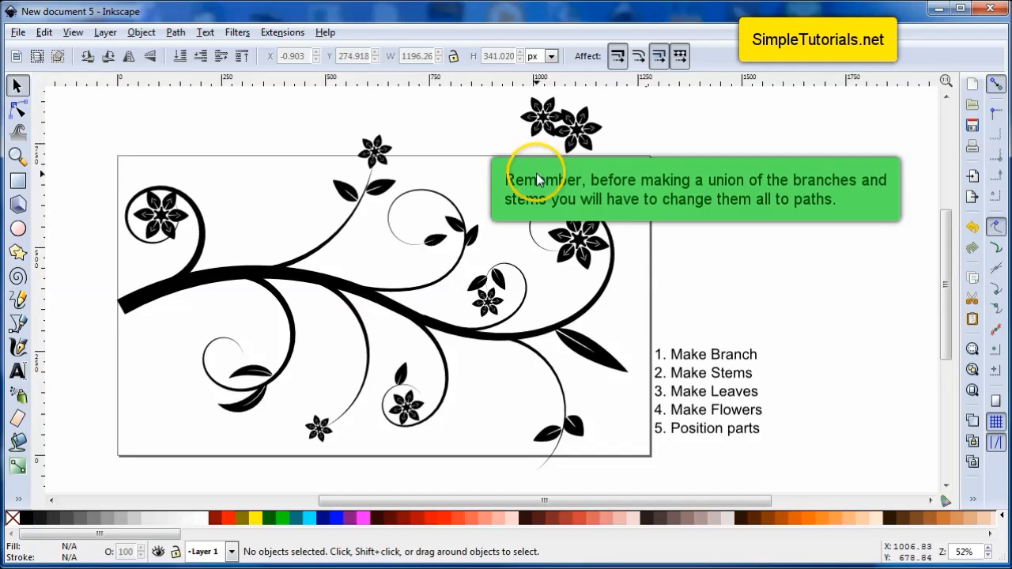
{"action": "mouse_move", "coordinate": [506, 161]}
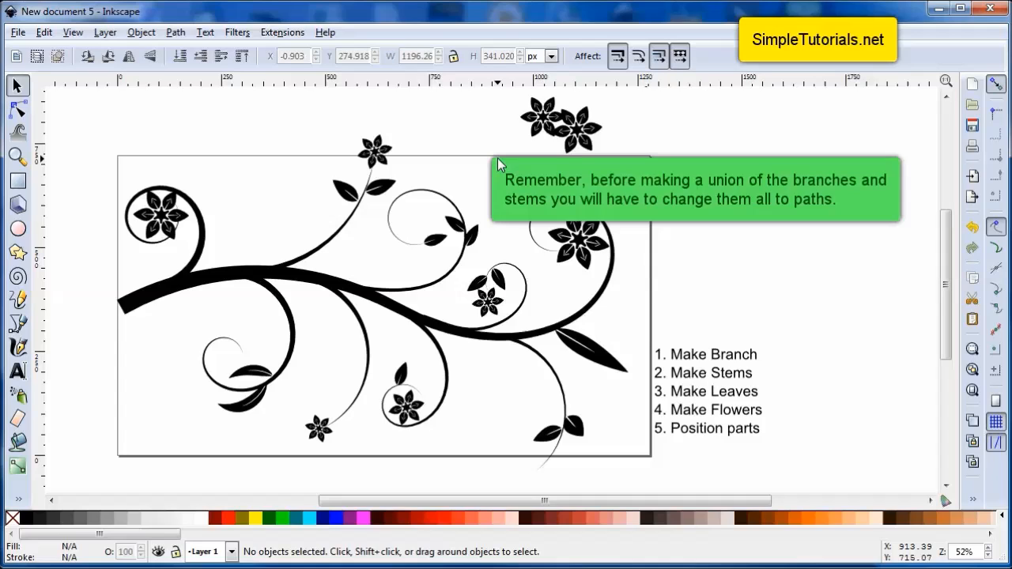
{"action": "mouse_move", "coordinate": [787, 187]}
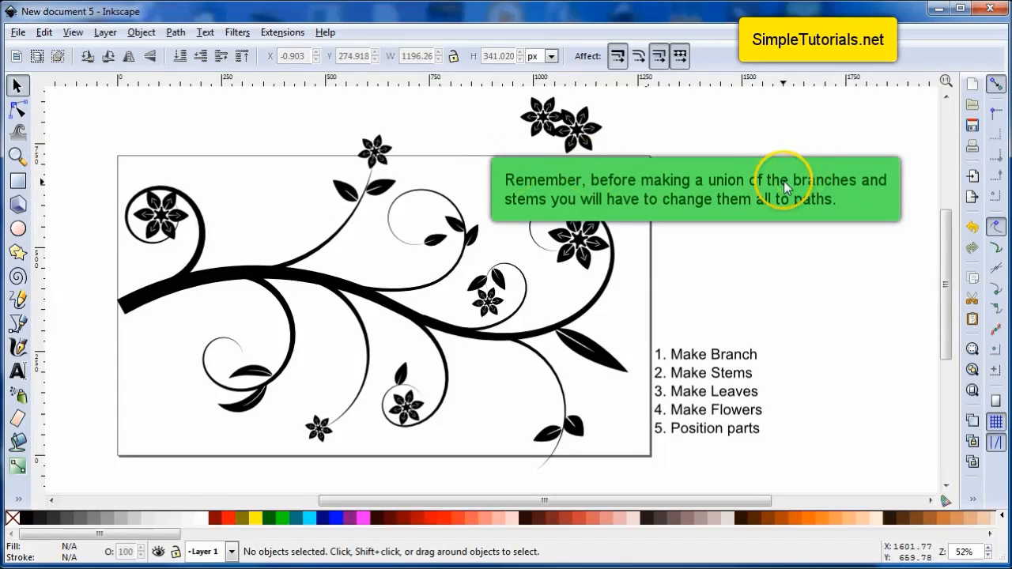
{"action": "mouse_move", "coordinate": [751, 230]}
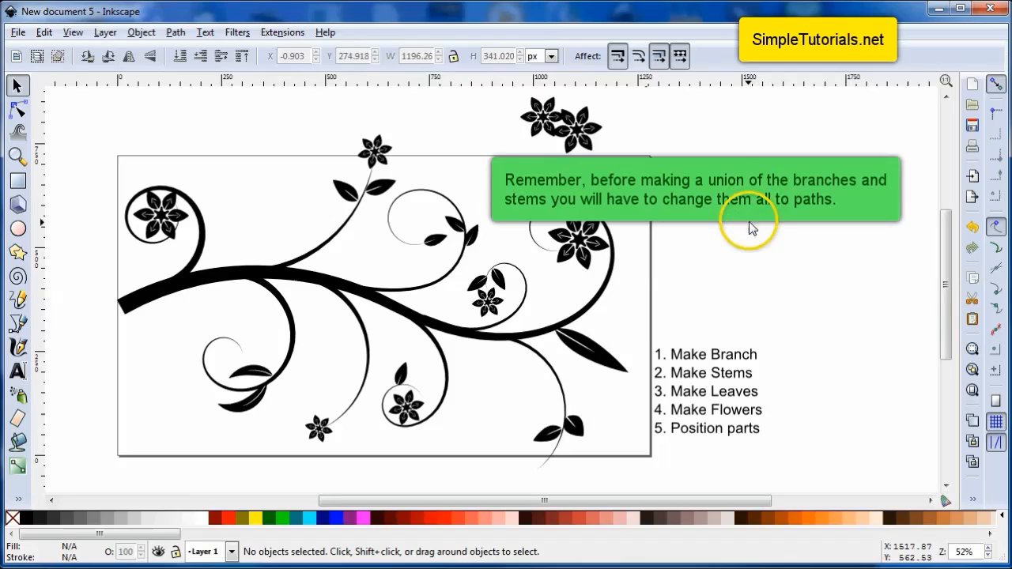